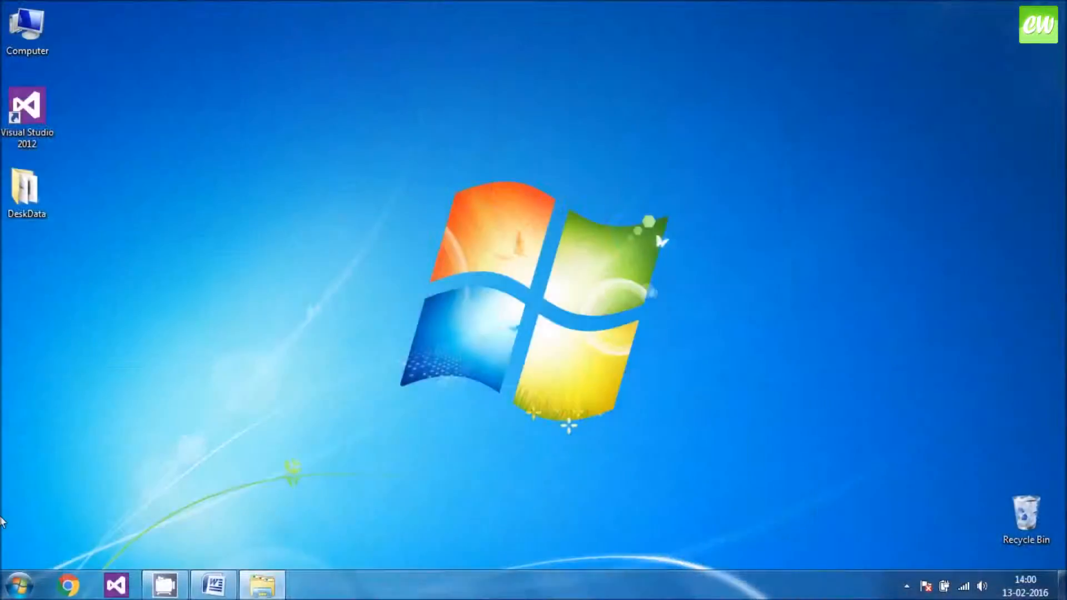
mouse_move(16, 576)
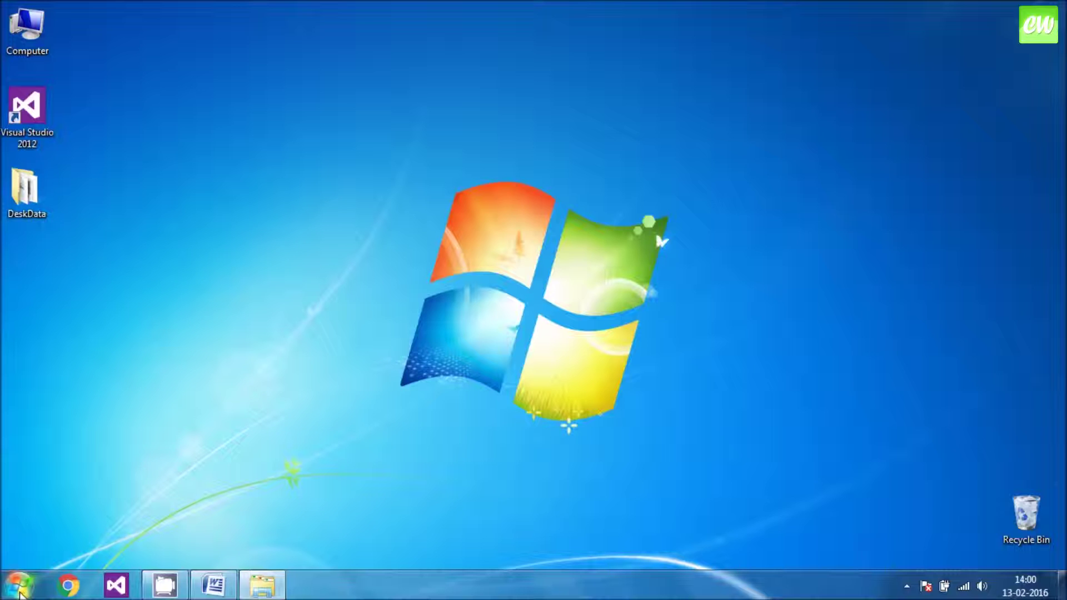
mouse_move(3, 264)
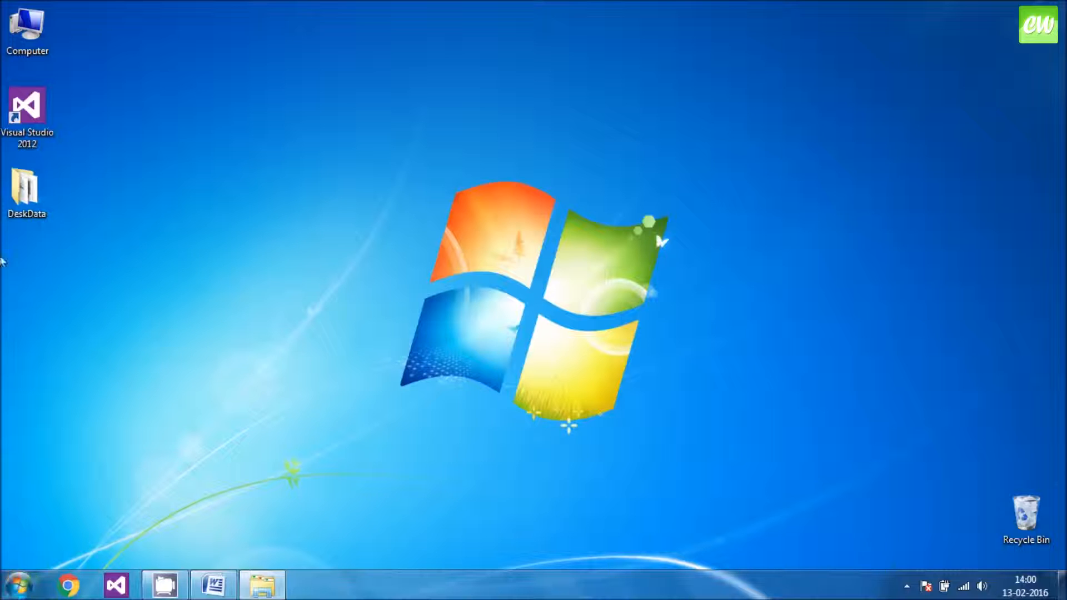
Launch Visual Studio 2012 from its desktop shortcut and wait for the Start Page.
click(26, 109)
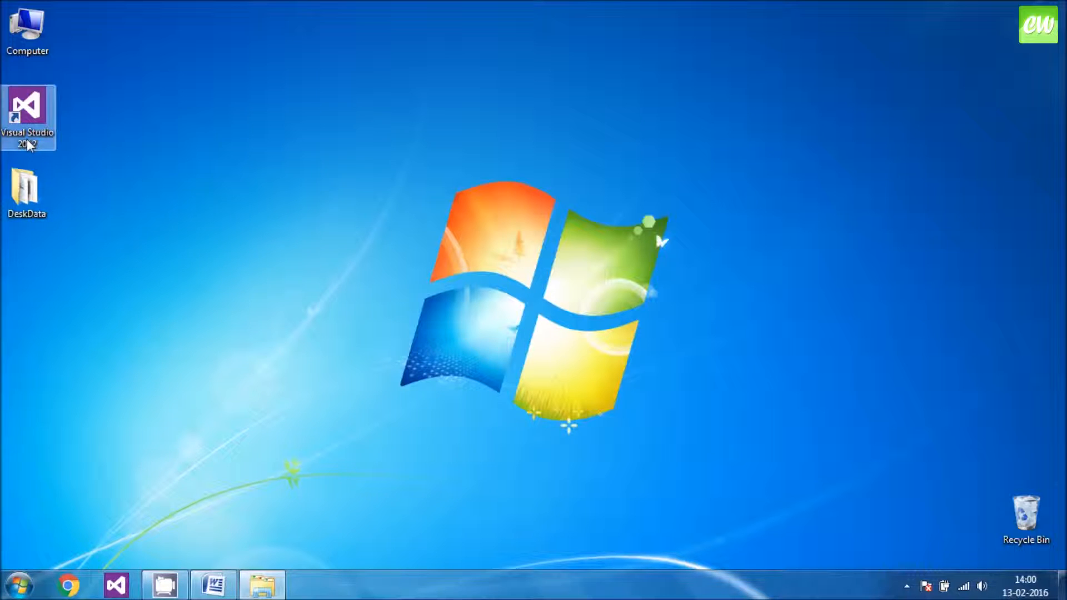
double_click(29, 108)
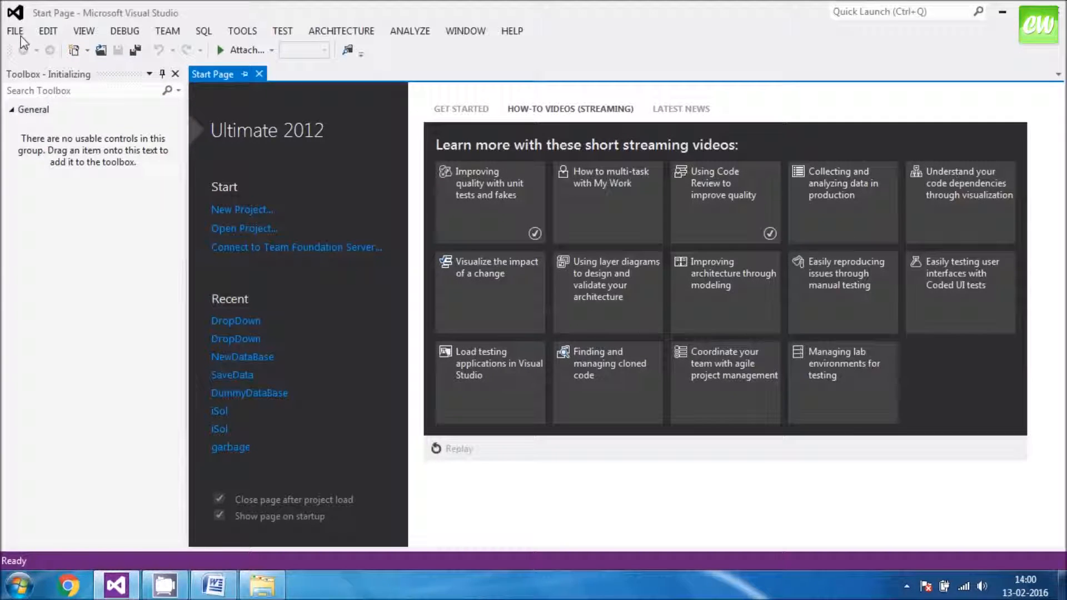
click(19, 31)
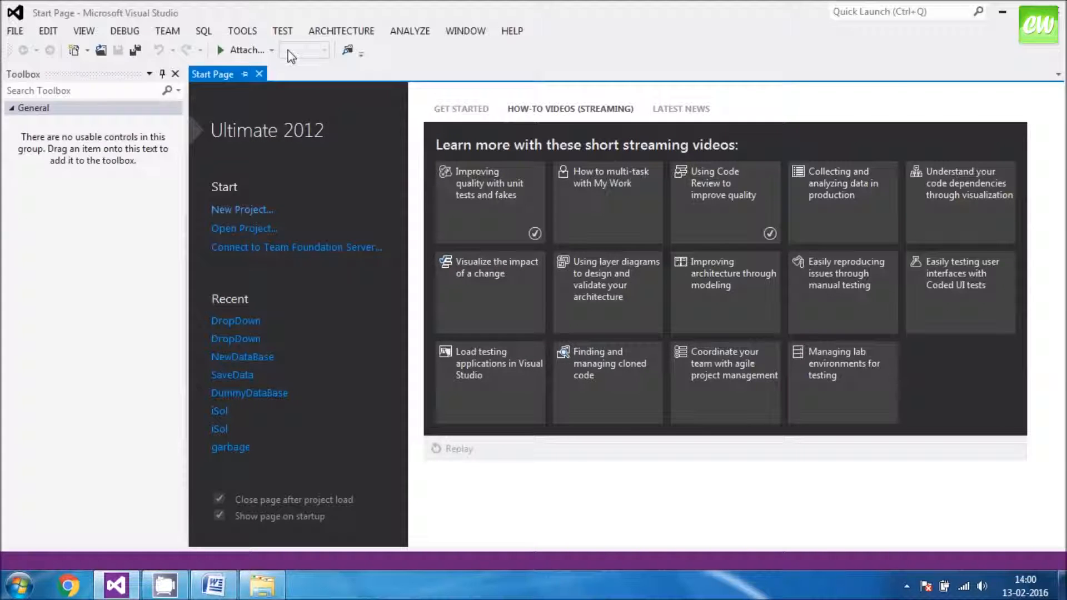
Create a Visual C# Console Application project named ElseIfLadder.
click(243, 209)
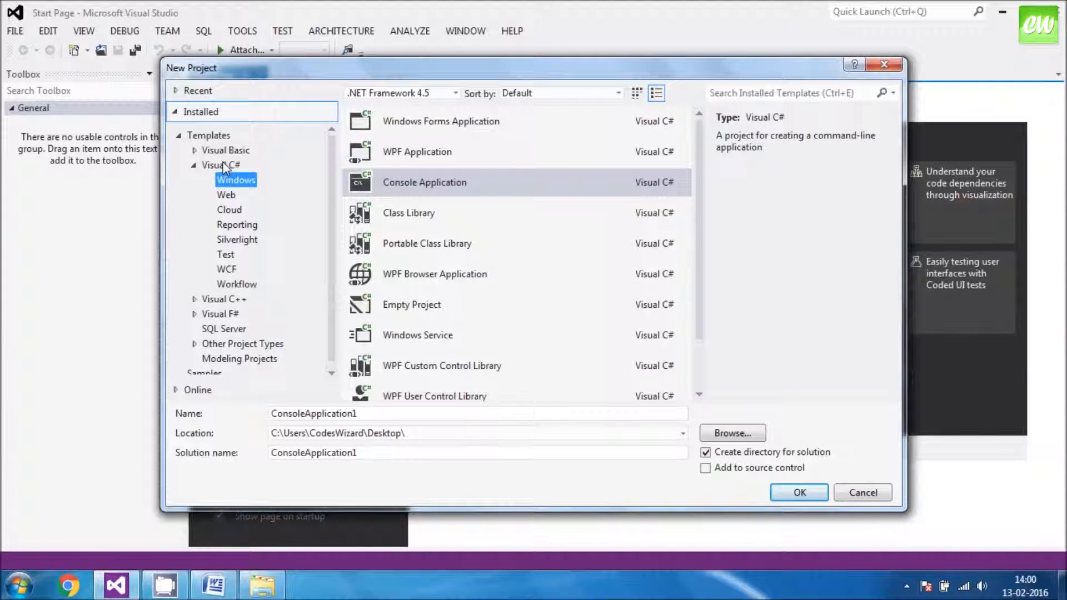
mouse_move(258, 183)
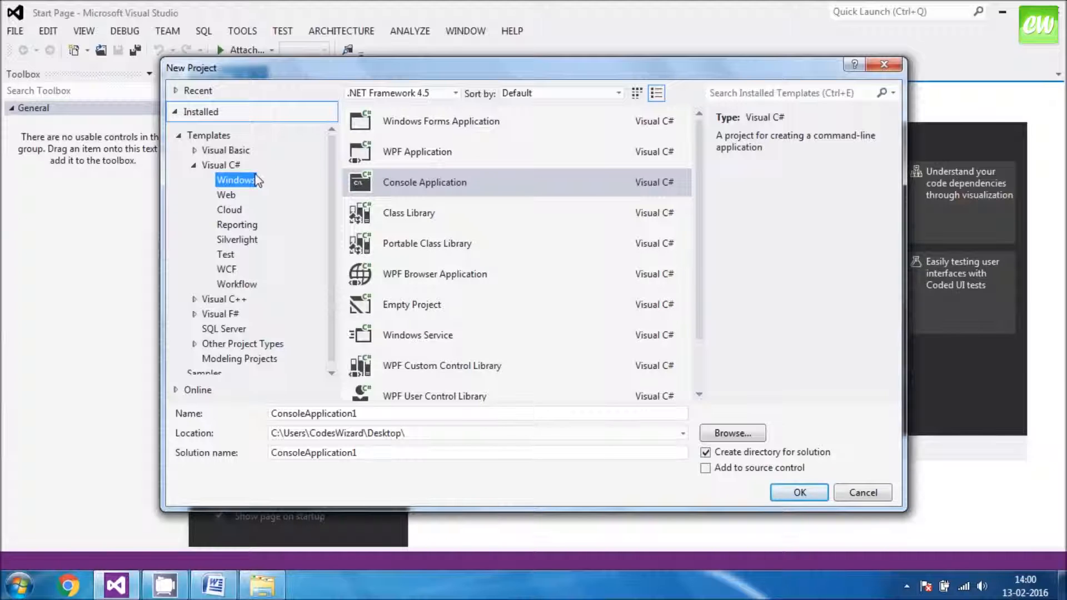
click(424, 182)
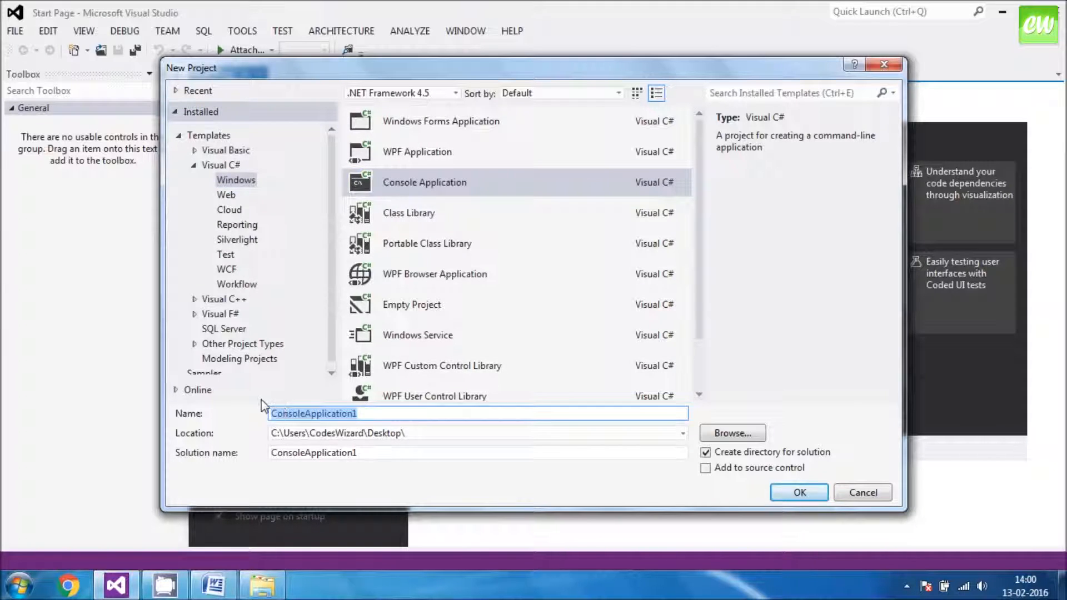
text(ElseIfLadder)
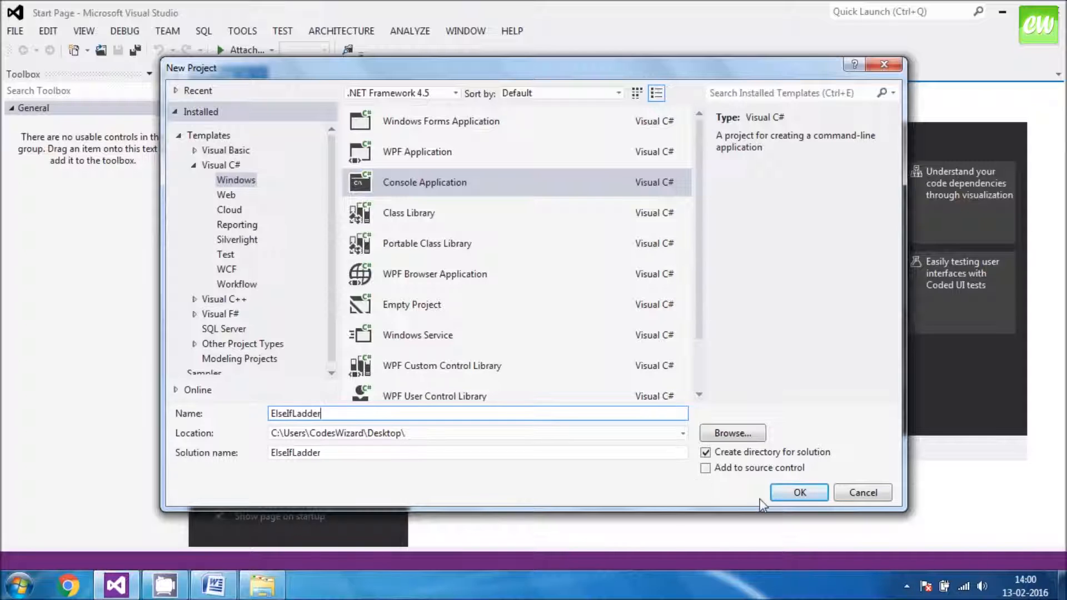
click(800, 493)
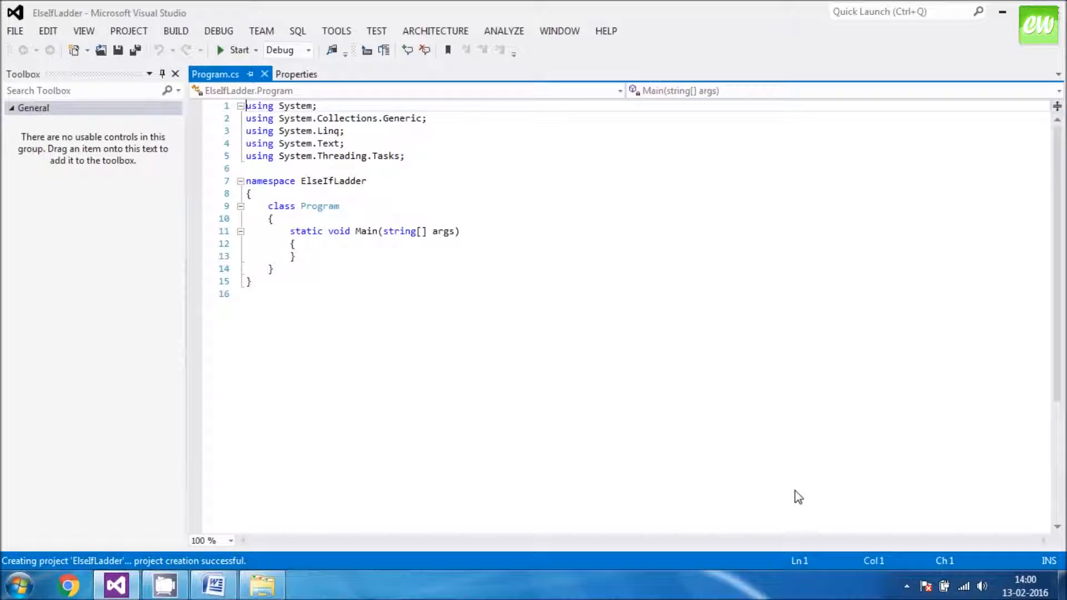
Insert blank lines after the opening brace of Main in Program.cs.
click(306, 255)
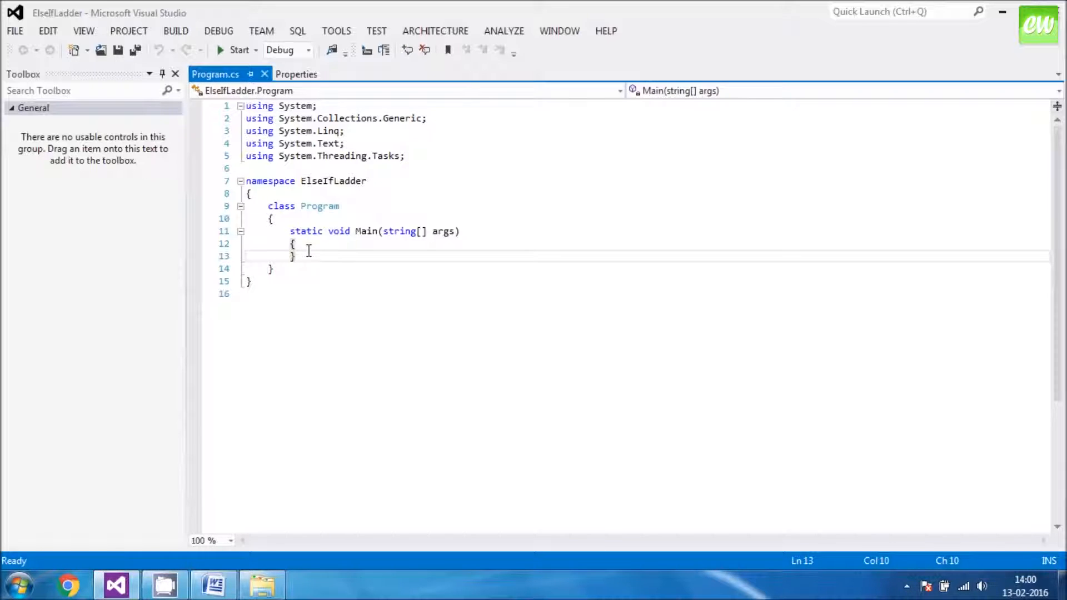
click(297, 243)
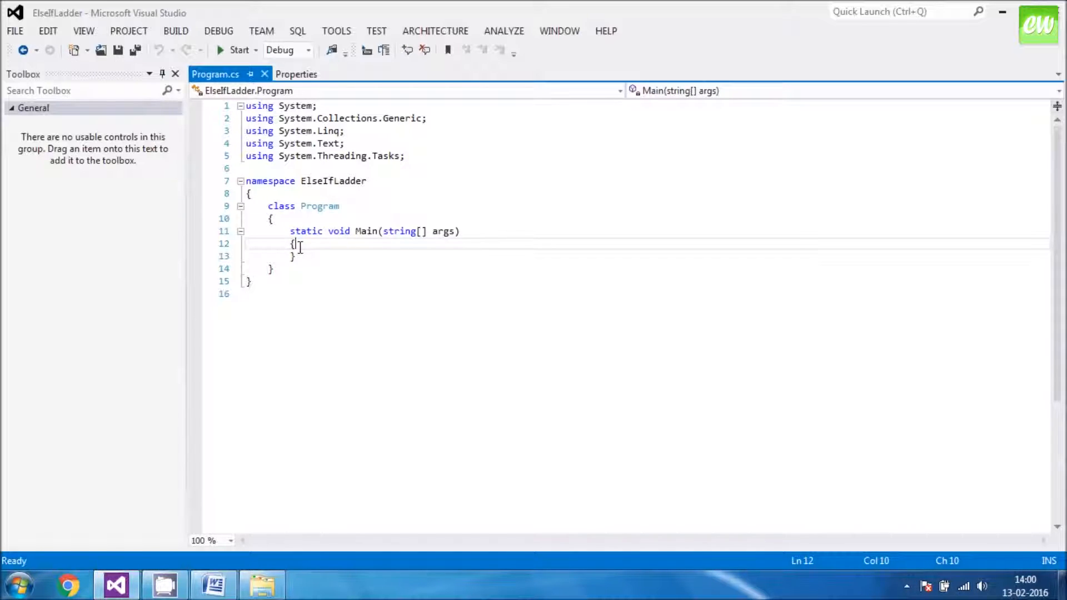
key(Enter)
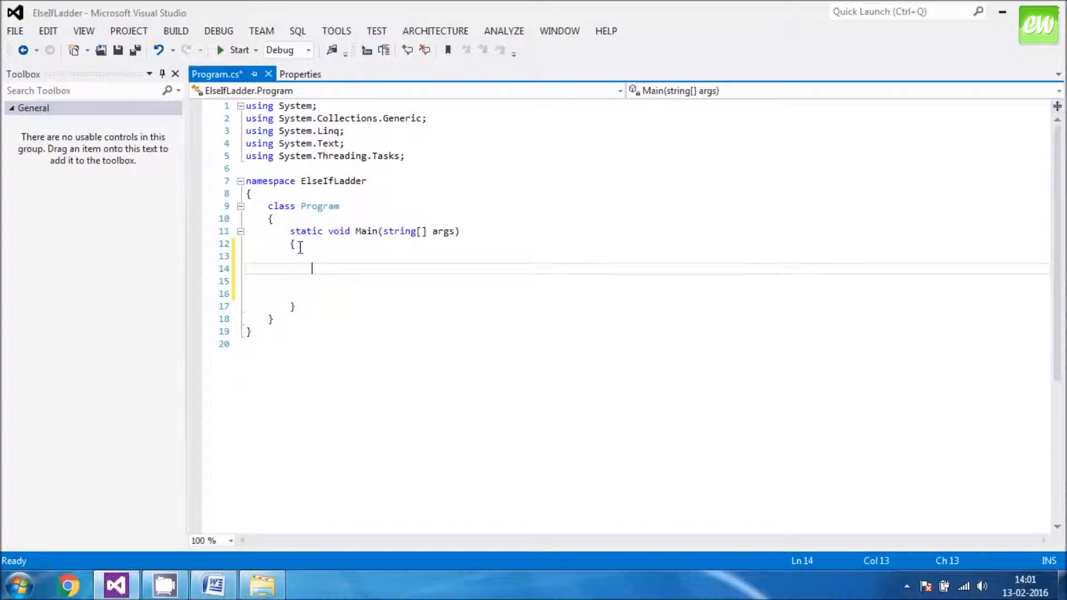
Declare an integer variable named Marks inside Main.
text(int)
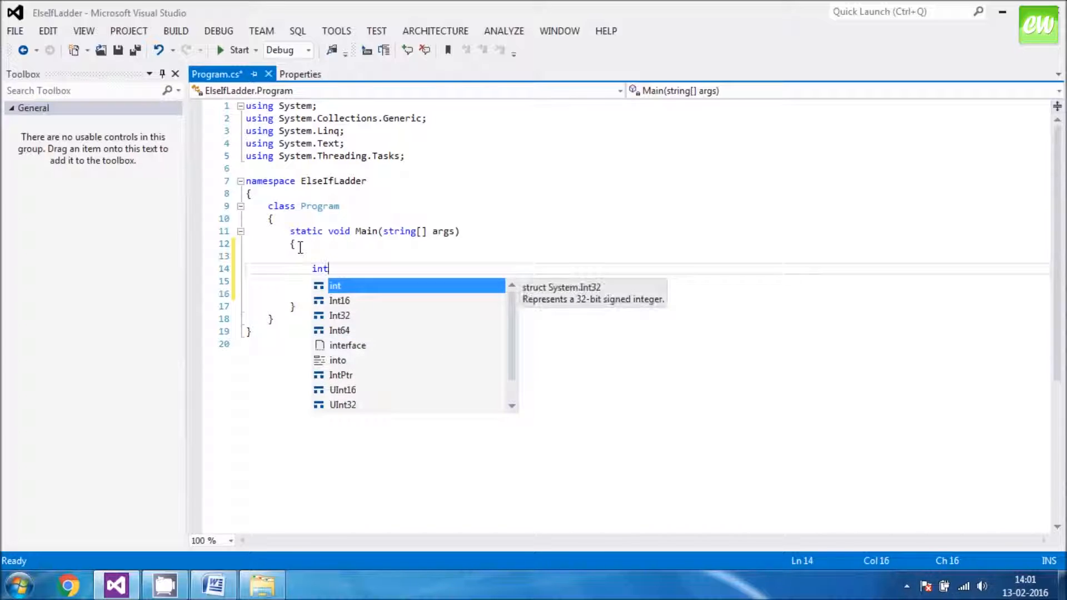
text(Mar)
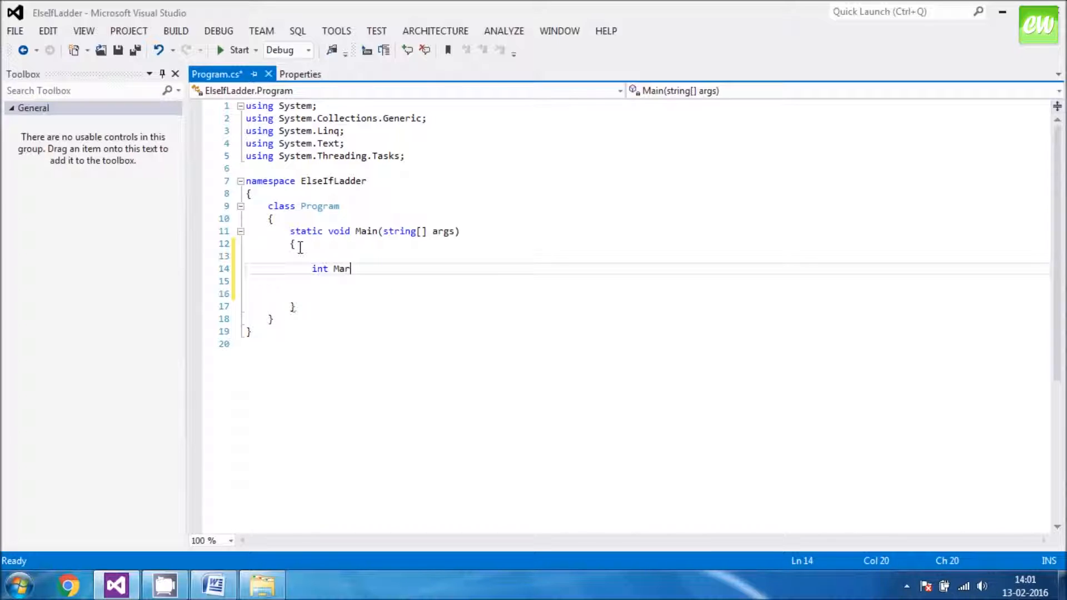
text(ks;)
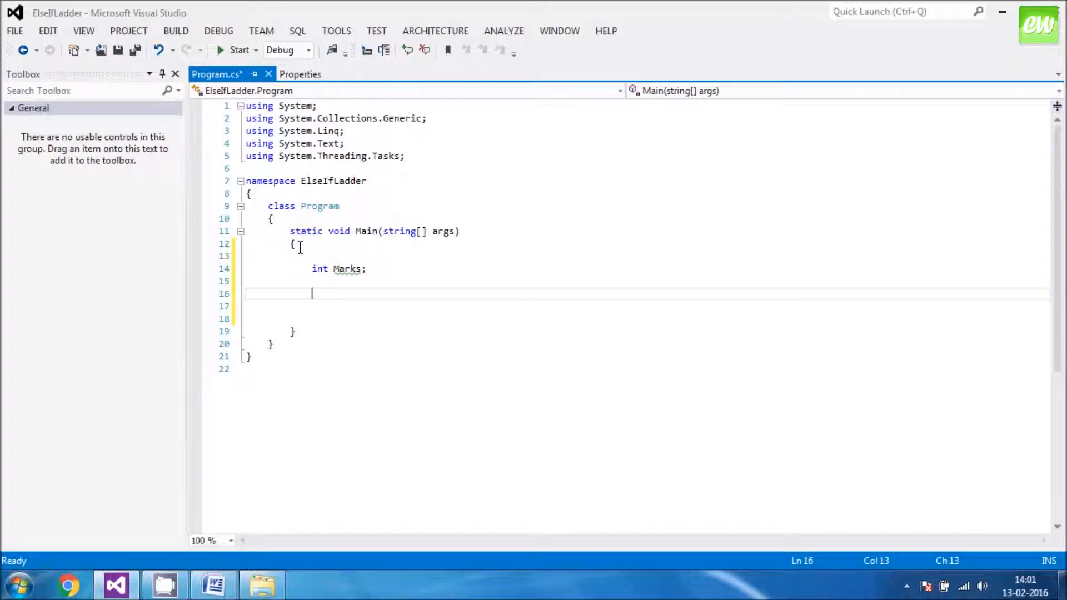
Add a Console.WriteLine that prints the prompt "Enter your mark".
text(C)
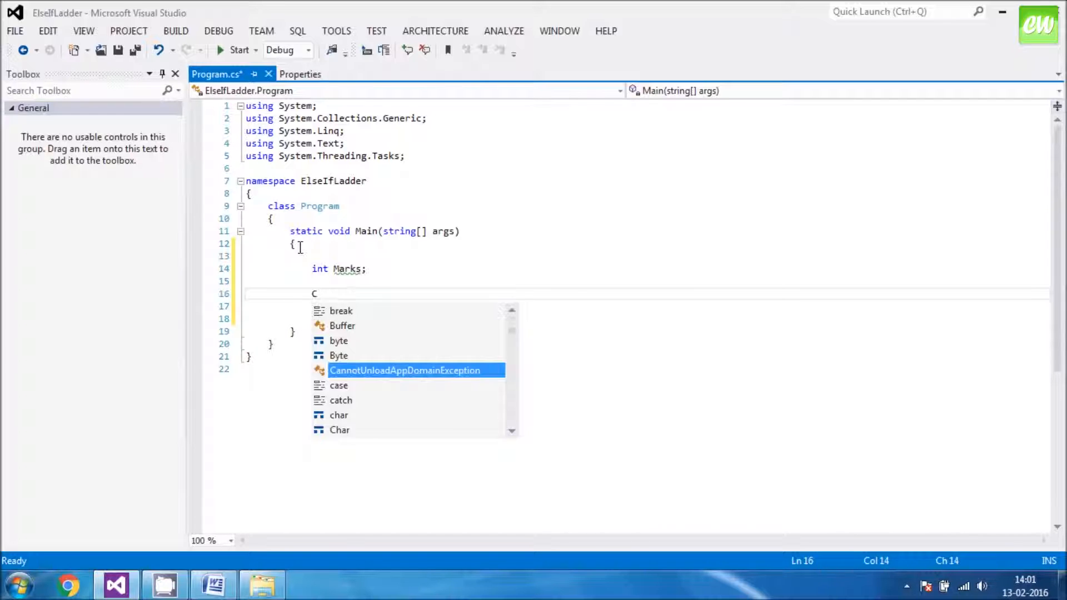
text(onsole.)
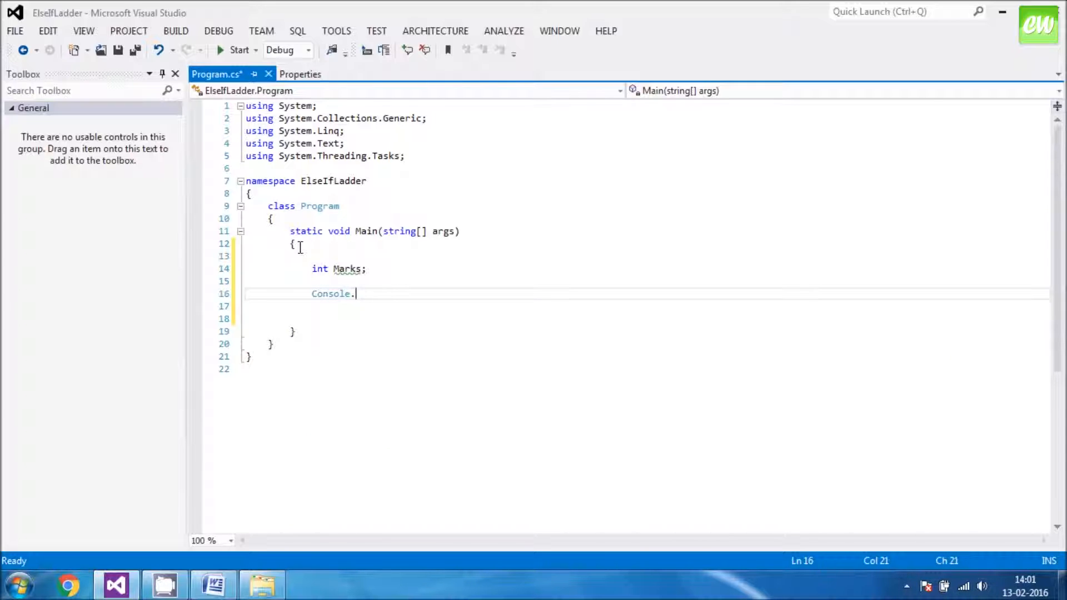
text(w)
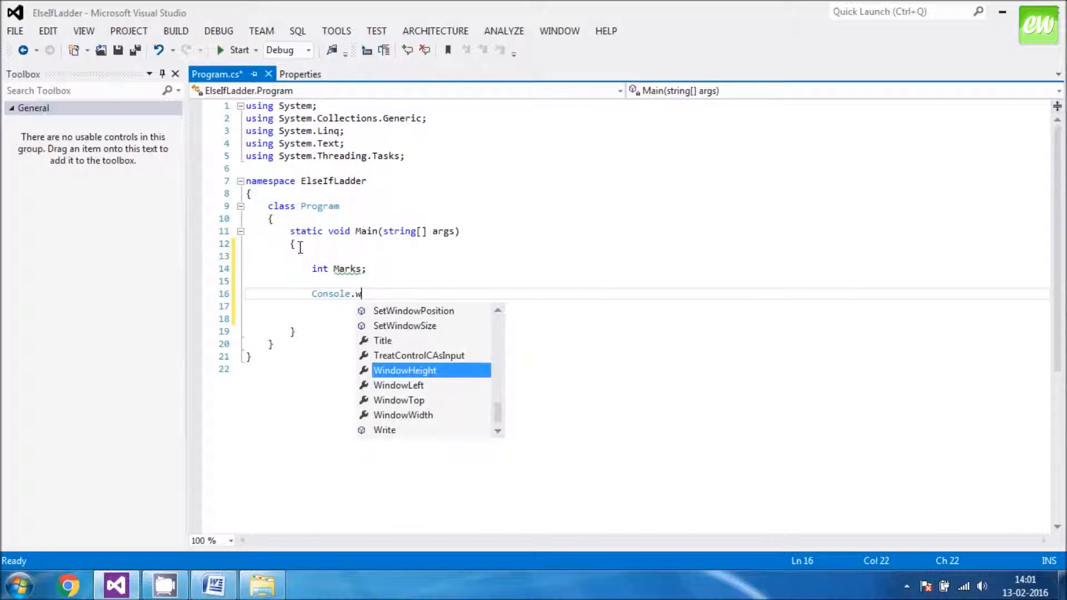
mouse_move(405, 371)
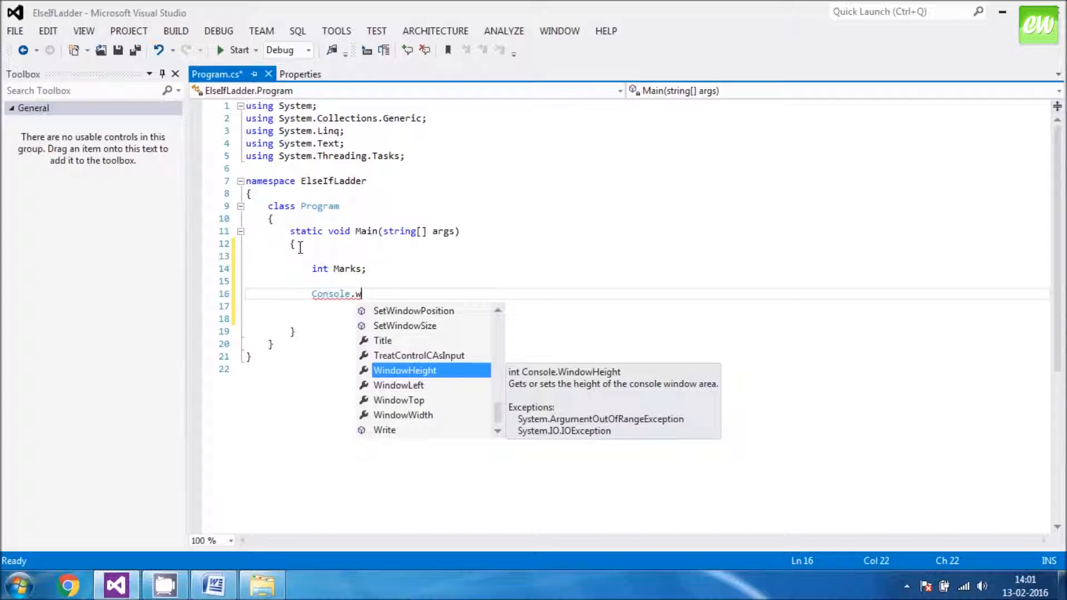
text(riteLine)
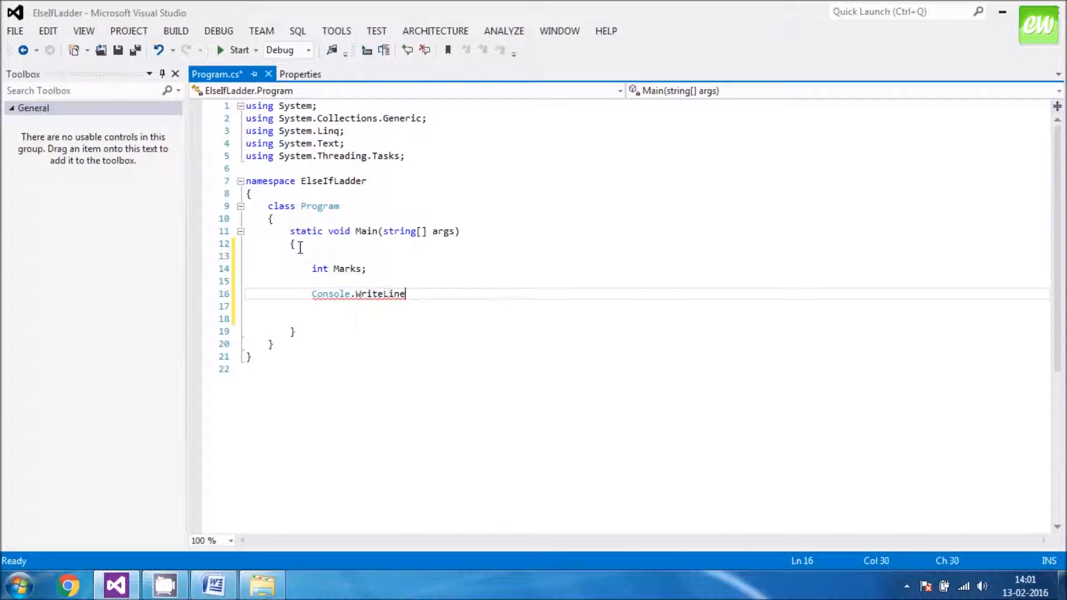
text(())
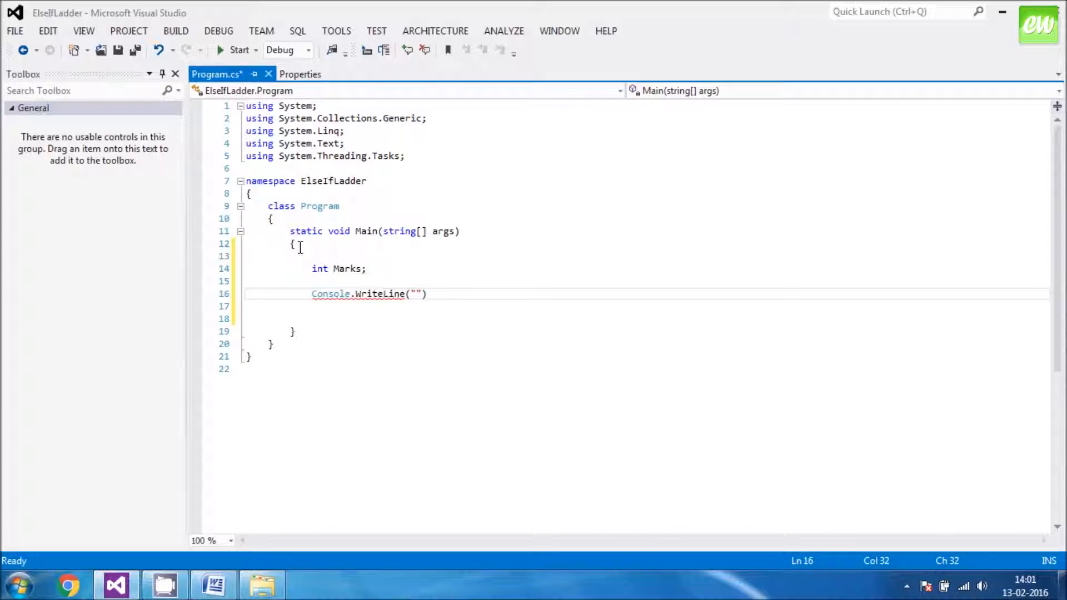
text(Enter your)
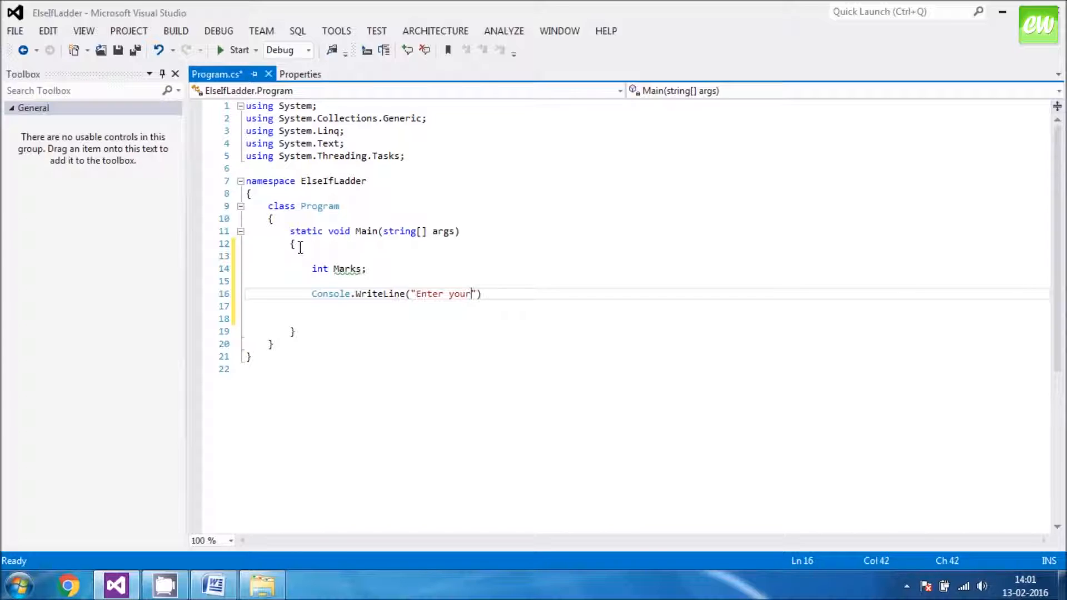
text(marks)
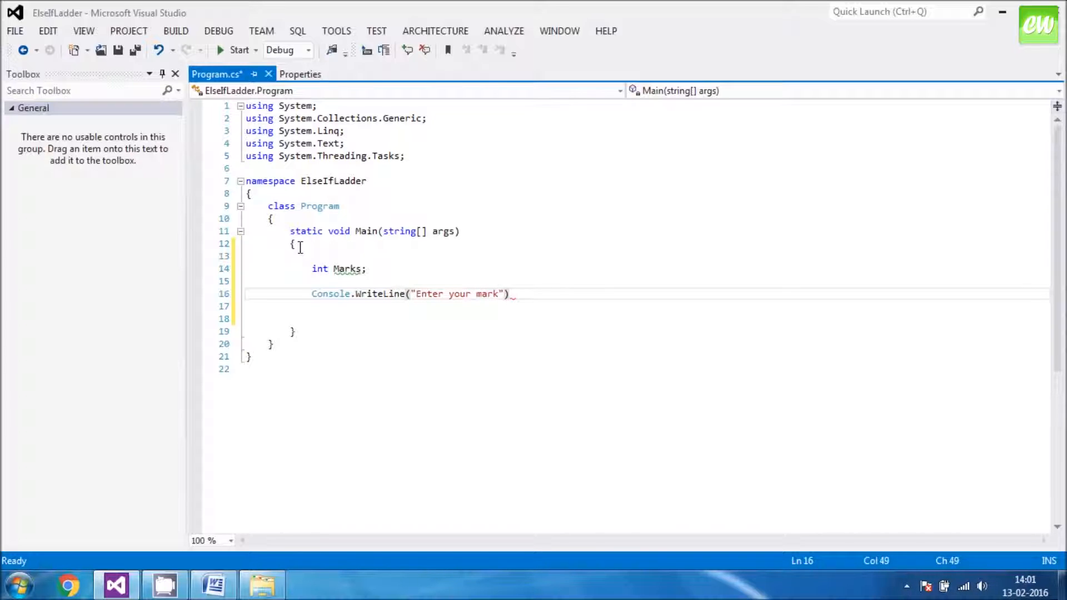
text(;)
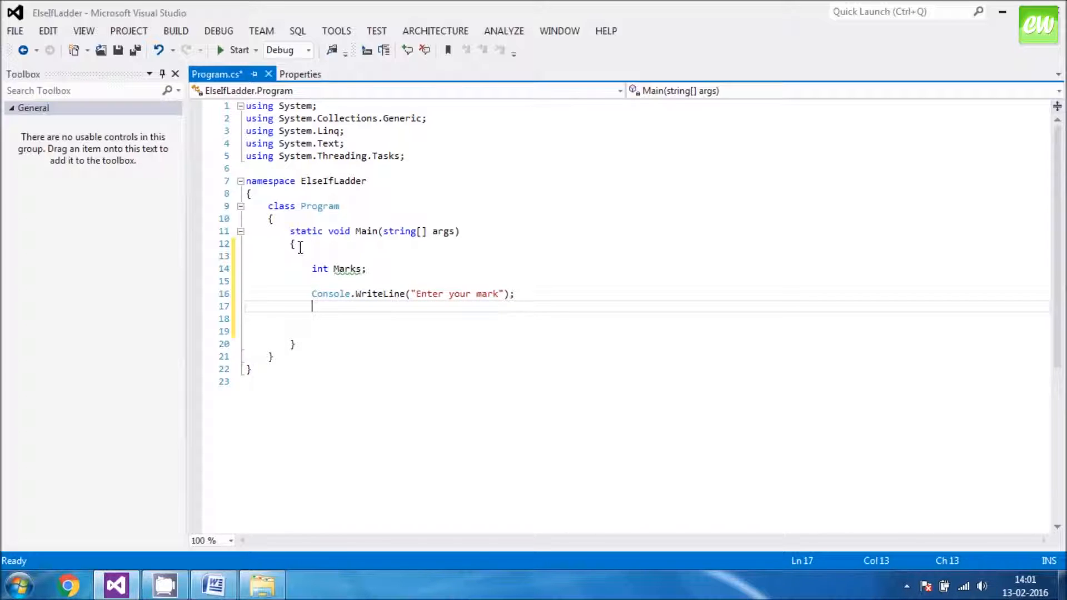
Assign Convert.ToInt32(Console.ReadLine()) to Marks and add blank lines below.
text(Marks)
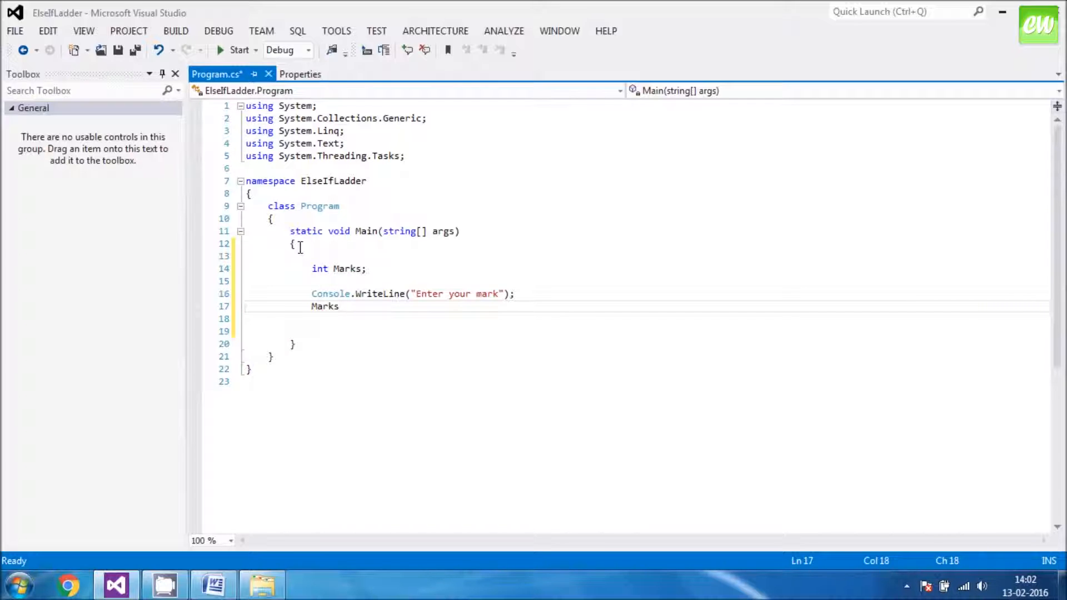
text(=)
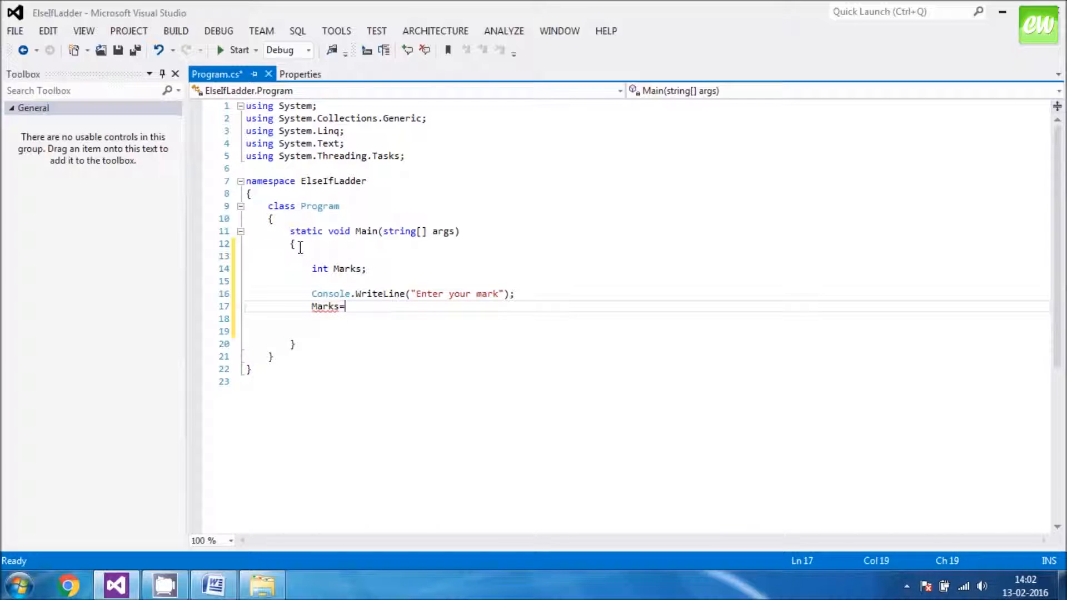
text(Co)
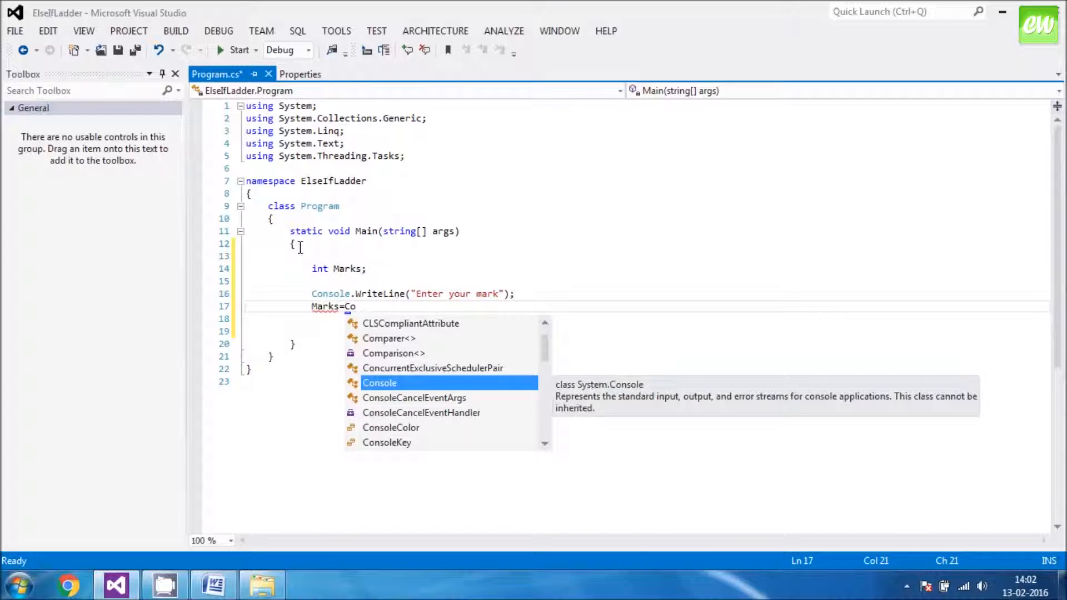
text(nver)
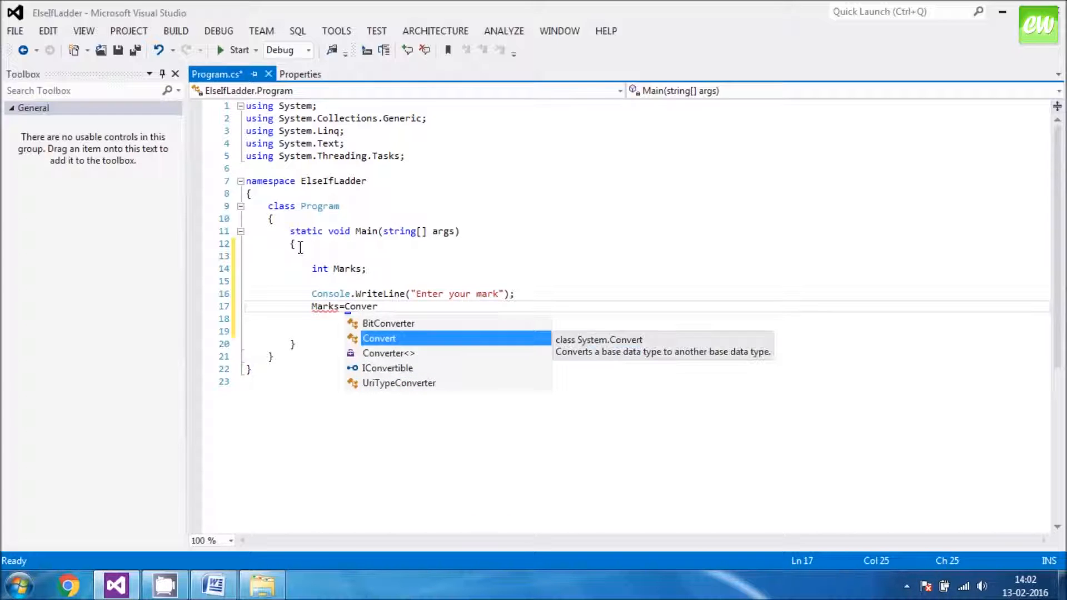
text(t.To)
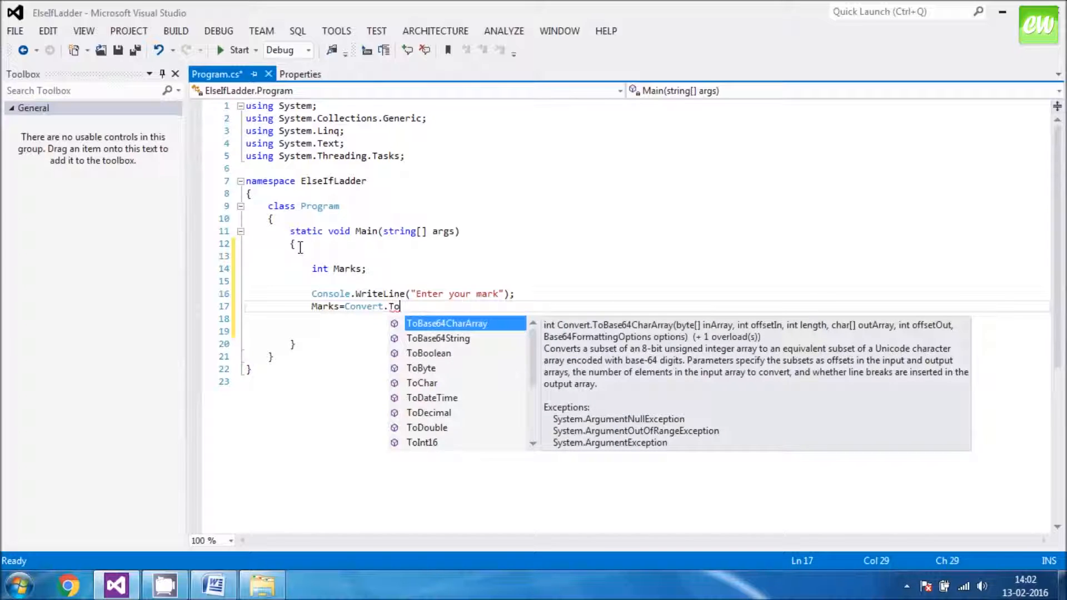
text(Int)
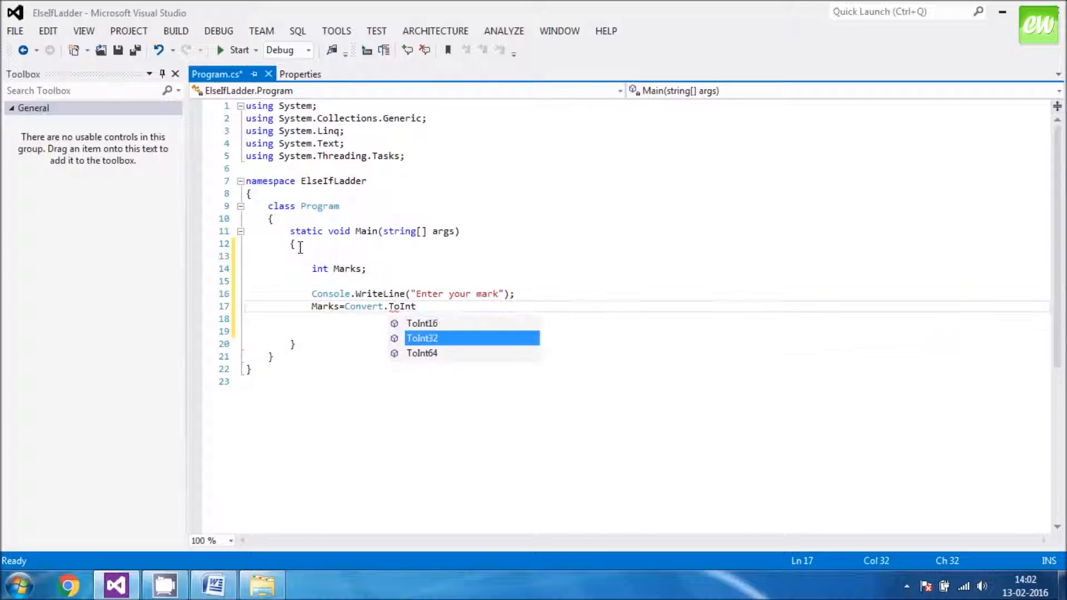
text(32(C)
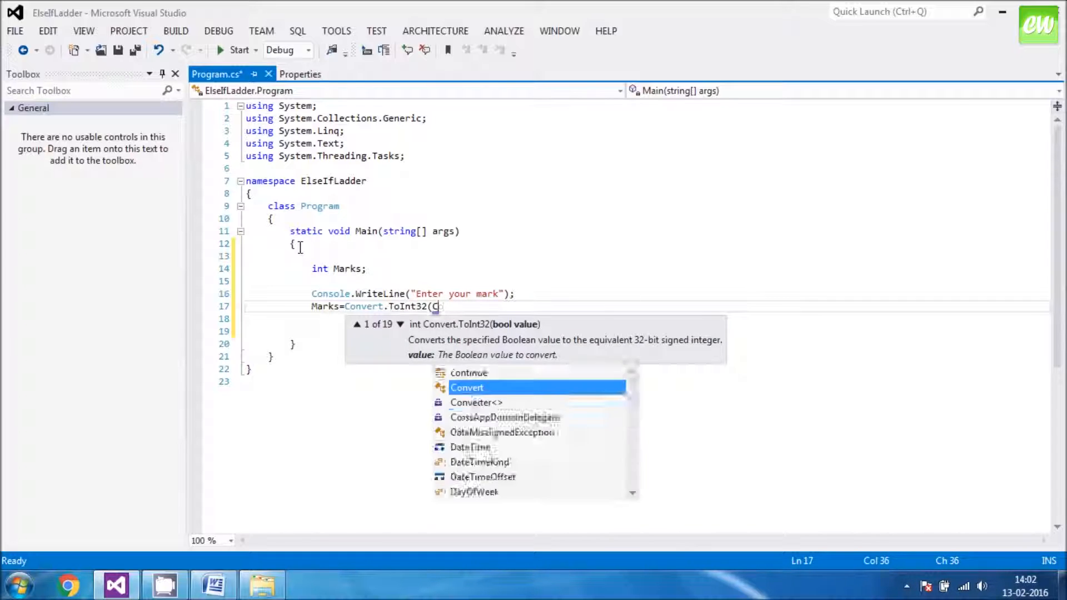
text(onsole)
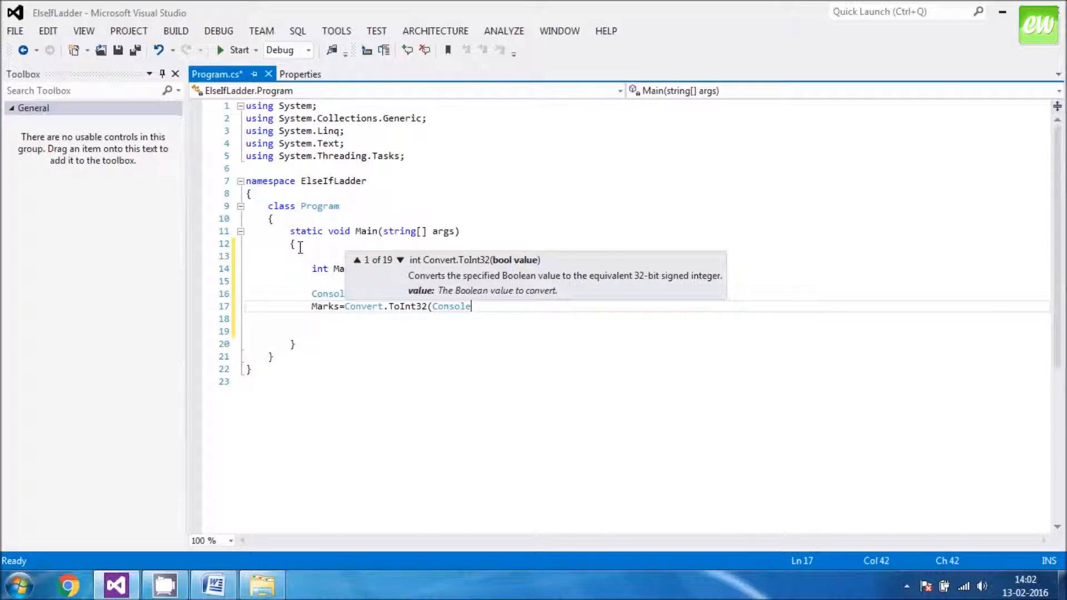
text(.Read)
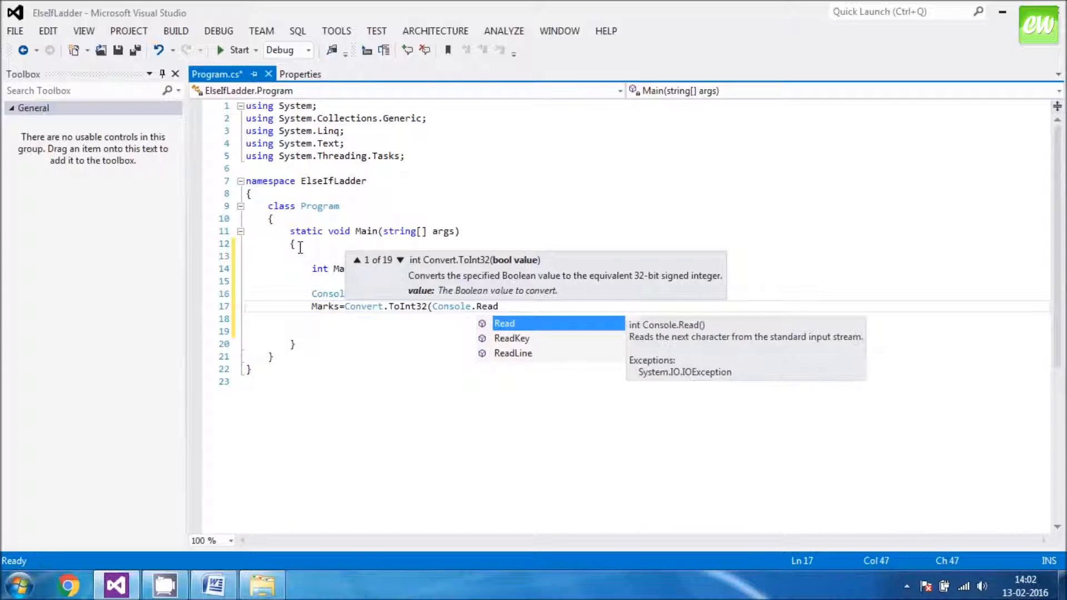
text(Line())
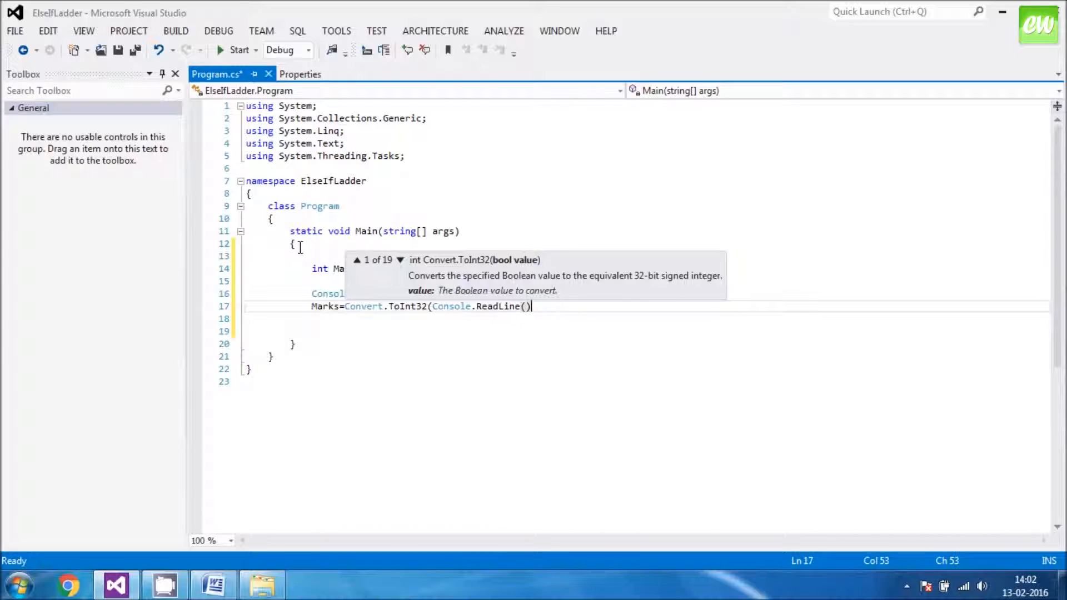
text();)
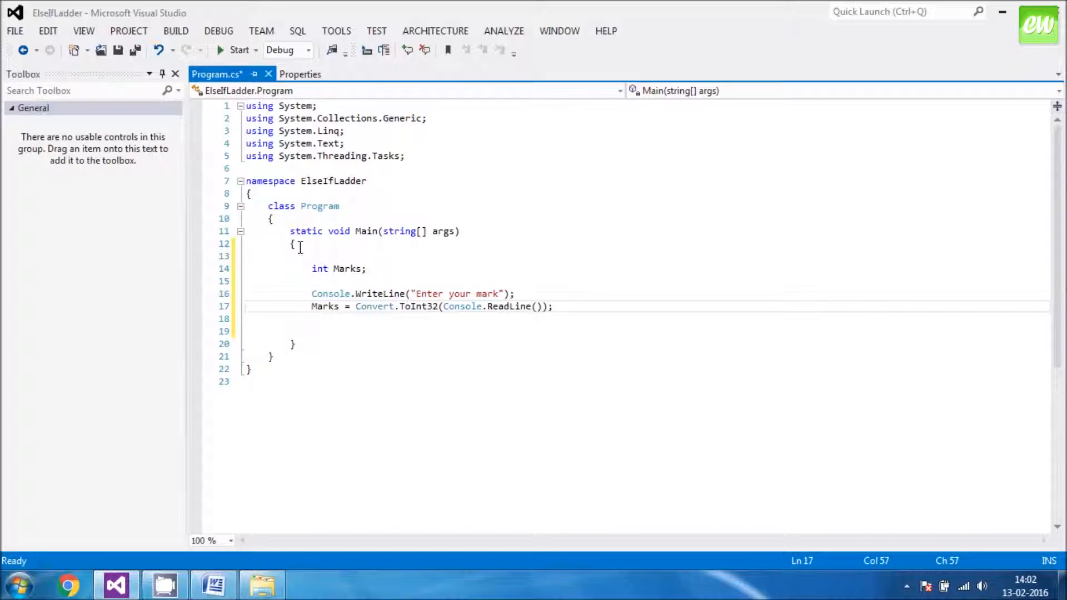
key(Enter)
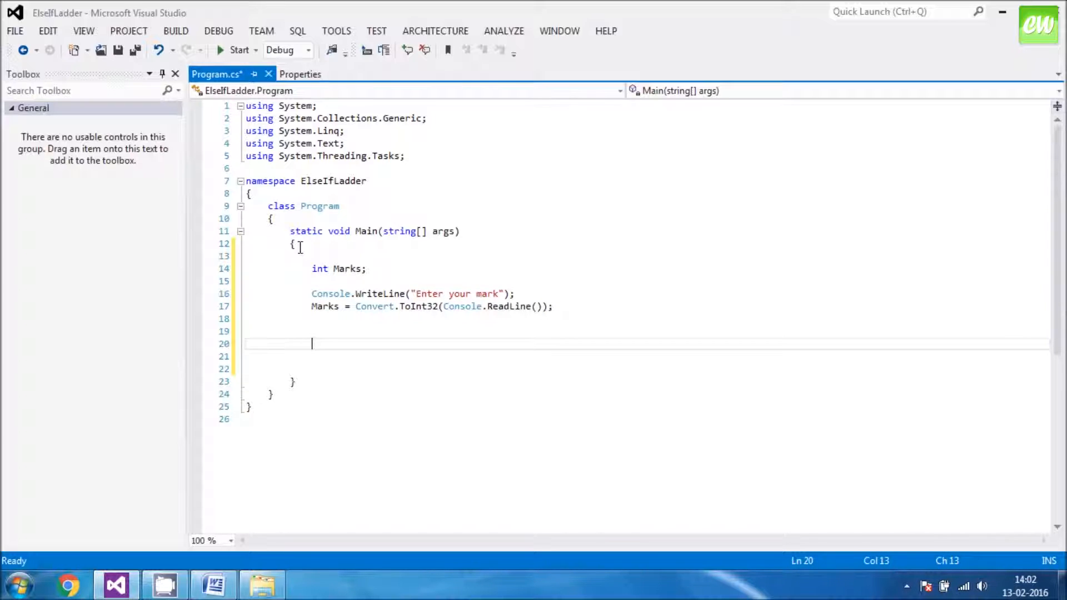
Write the condition if (Marks > 85) and start its block.
text(i)
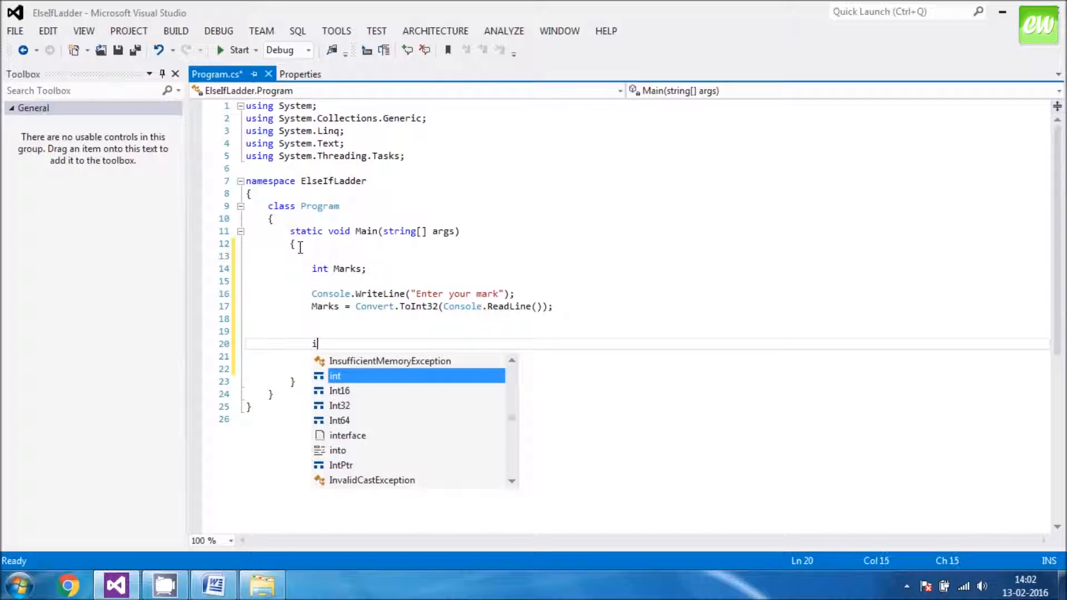
text(f)
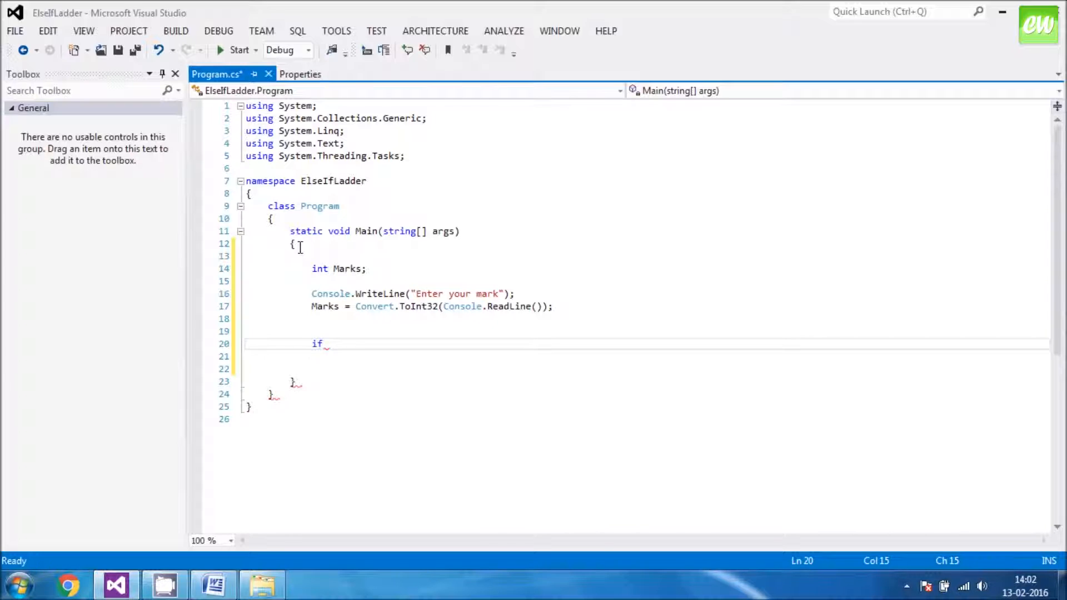
text(()
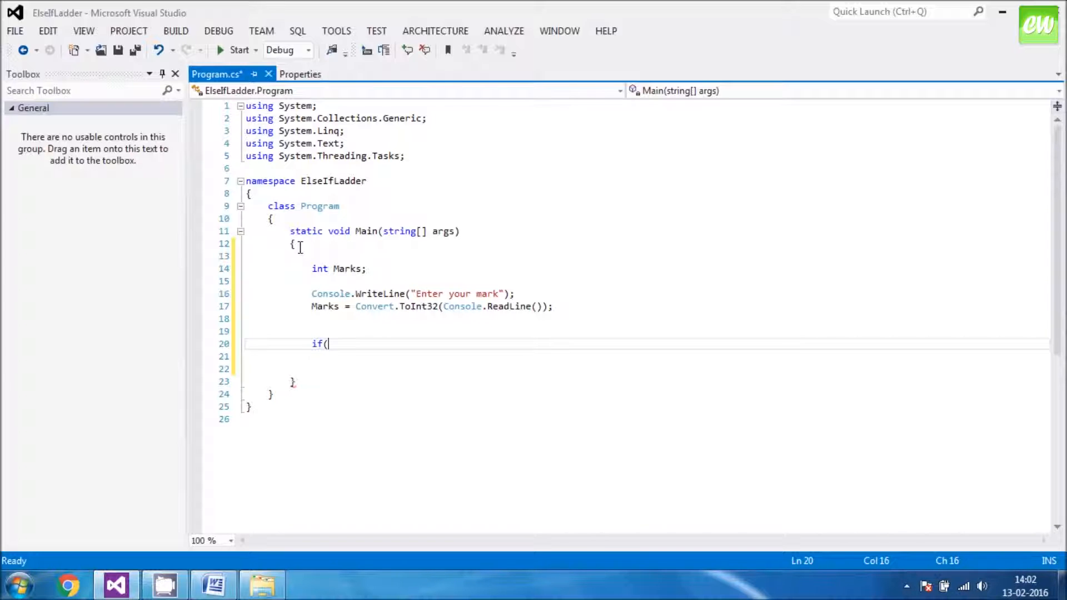
text(Mar)
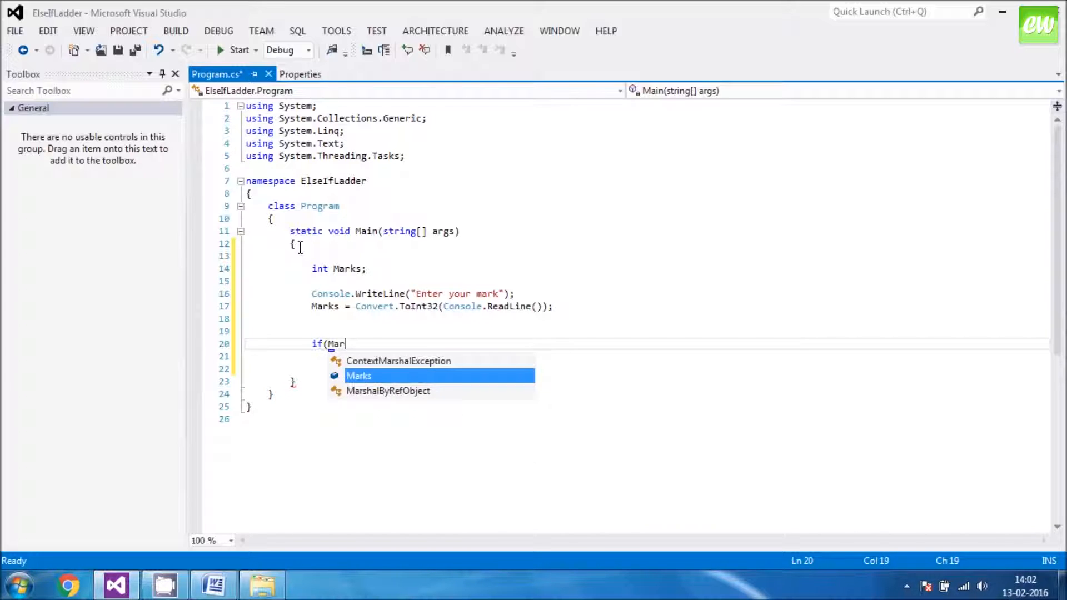
key(Tab)
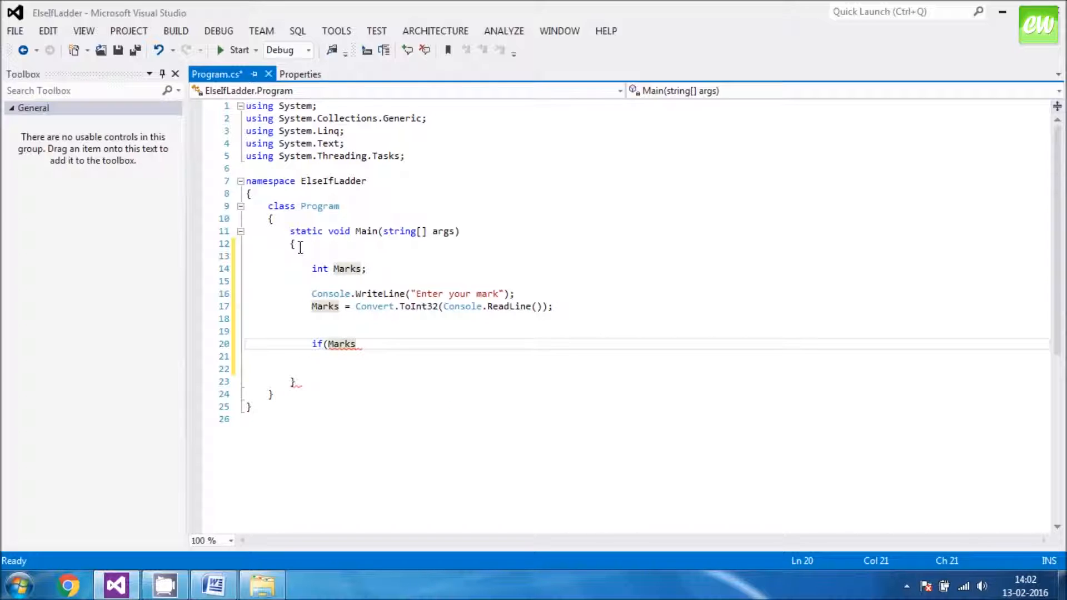
text(.8)
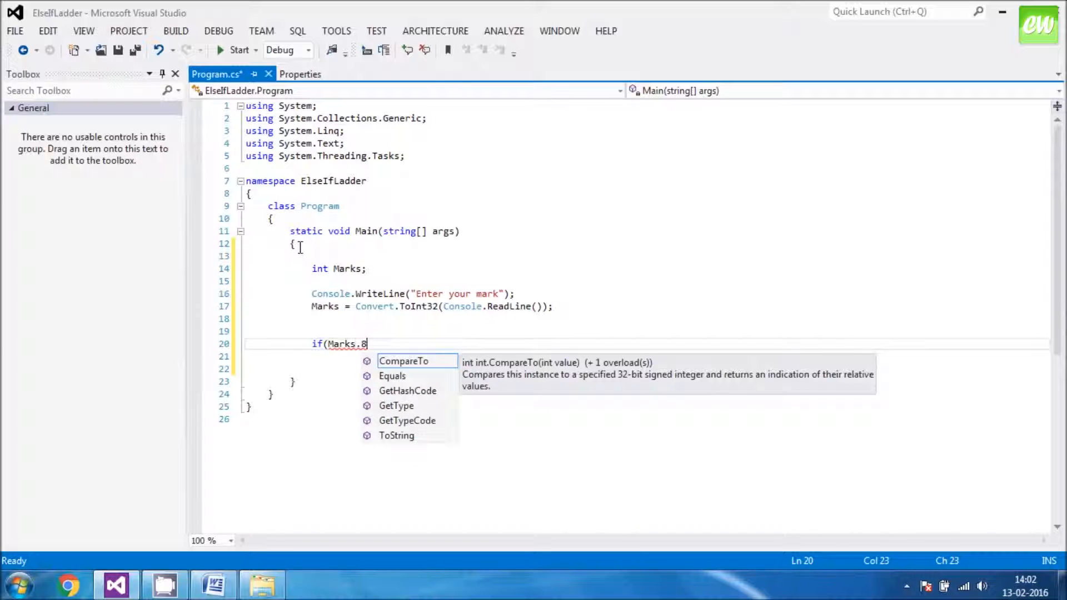
text(>)
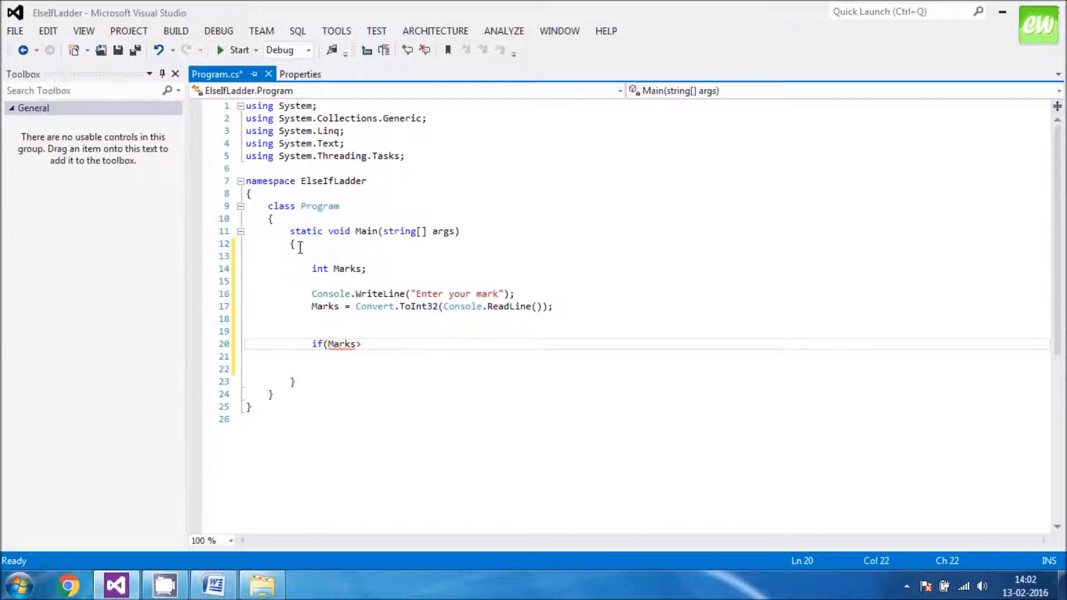
text(85)
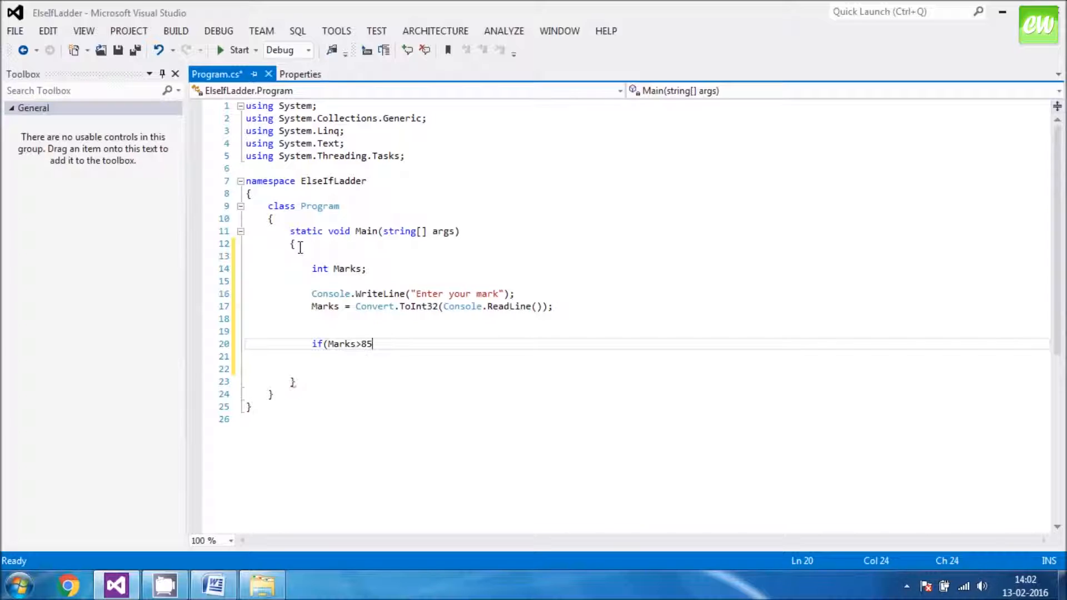
text())
click(646, 357)
text({ })
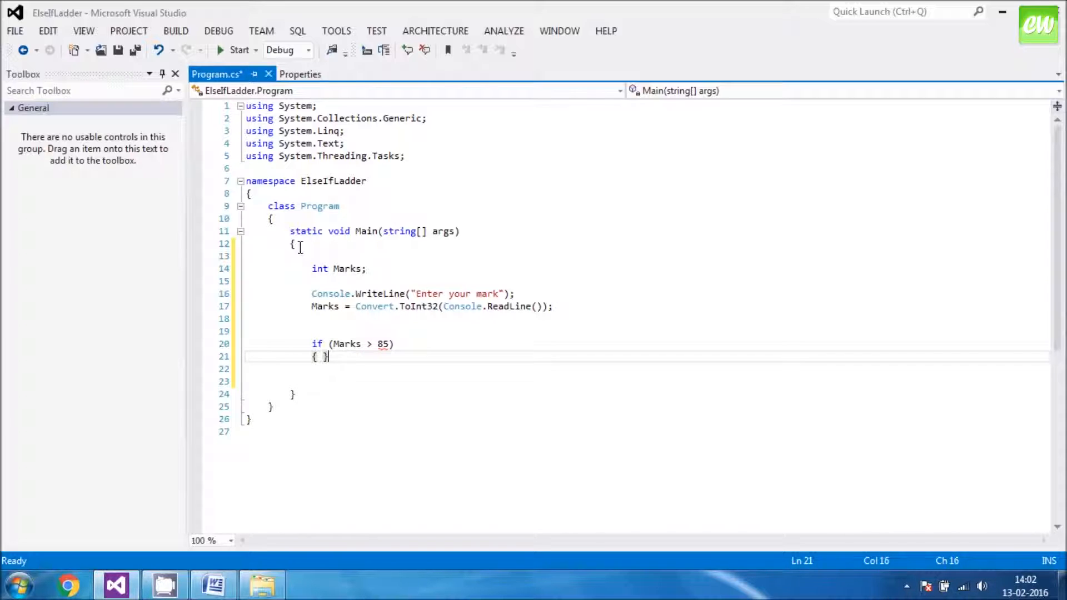
key(Enter)
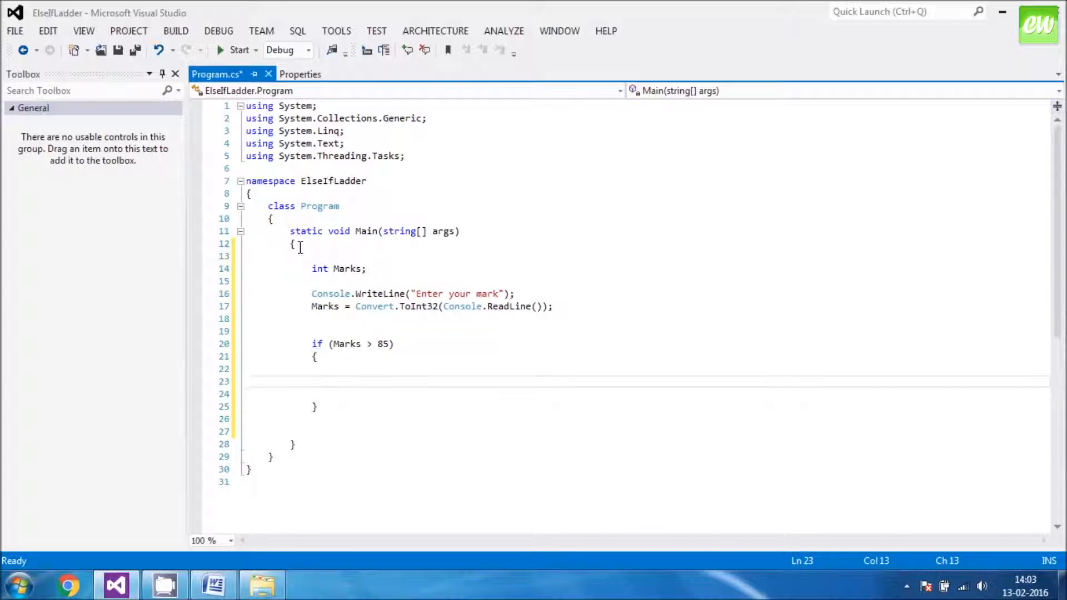
Print "Your grade is A" with Console.WriteLine inside the if (Marks > 85) block.
text(Cons)
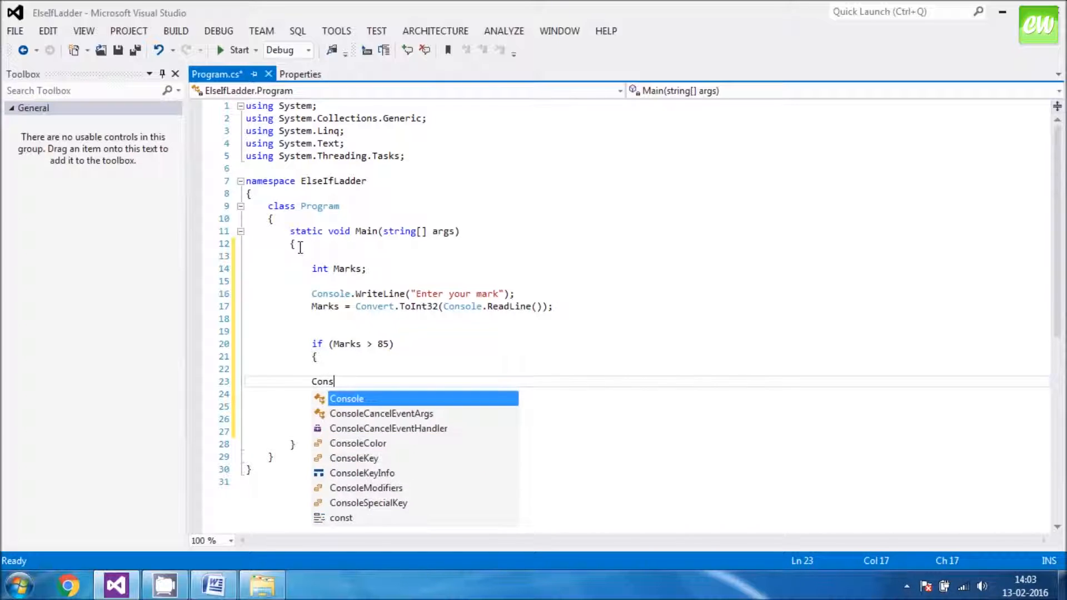
text(ole)
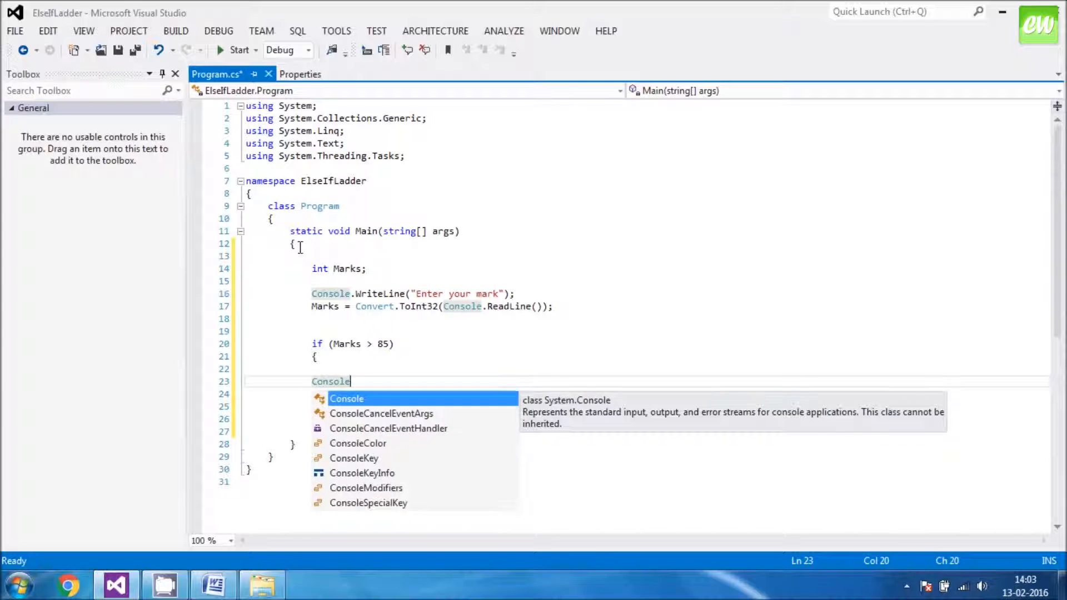
text(.W)
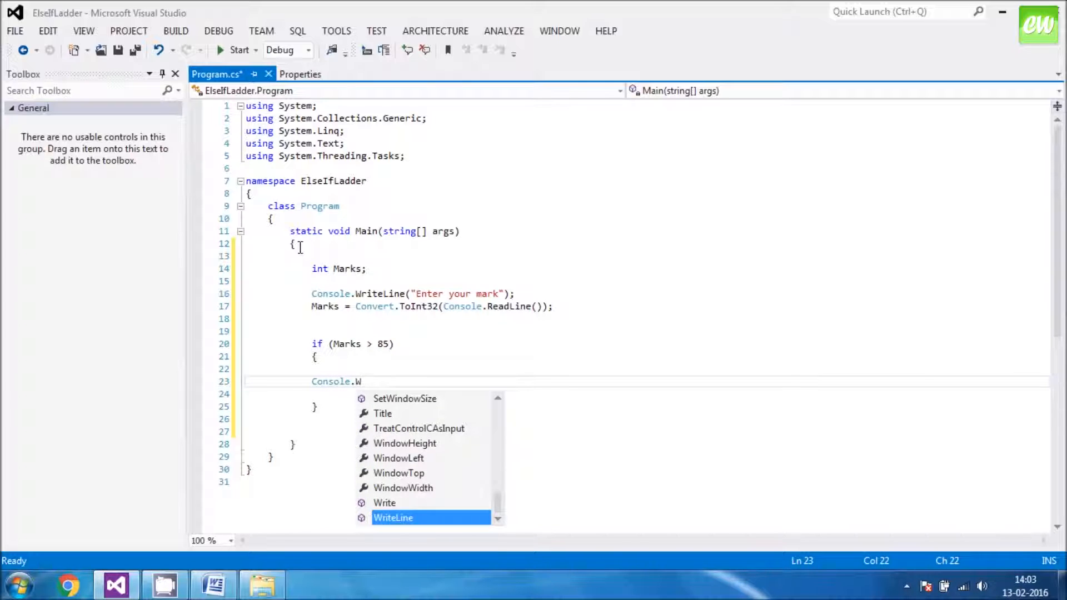
key(Tab)
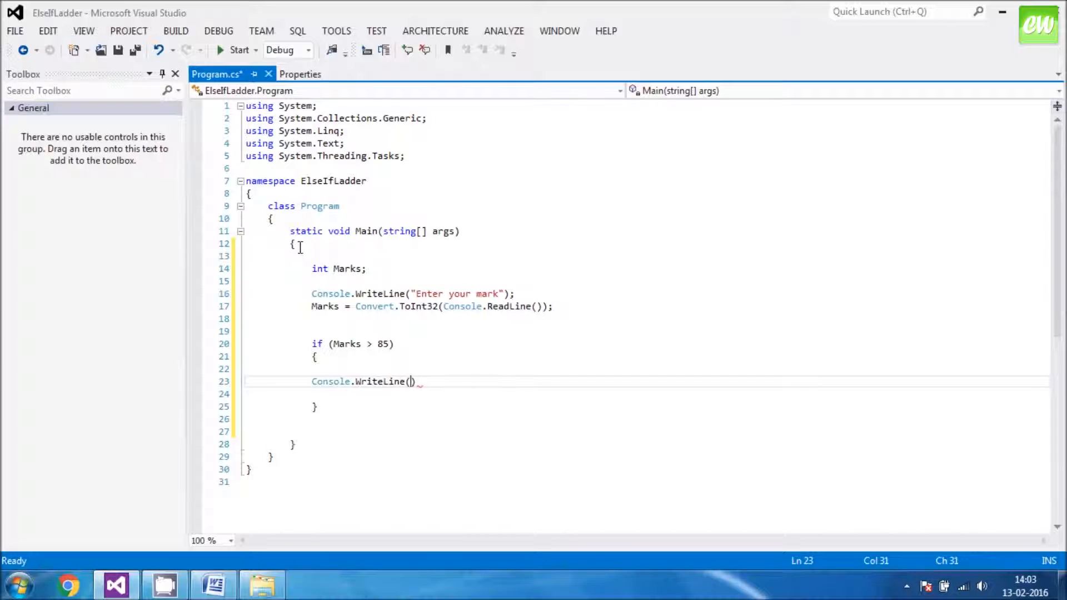
text(")
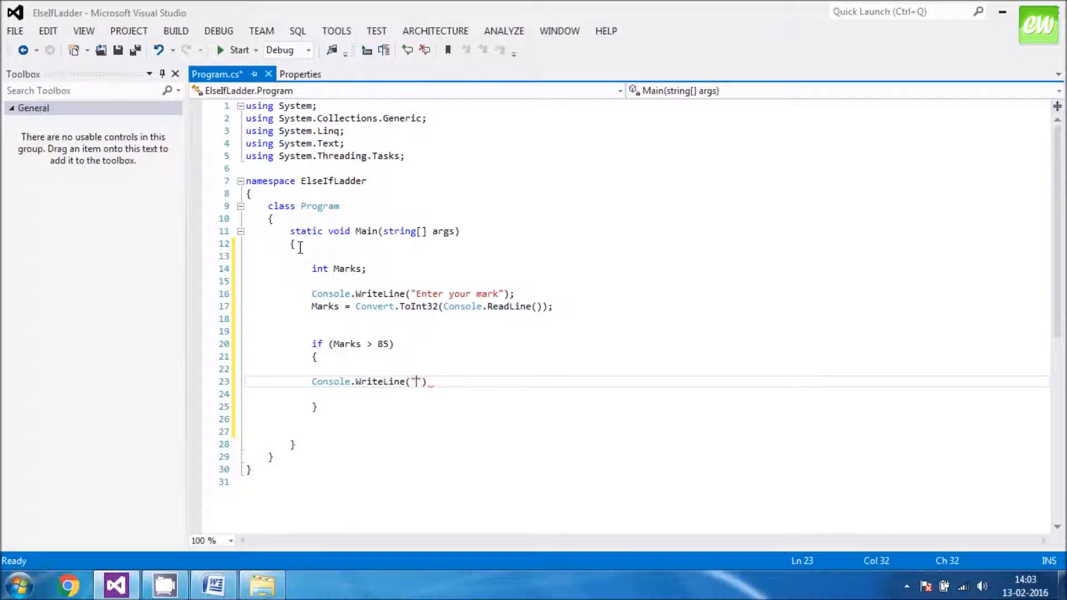
text(Your)
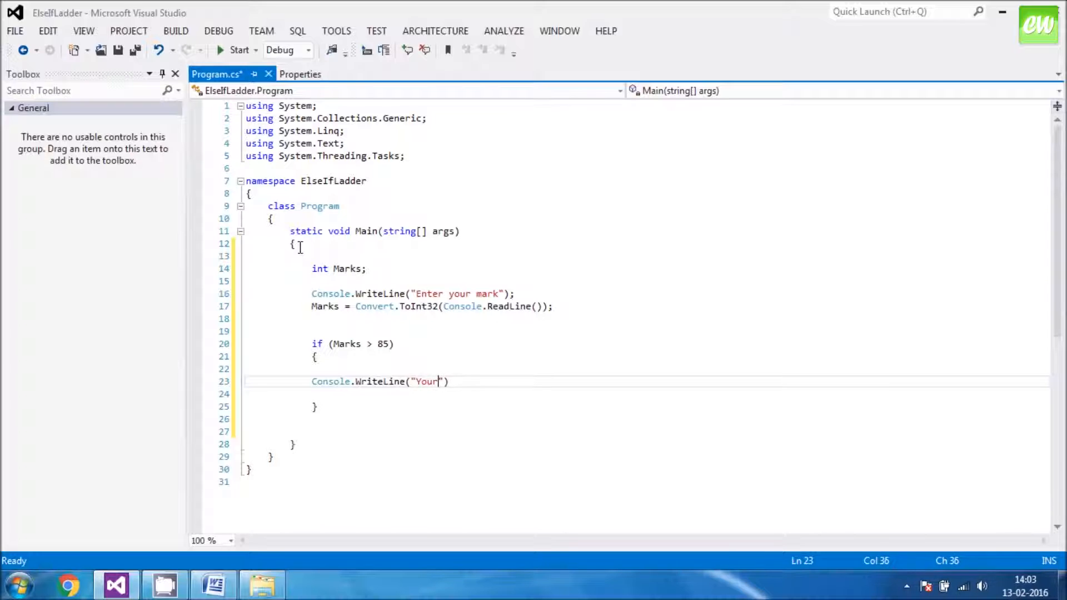
text(grade is)
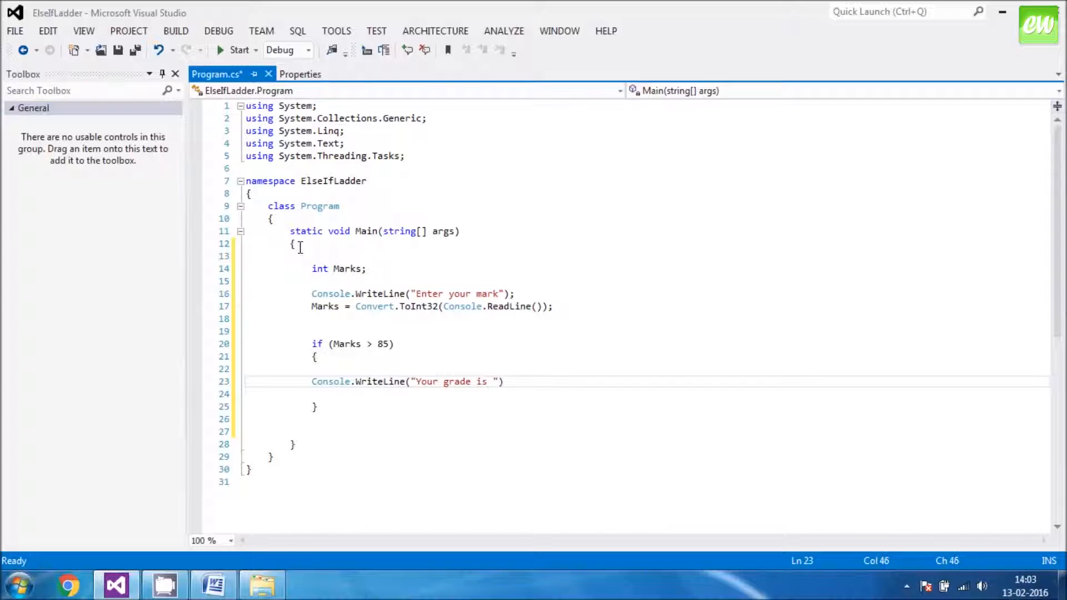
text(A)
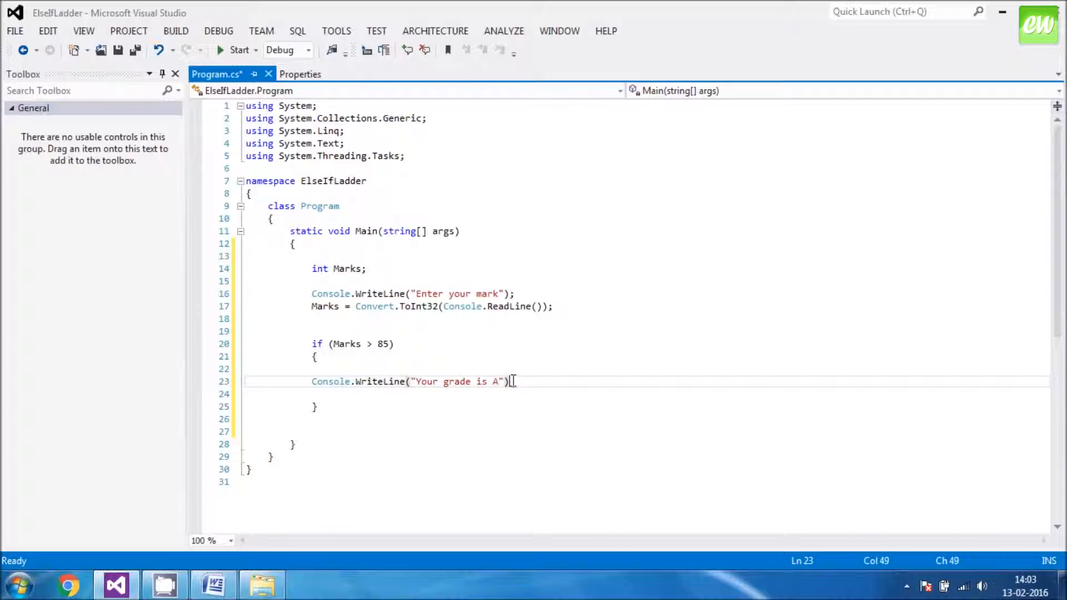
text(;)
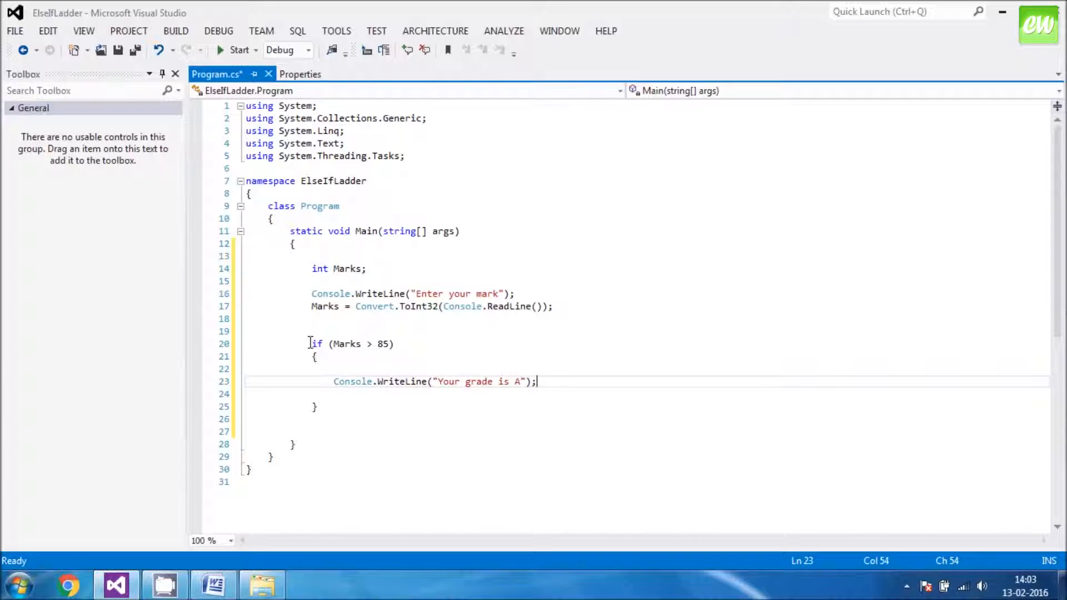
Duplicate the grade A block as else if (Marks > 75) printing "Your grade is B".
drag(310, 343, 319, 407)
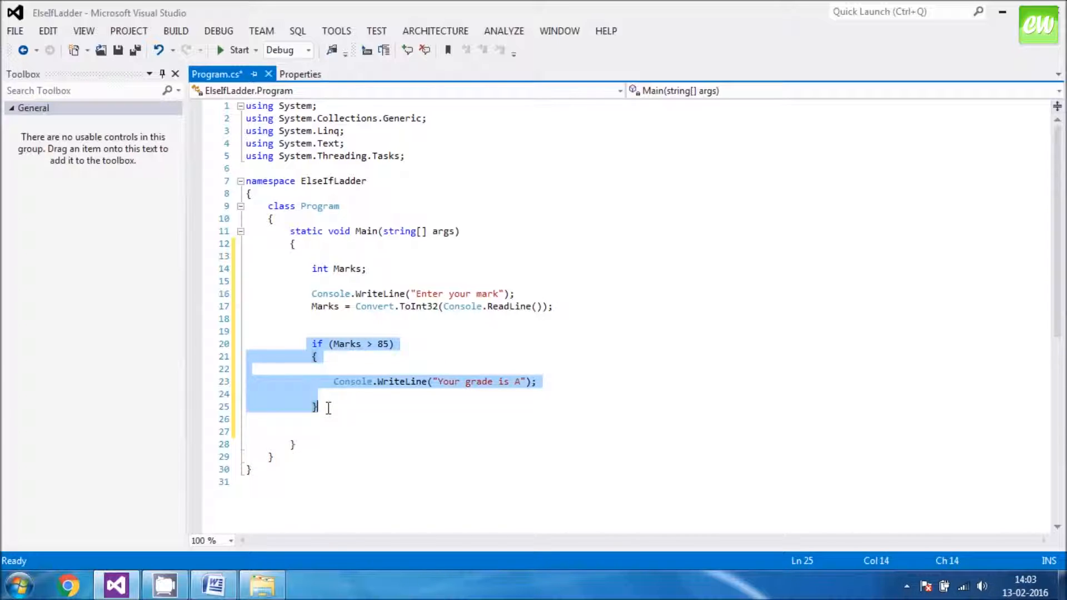
click(320, 406)
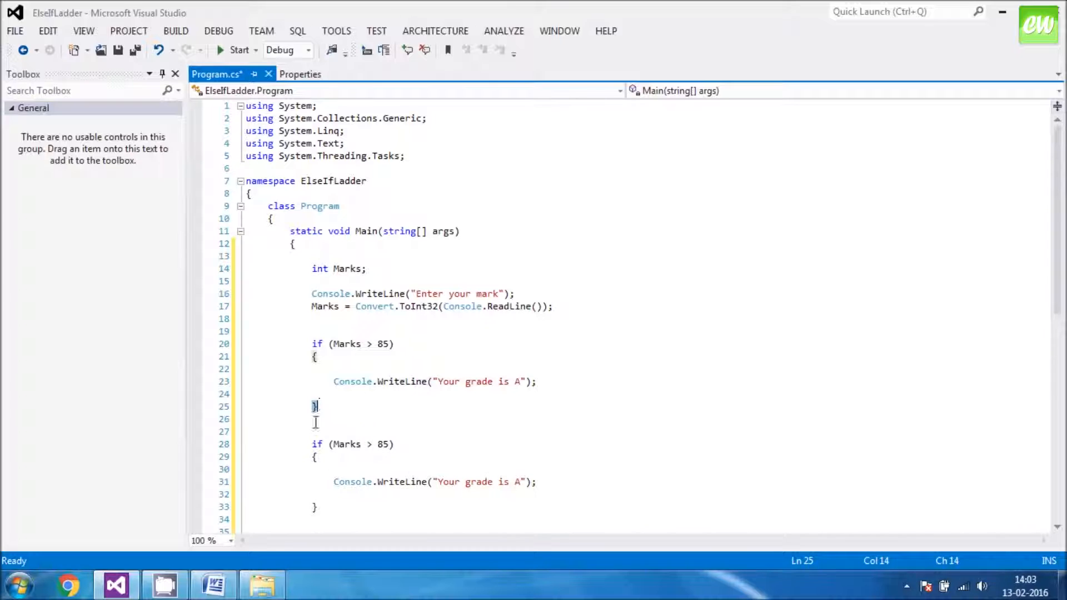
click(312, 445)
text(else )
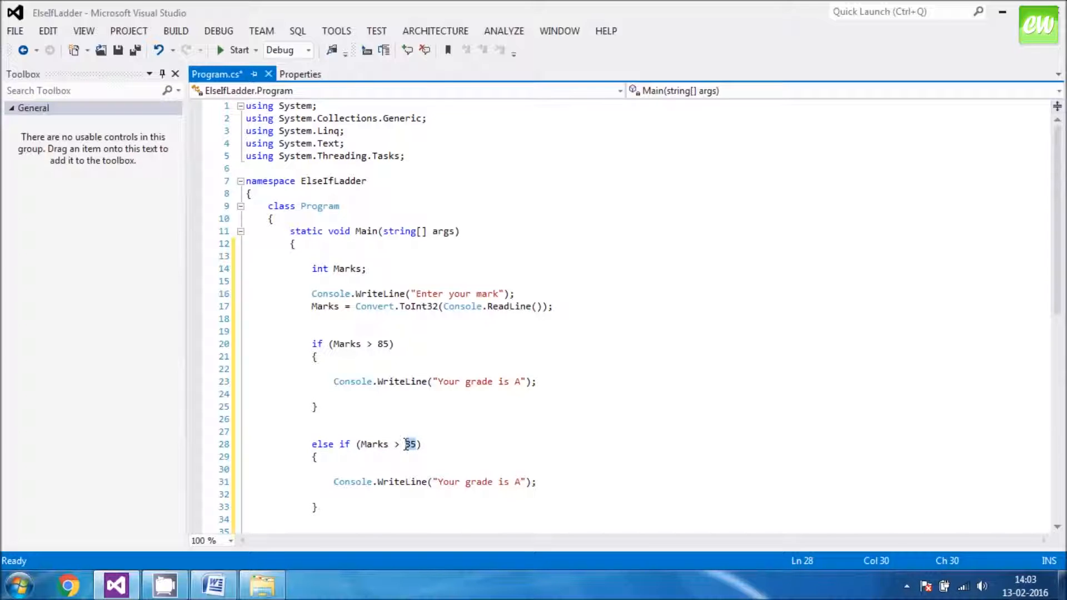
text(7)
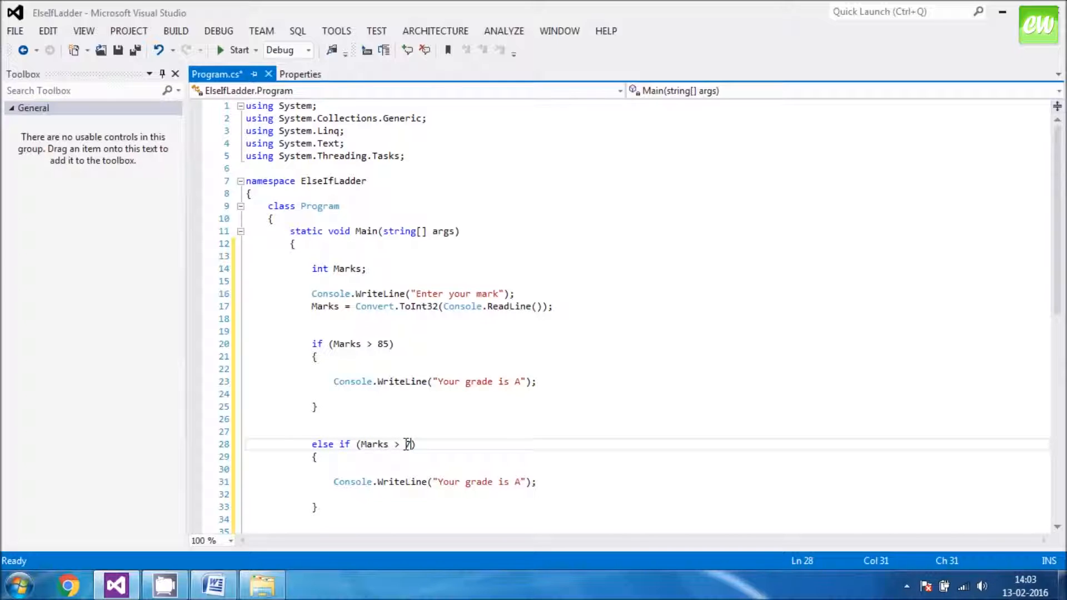
text(5)
click(436, 482)
text(B)
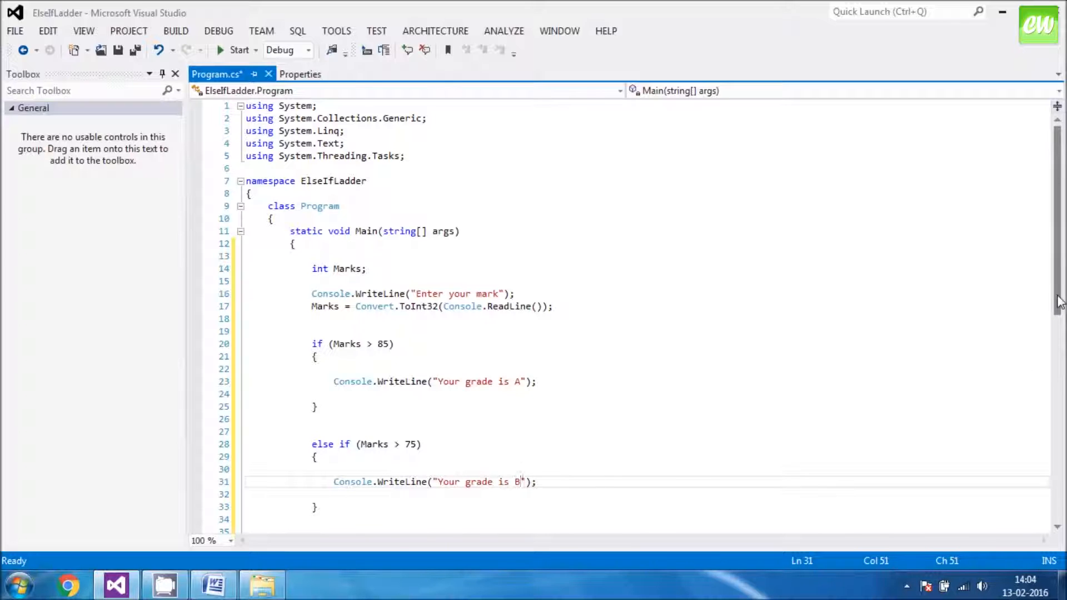
Duplicate the grade B branch as else if (Marks > 65) printing "Your grade is C".
scroll(down, 3)
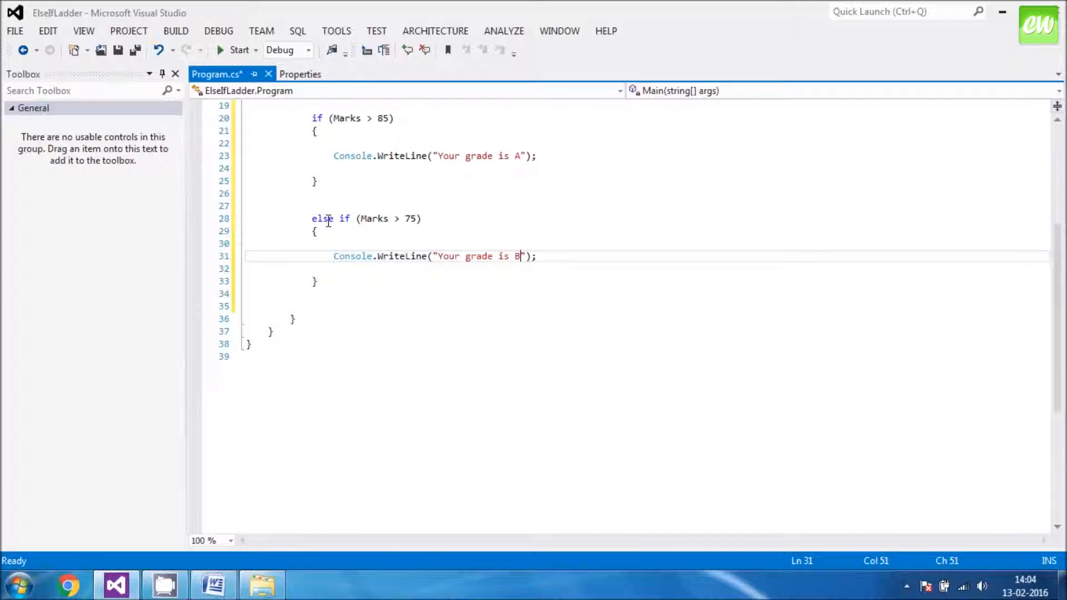
drag(312, 218, 318, 281)
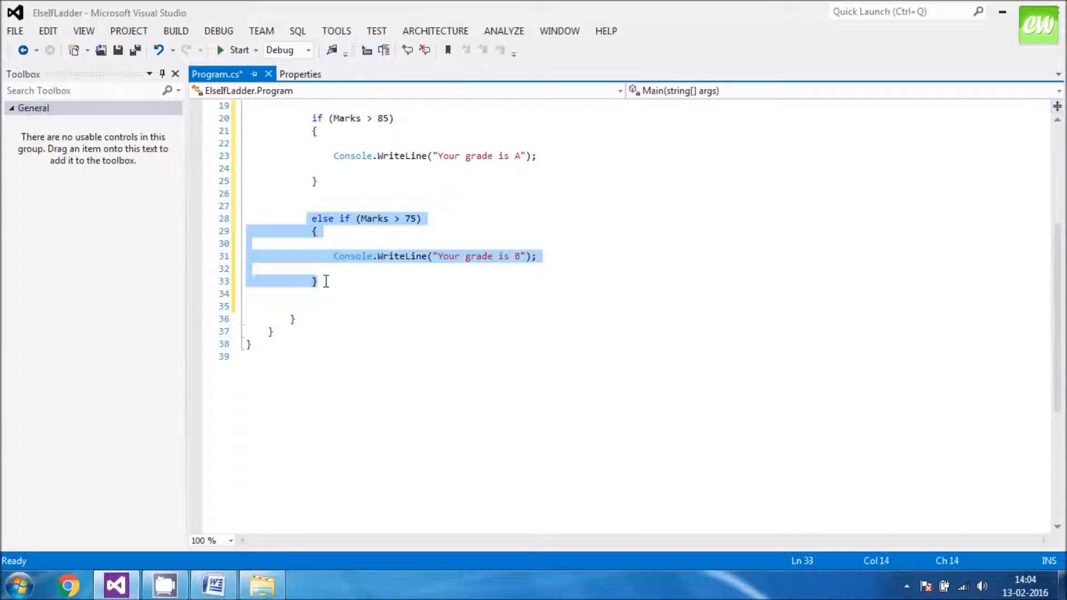
click(324, 282)
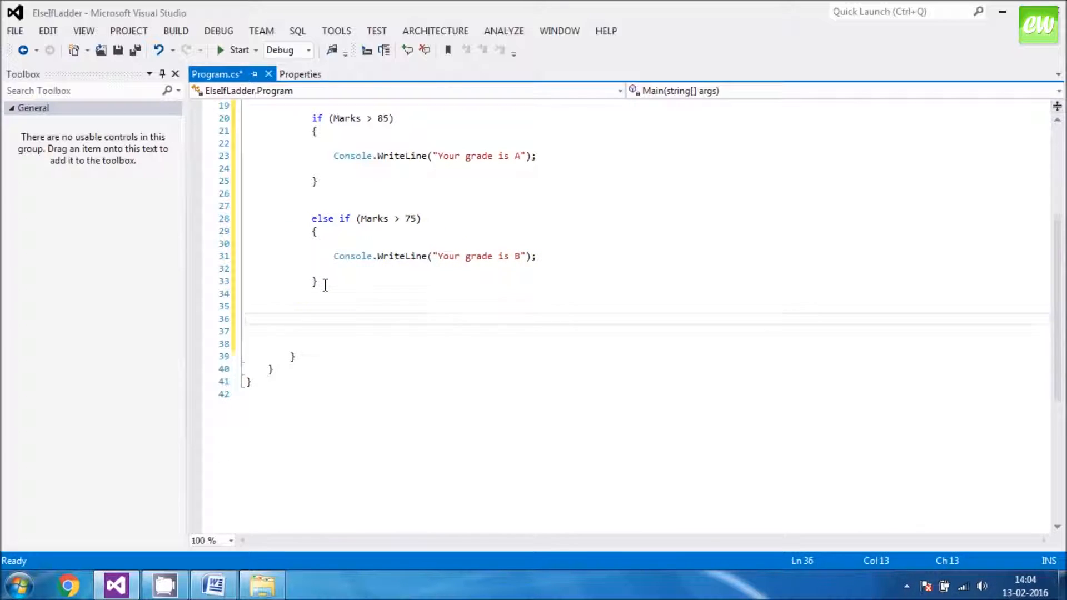
text(else if (Marks > 75))
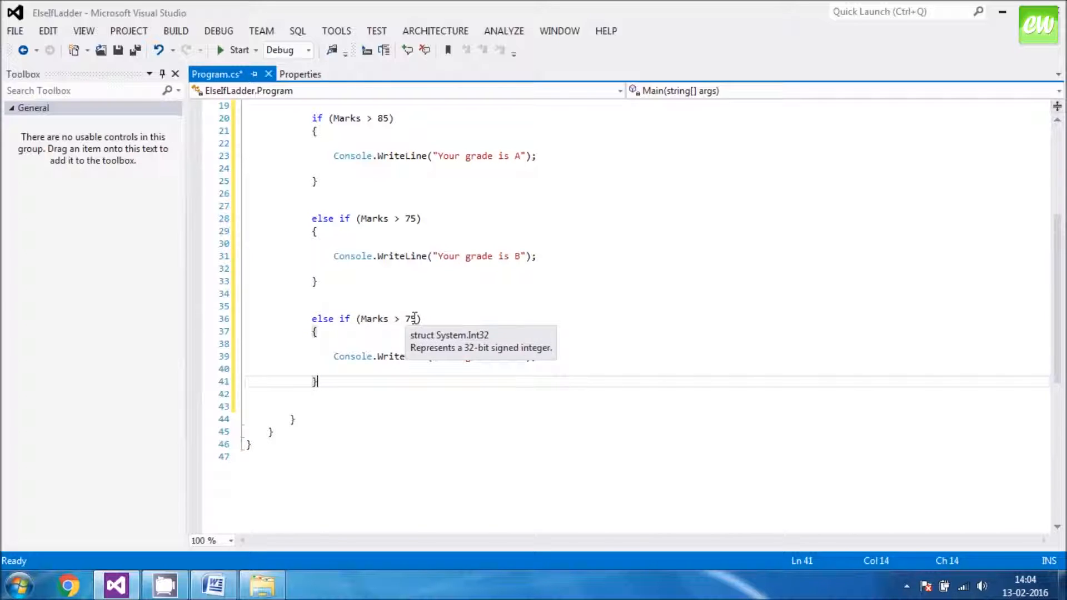
double_click(411, 319)
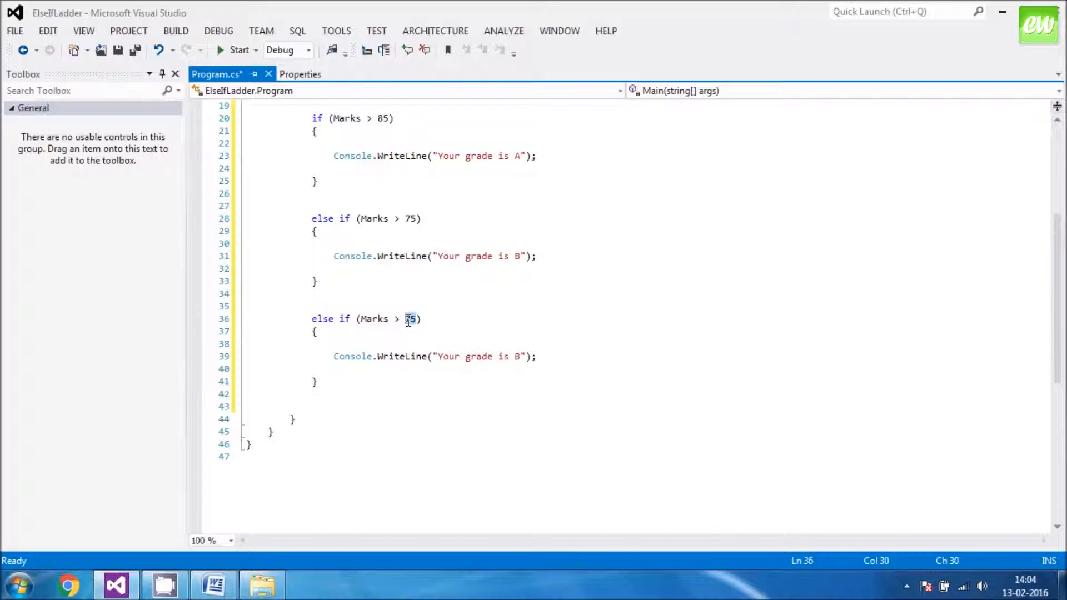
text(65)
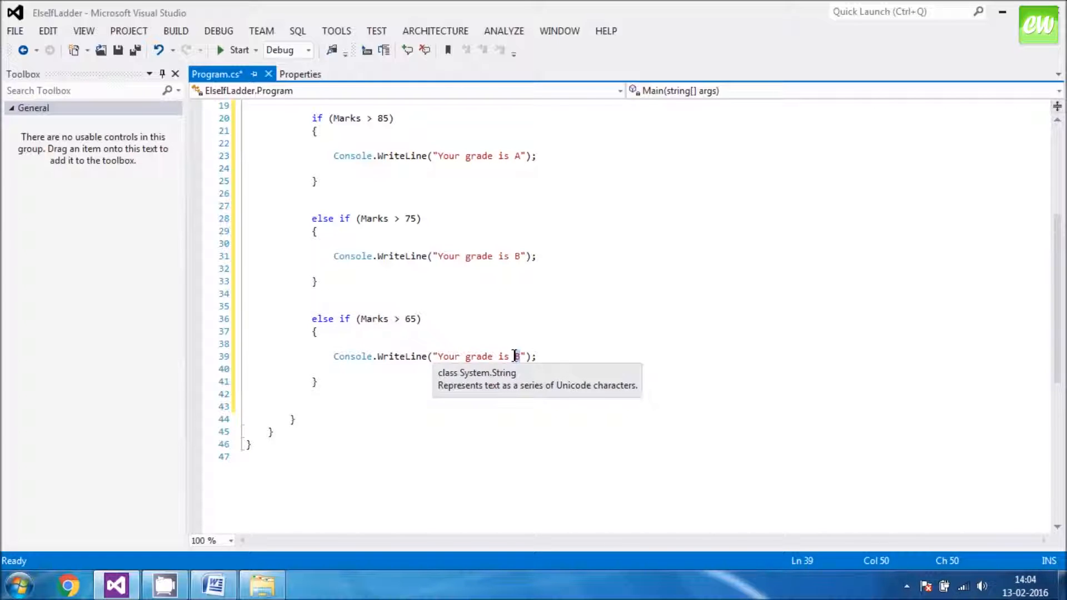
text(C)
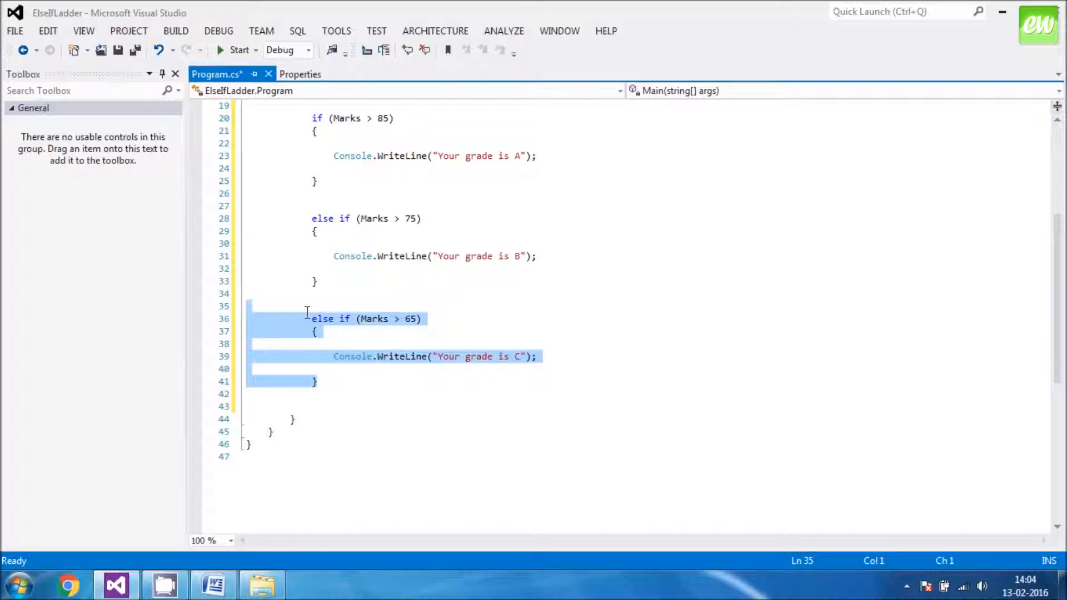
Add else if (Marks > 55) printing "Your grade is D", then a new line after it.
click(321, 381)
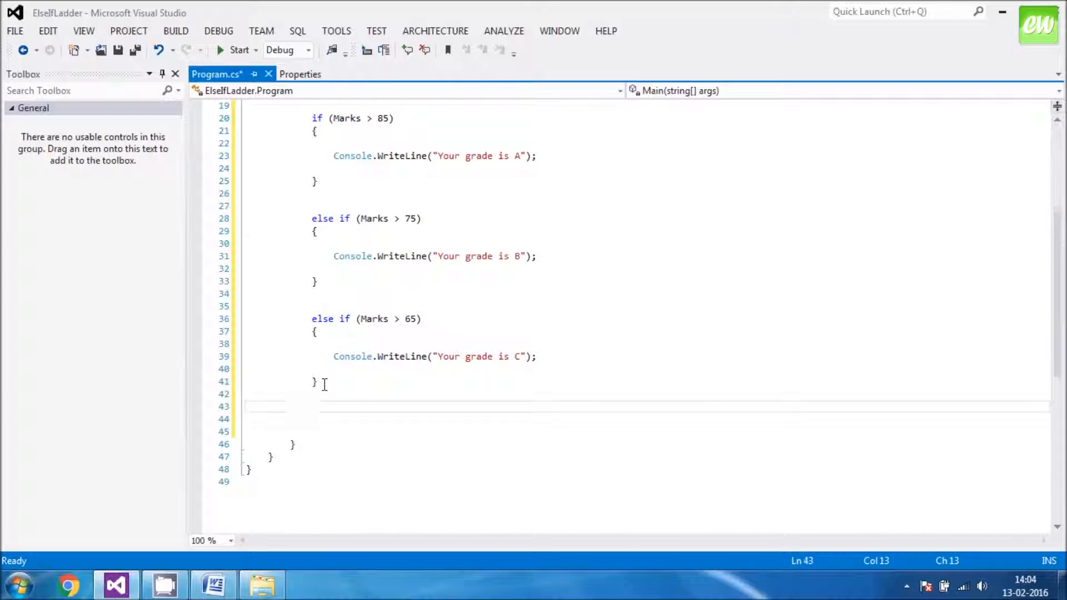
text(else if (Marks > 65))
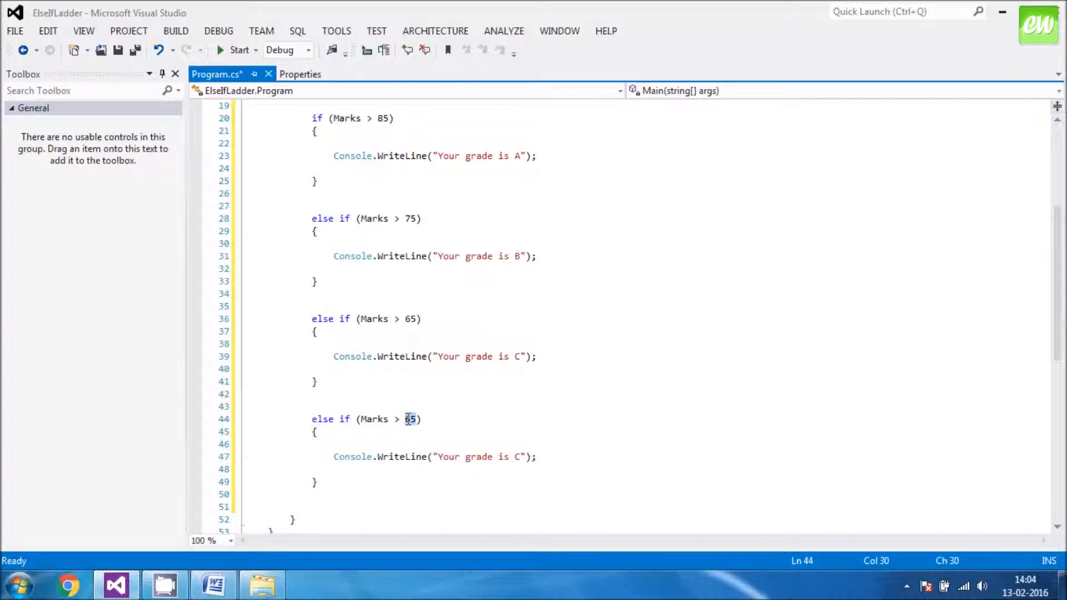
text(55)
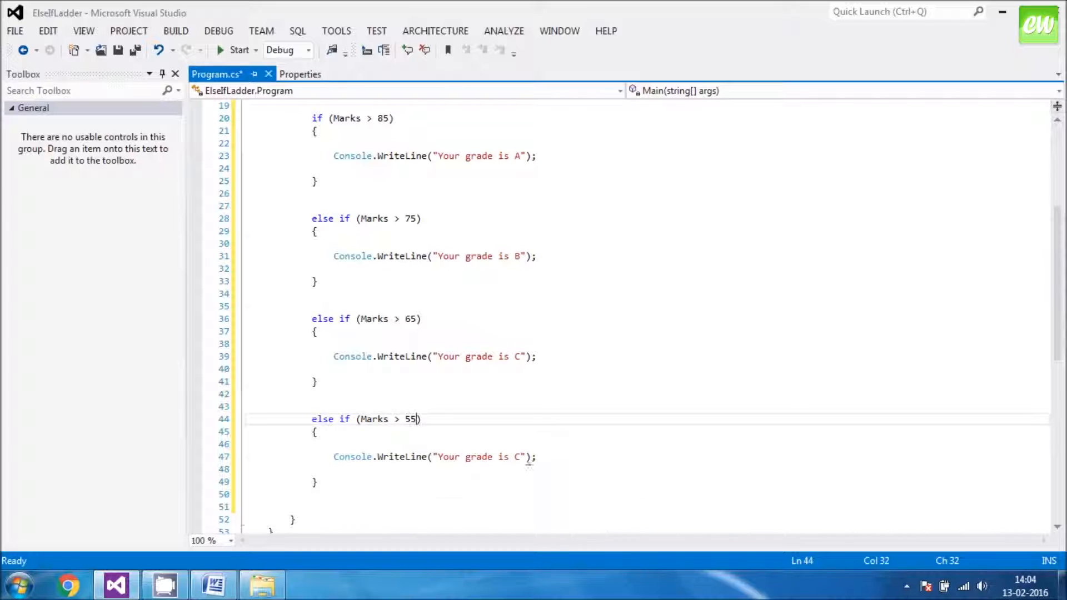
mouse_move(524, 457)
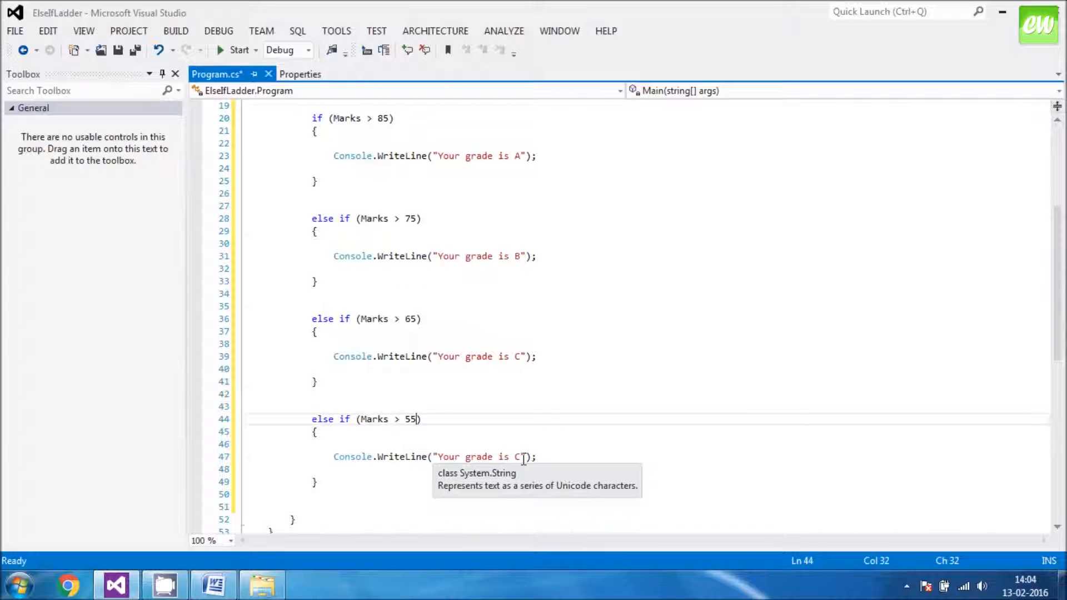
text(D)
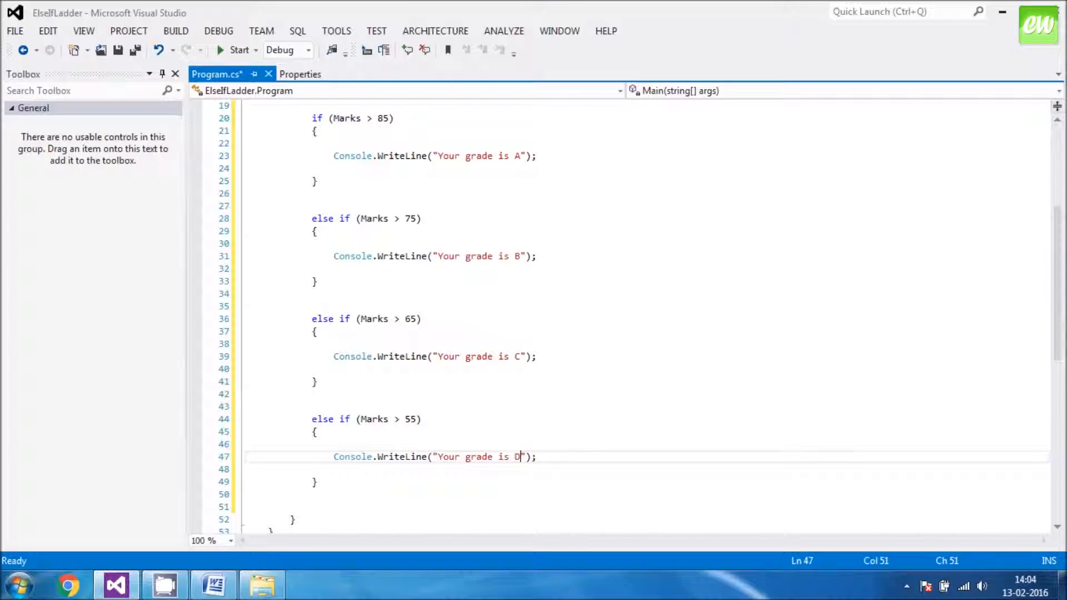
scroll(down, 3)
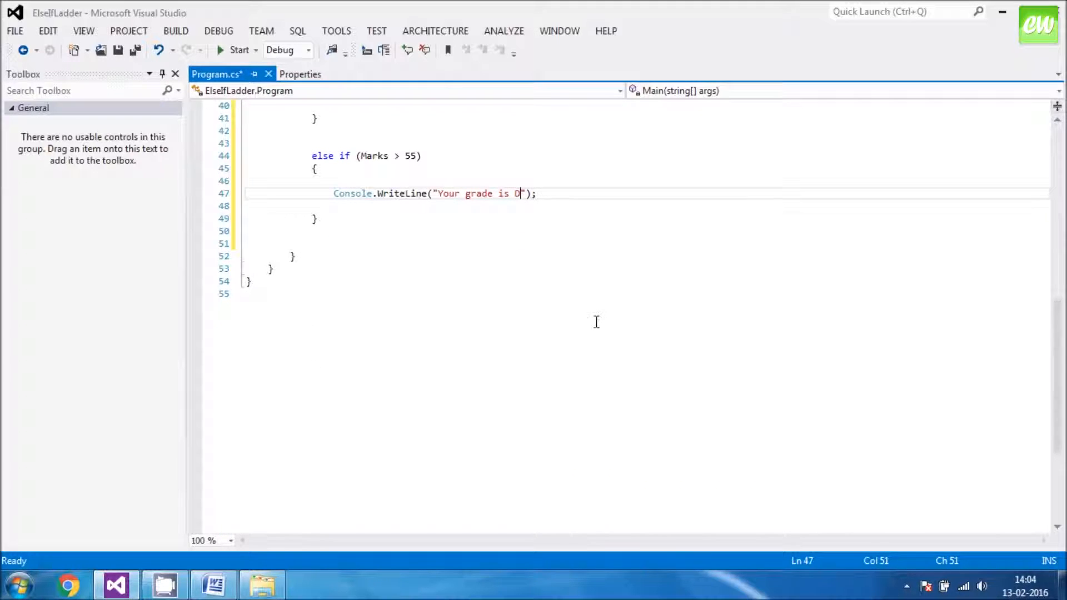
click(328, 218)
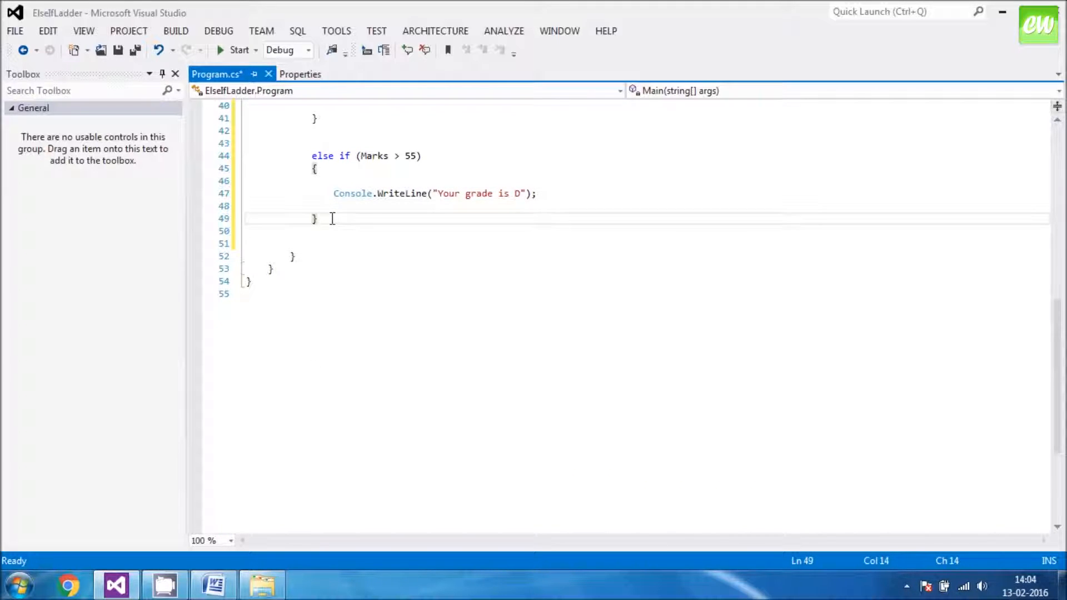
key(Enter)
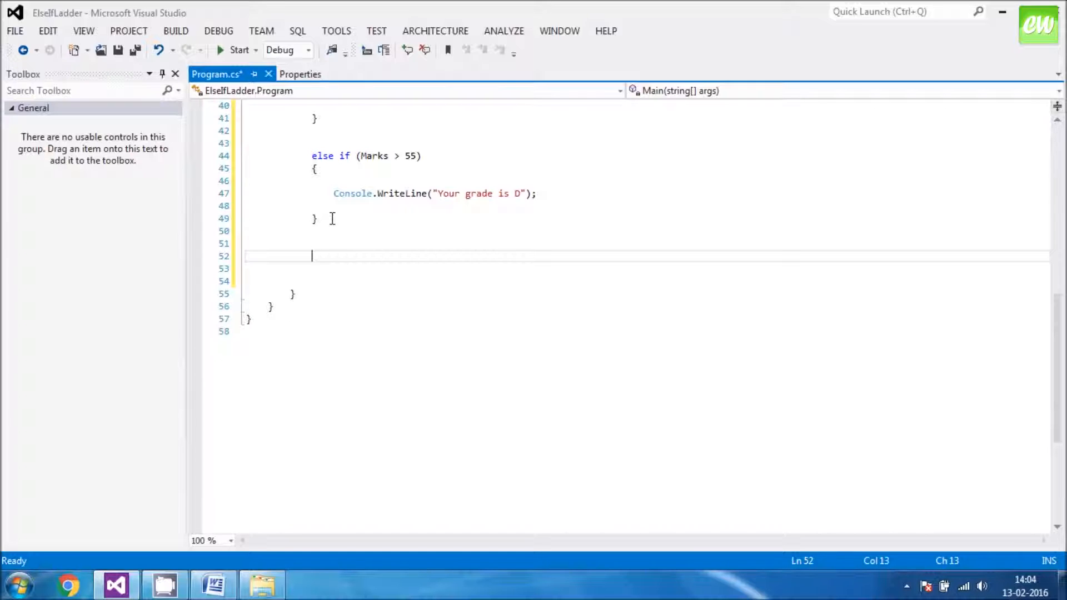
Add an else branch containing an empty Console.WriteLine("") call.
text(else)
text({ )
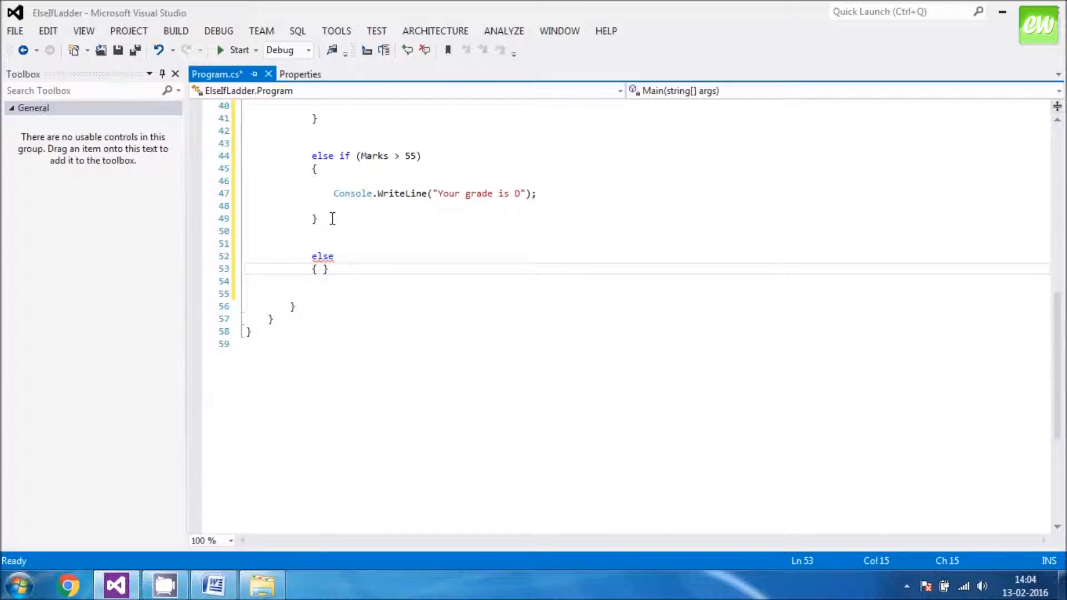
text(Co)
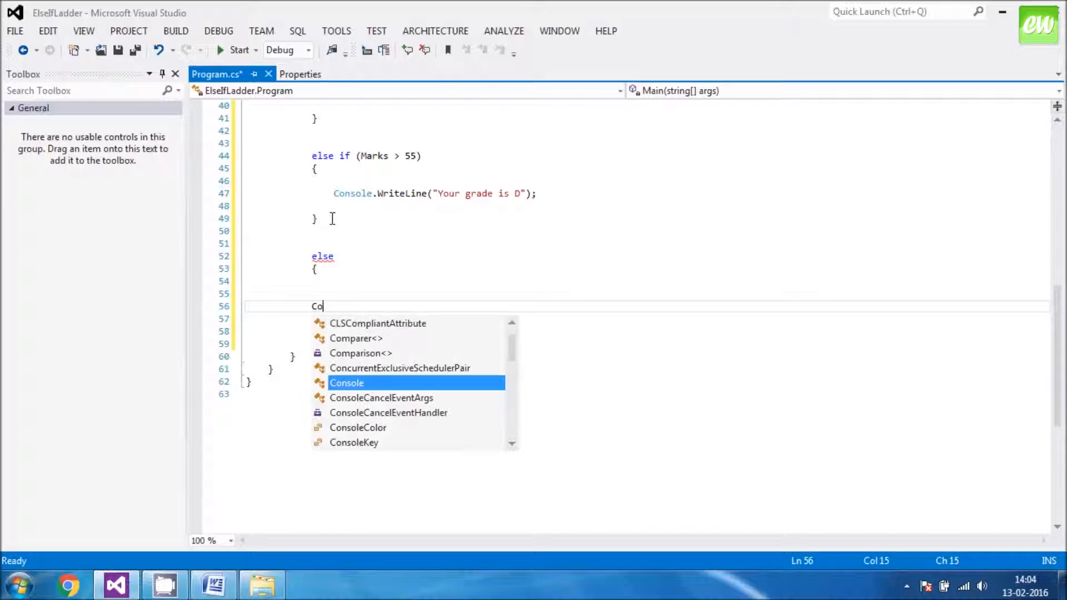
text(nsol)
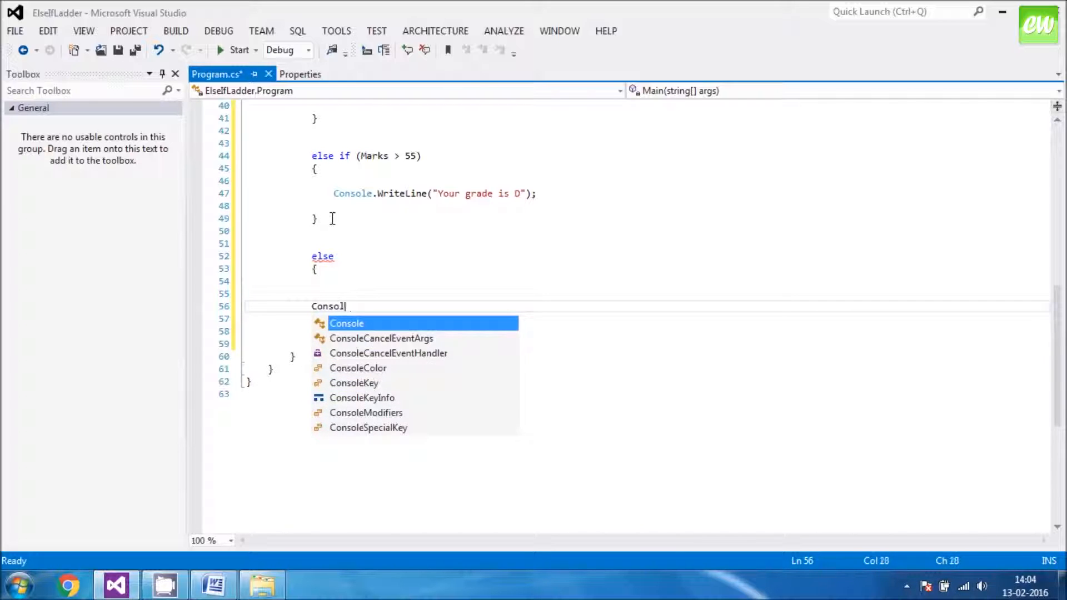
text(.WriteLine)
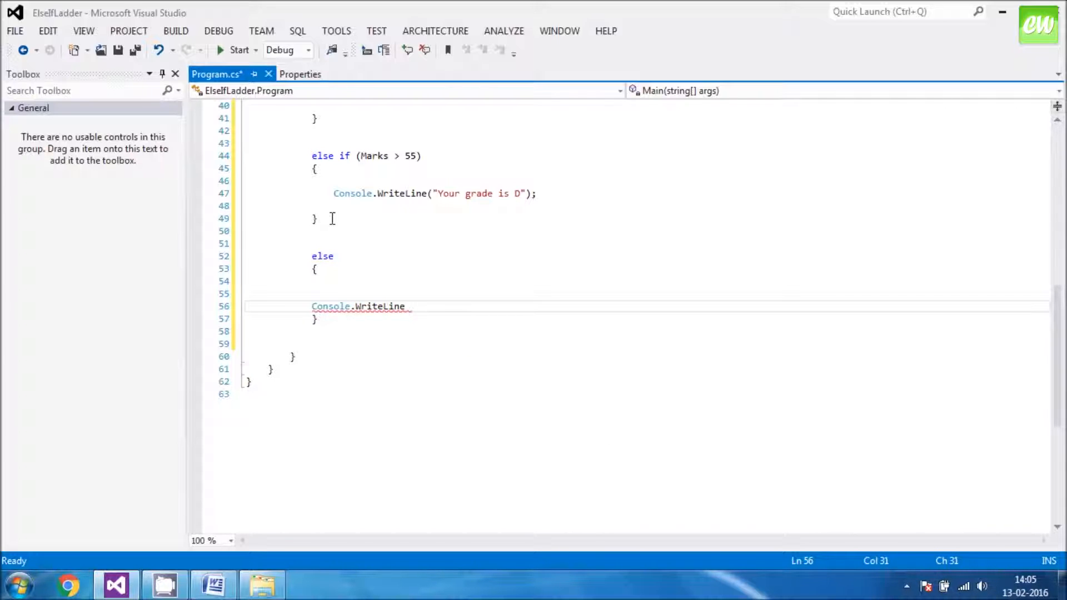
text((""))
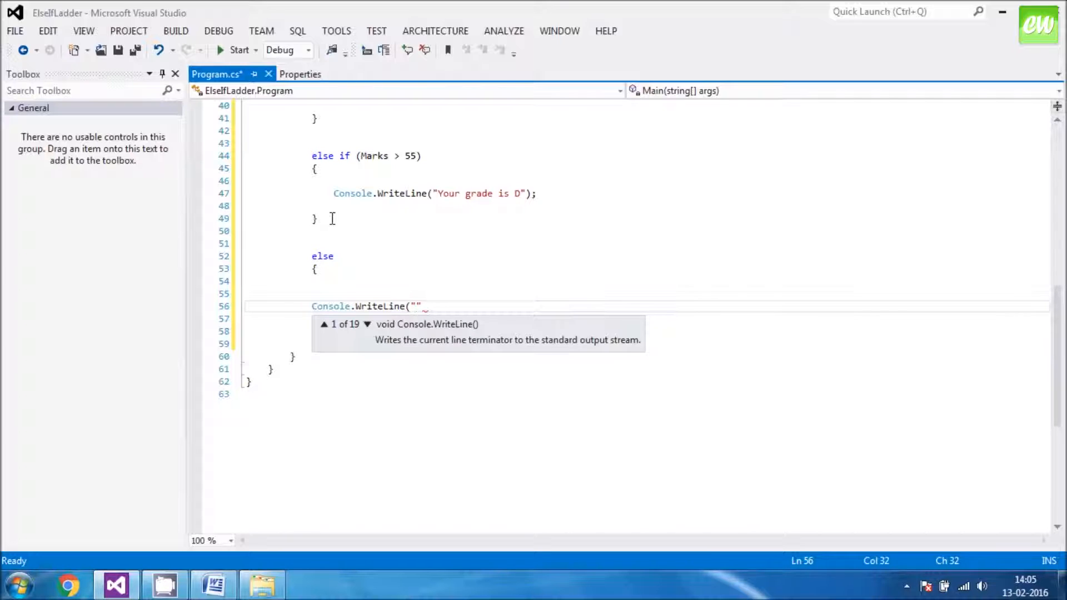
Make the else branch print "You have failed. Better luck next time".
text(You)
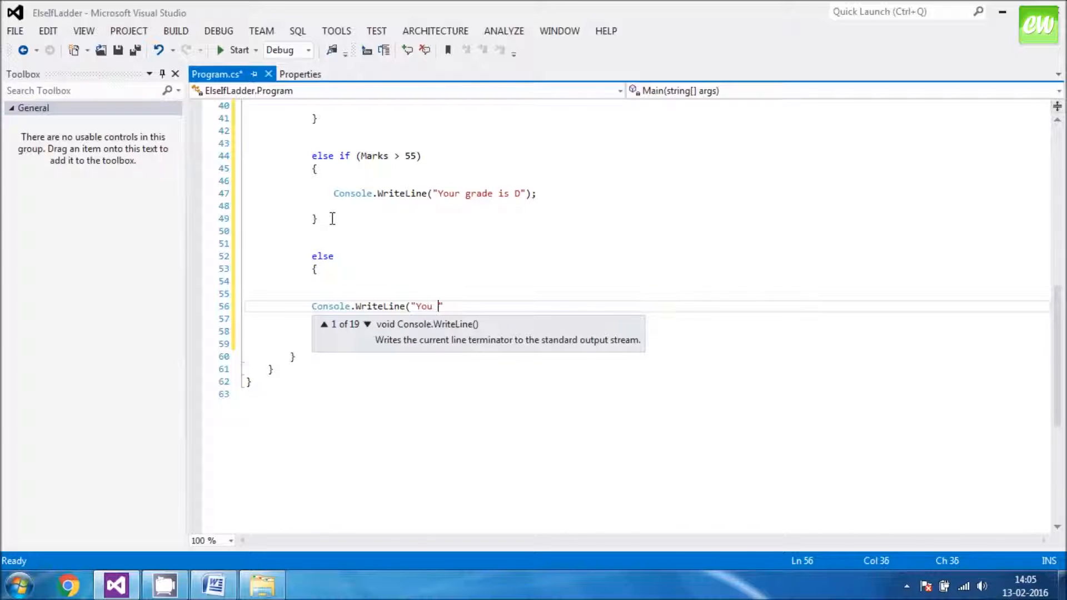
text(have fa)
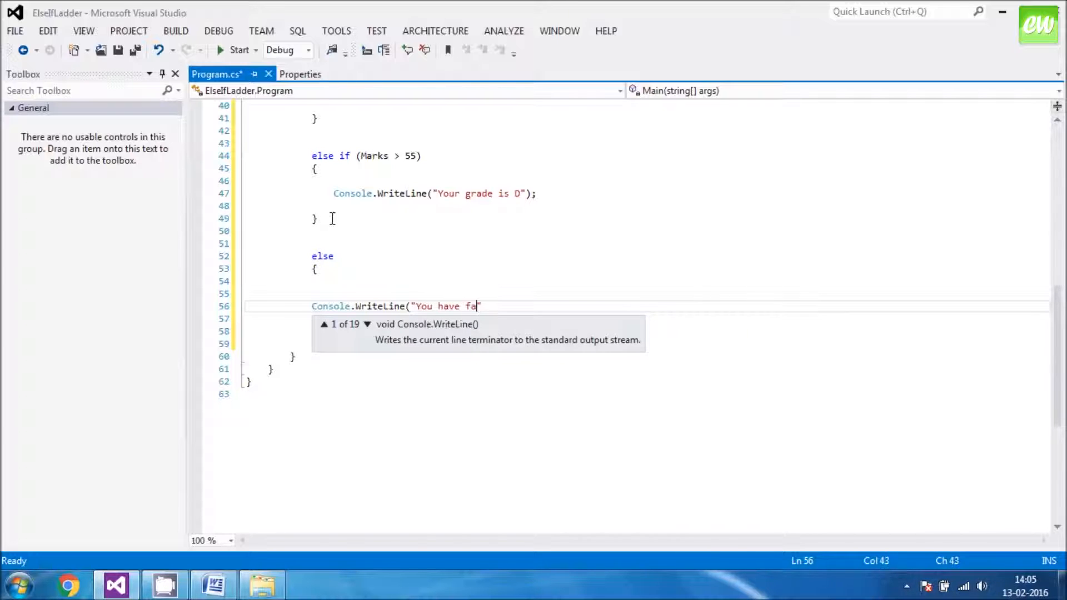
text(iled")
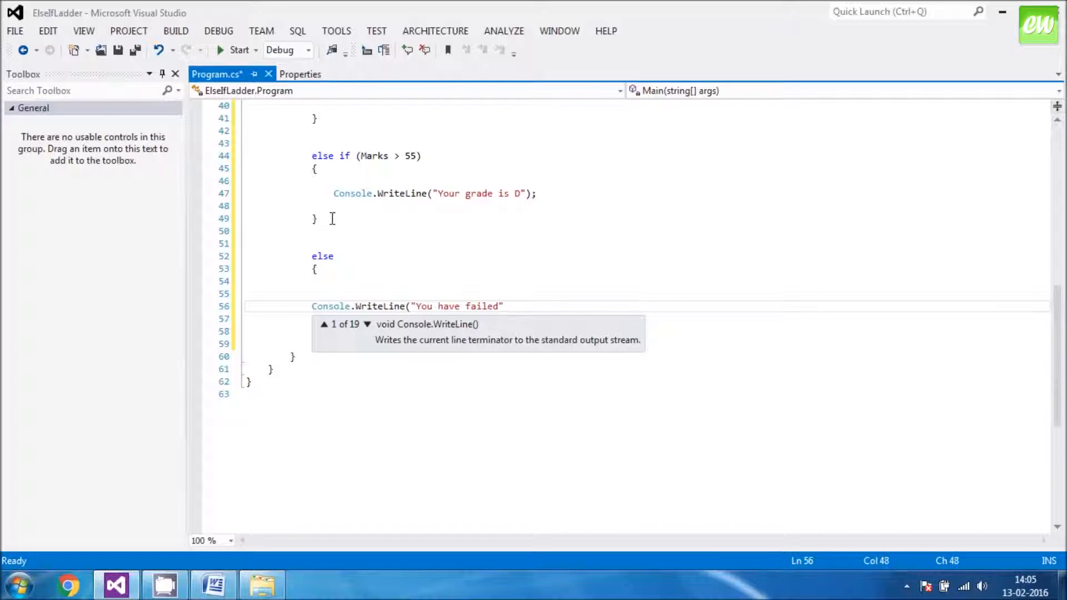
text(. Better)
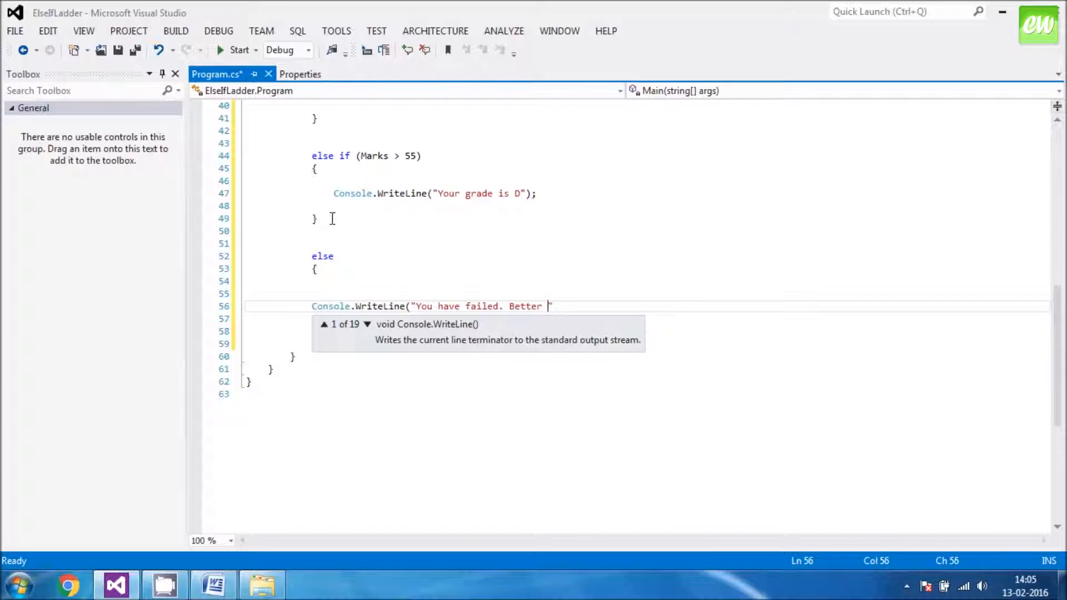
text(luc)
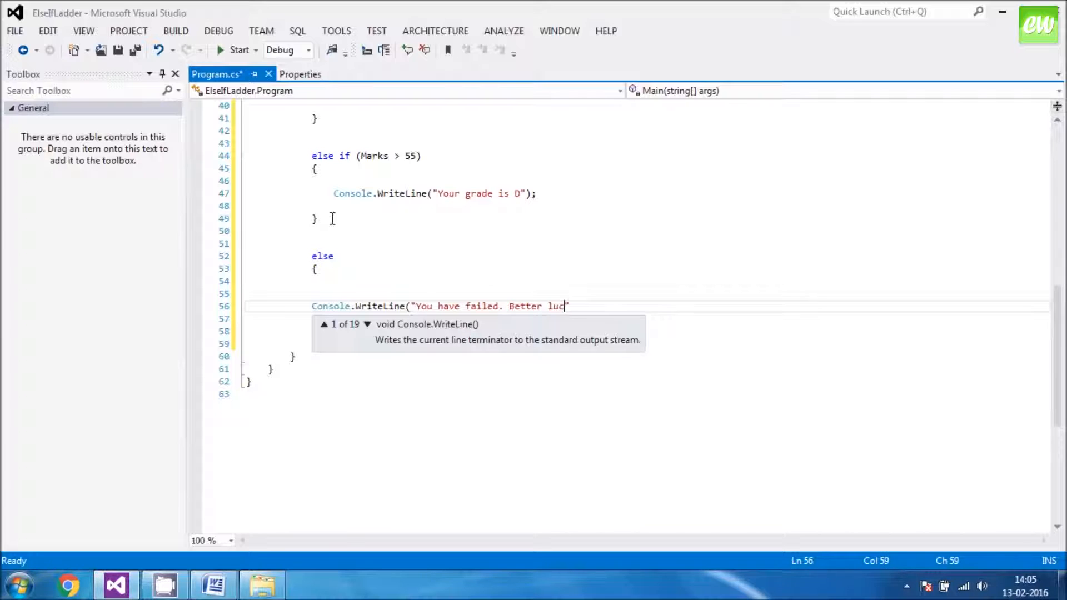
text(k n")
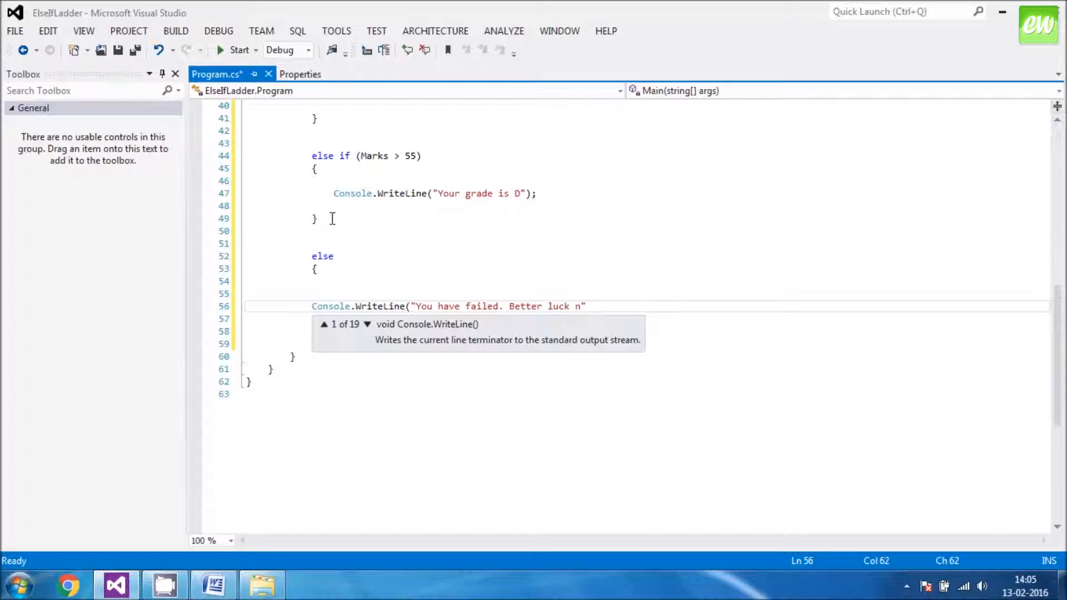
text(ext)
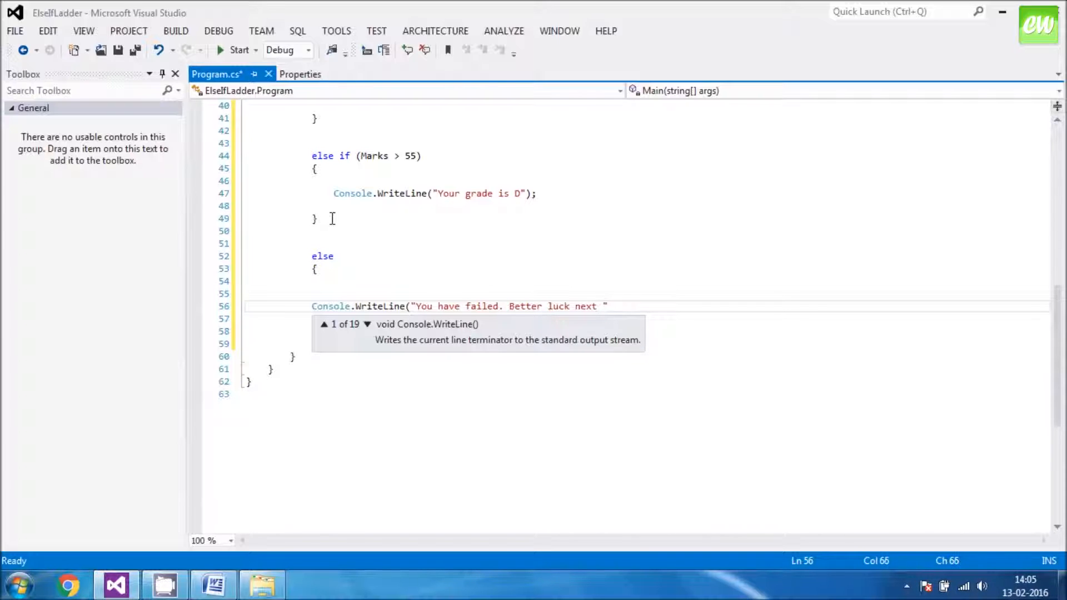
text(time")
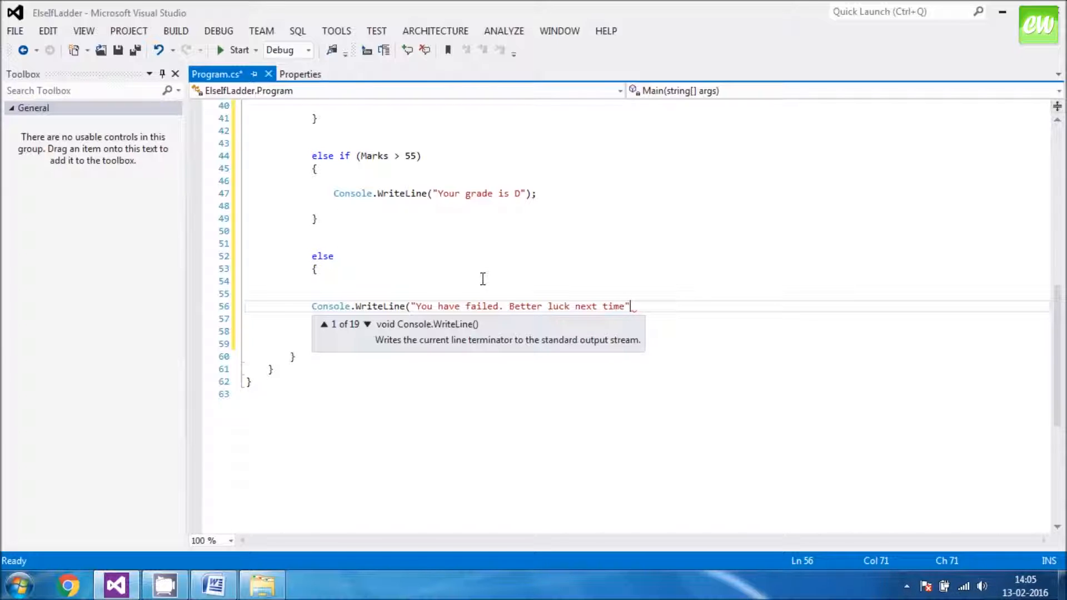
text();)
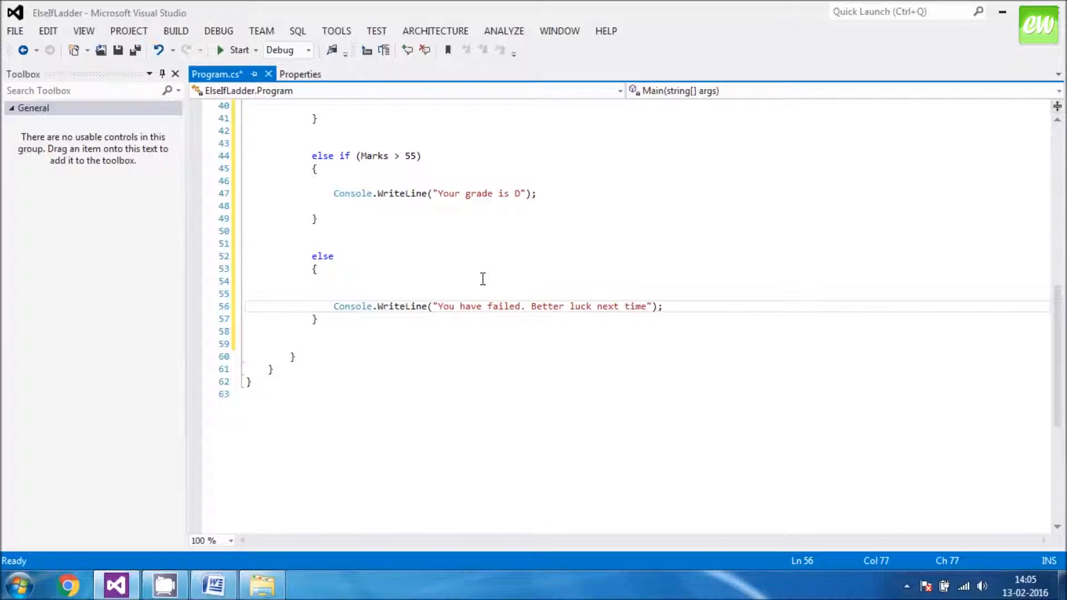
click(319, 319)
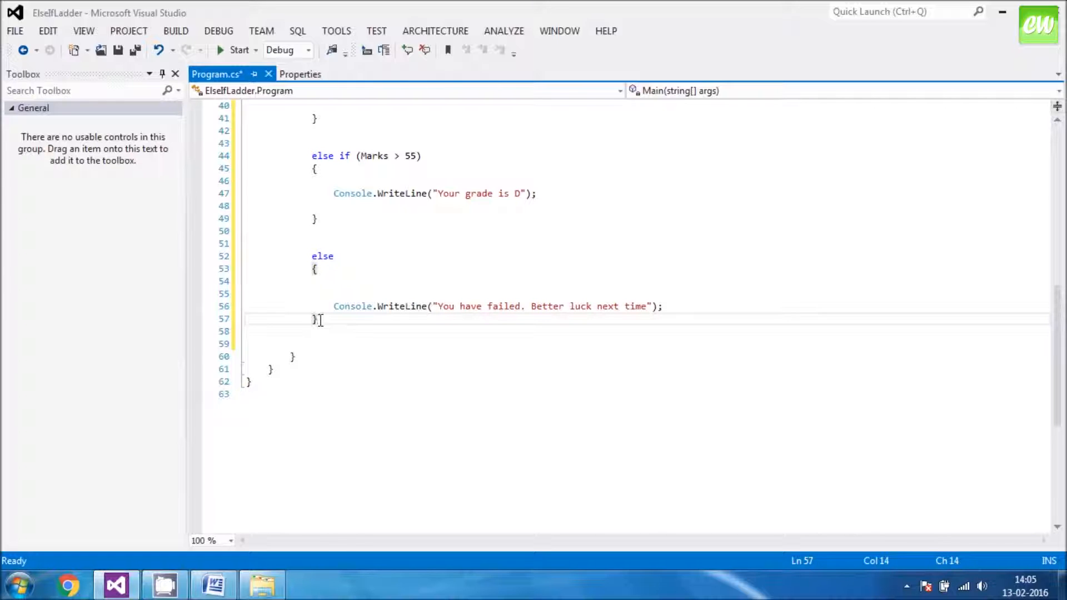
Add Console.ReadLine(); after the else block, save Program.cs and build ElseIfLadder.
text(Co)
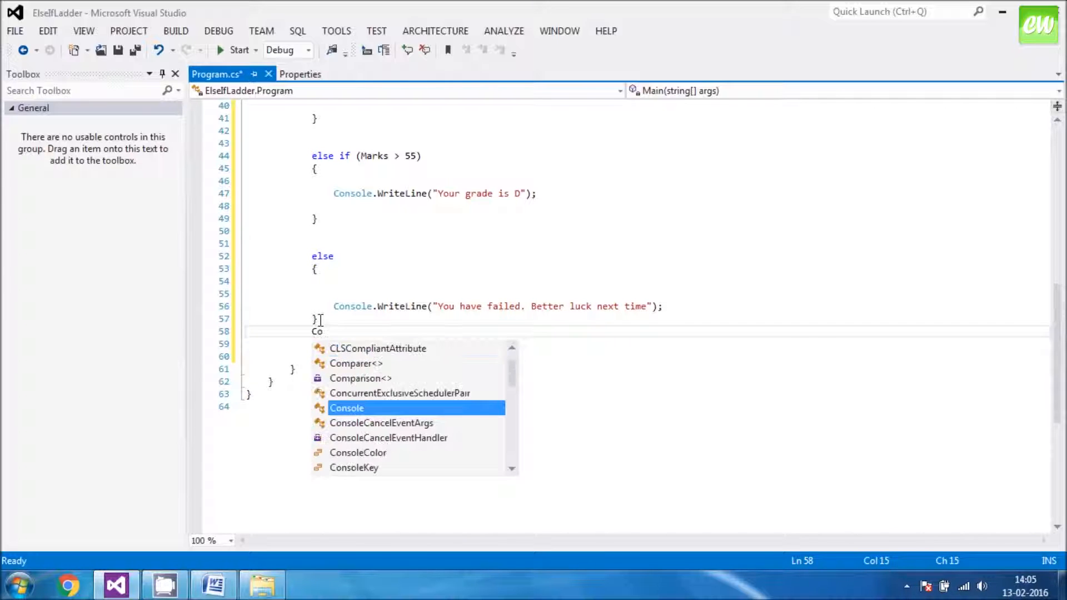
mouse_move(347, 409)
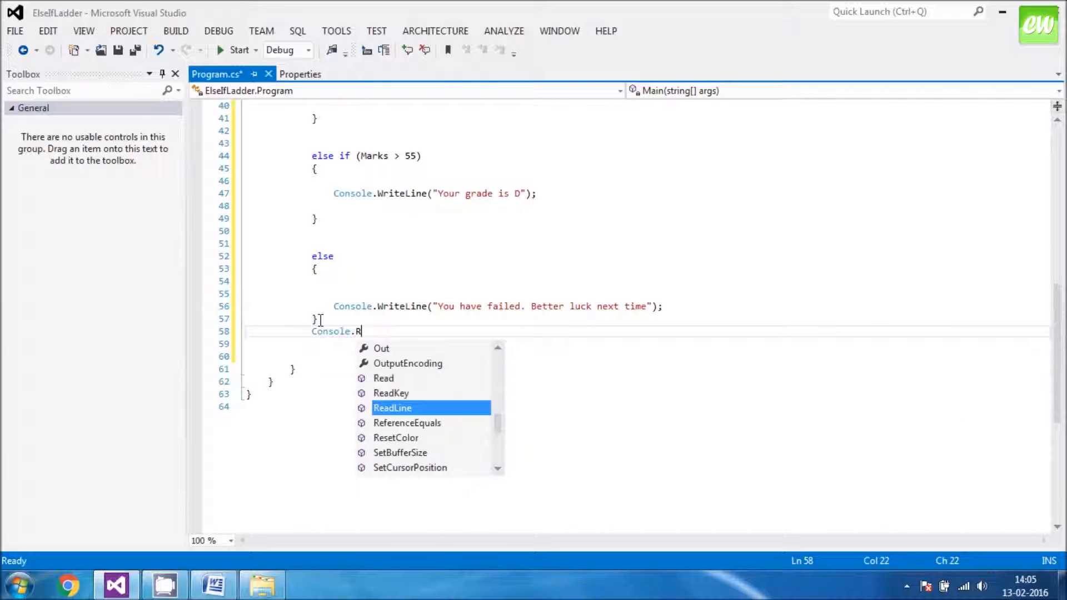
text(eadLine();)
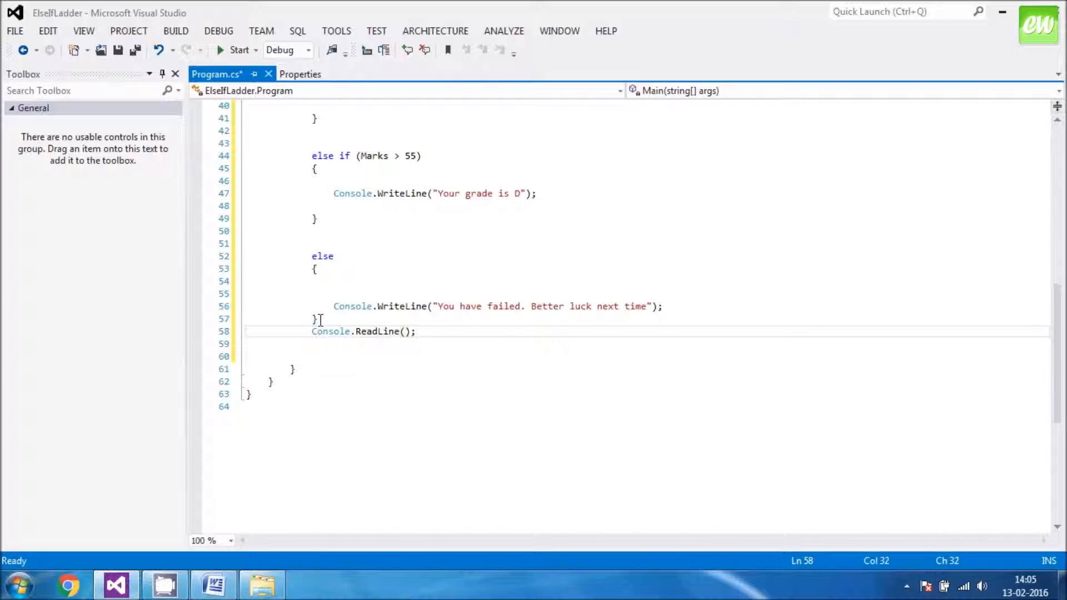
key(Ctrl+S)
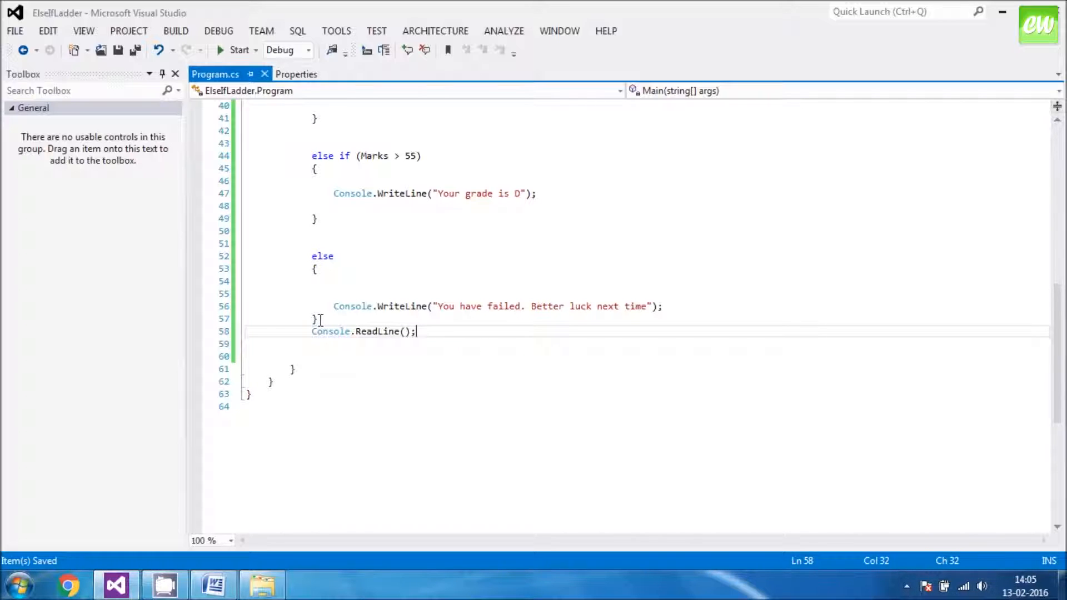
key(F6)
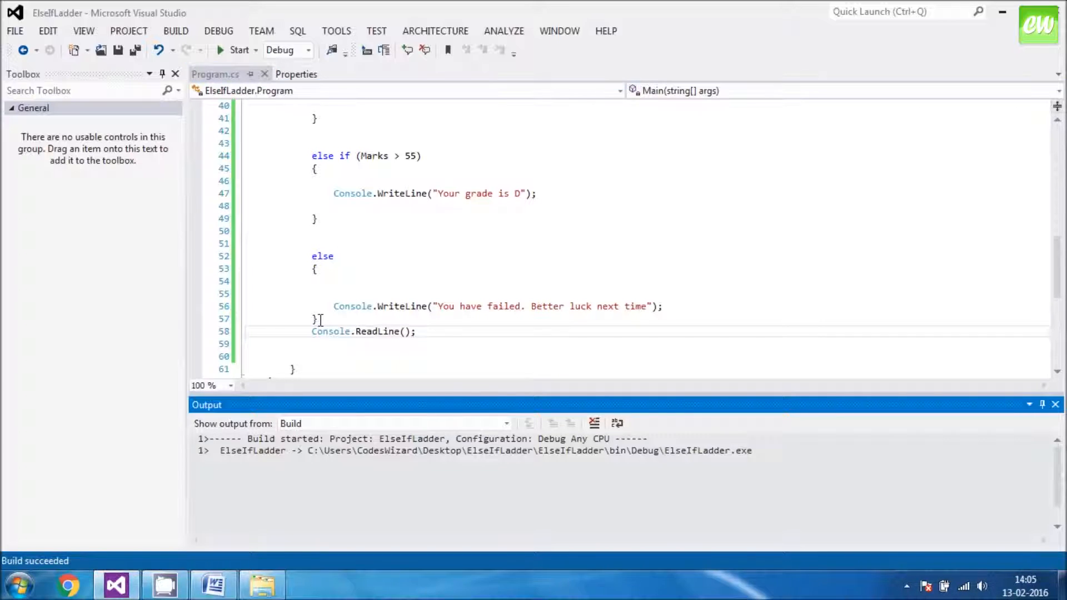
Enter a mark of 95 in the running ElseIfLadder console.
click(235, 49)
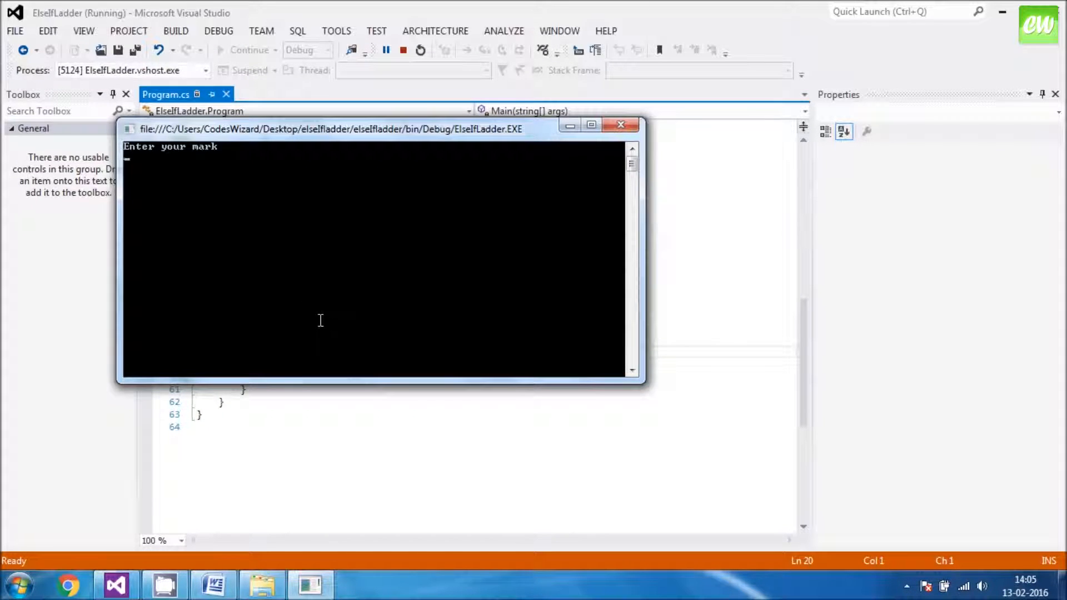
text(95)
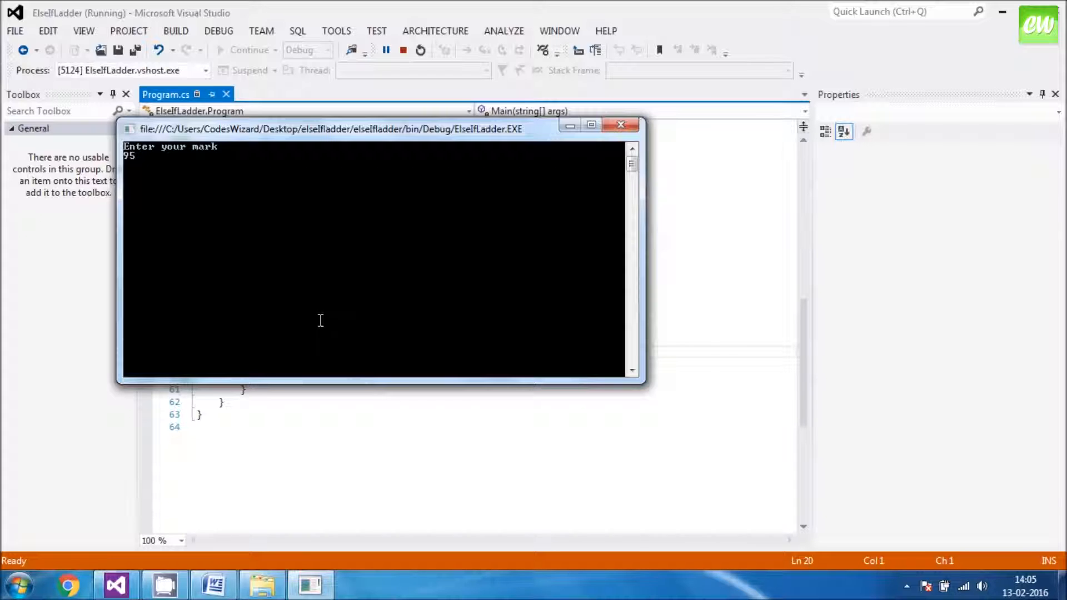
key(enter)
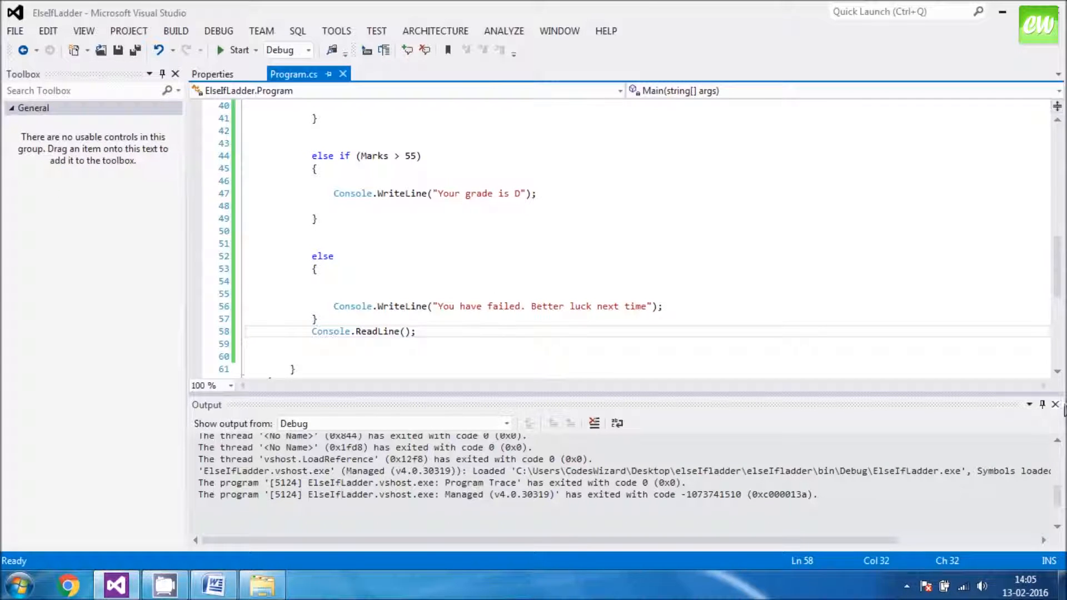
Close the Output panel, test with mark 45, then close the console window.
click(1054, 389)
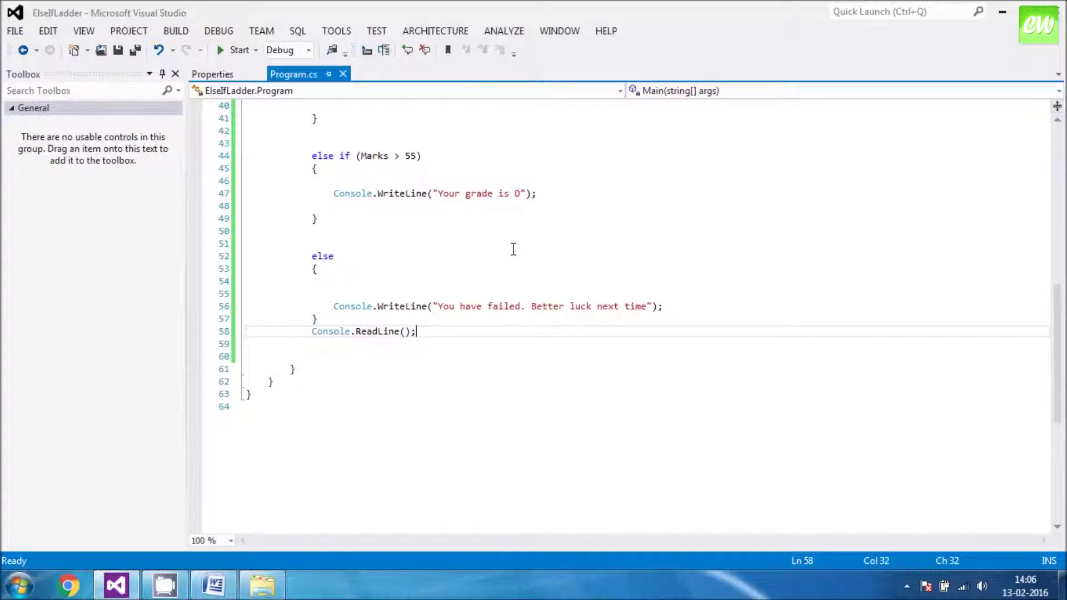
click(232, 49)
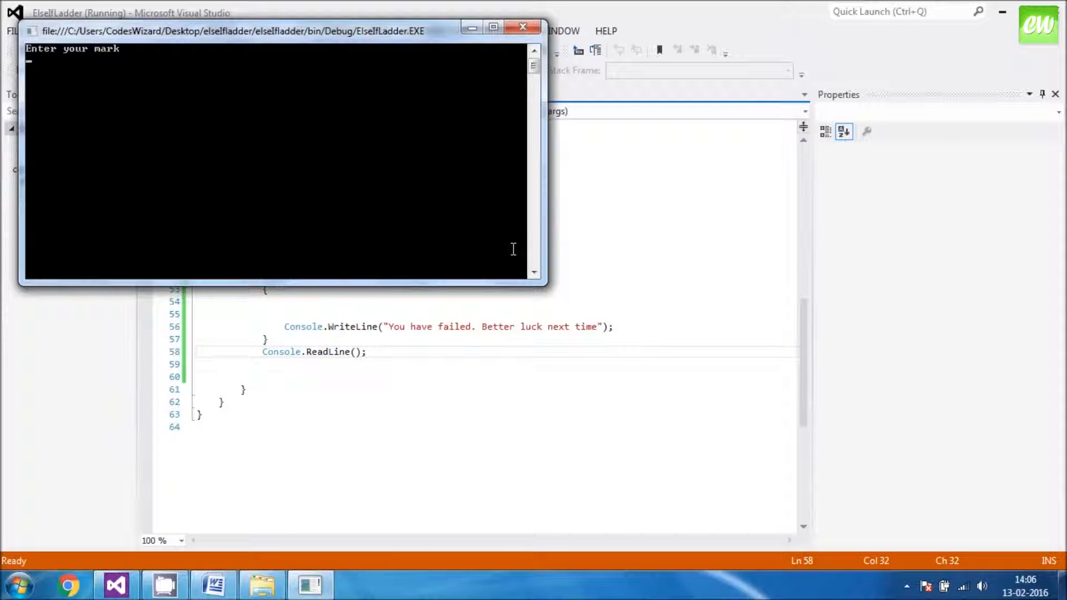
text(45)
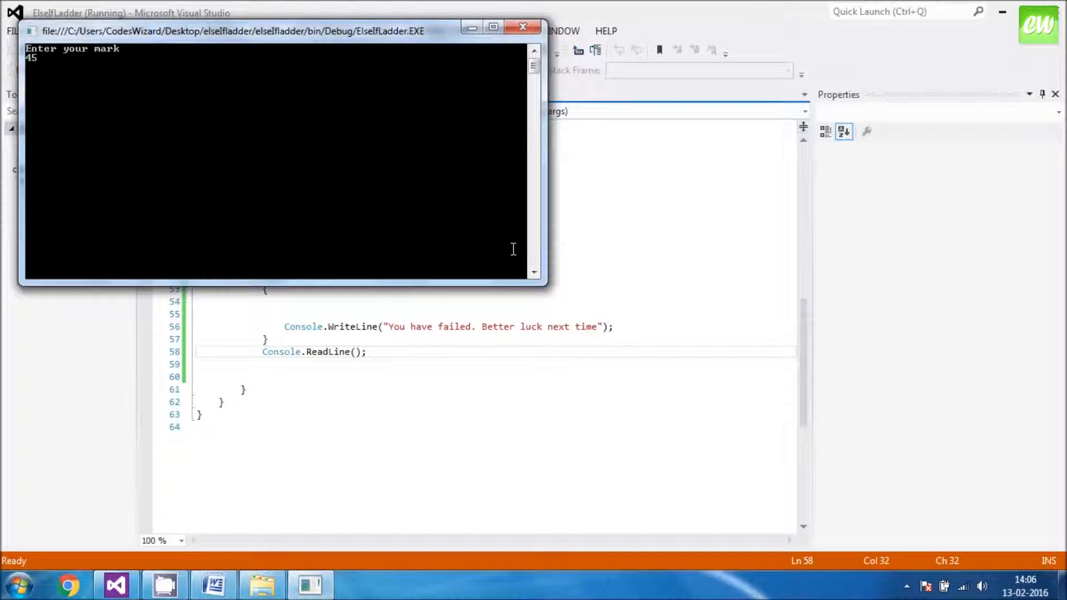
key(enter)
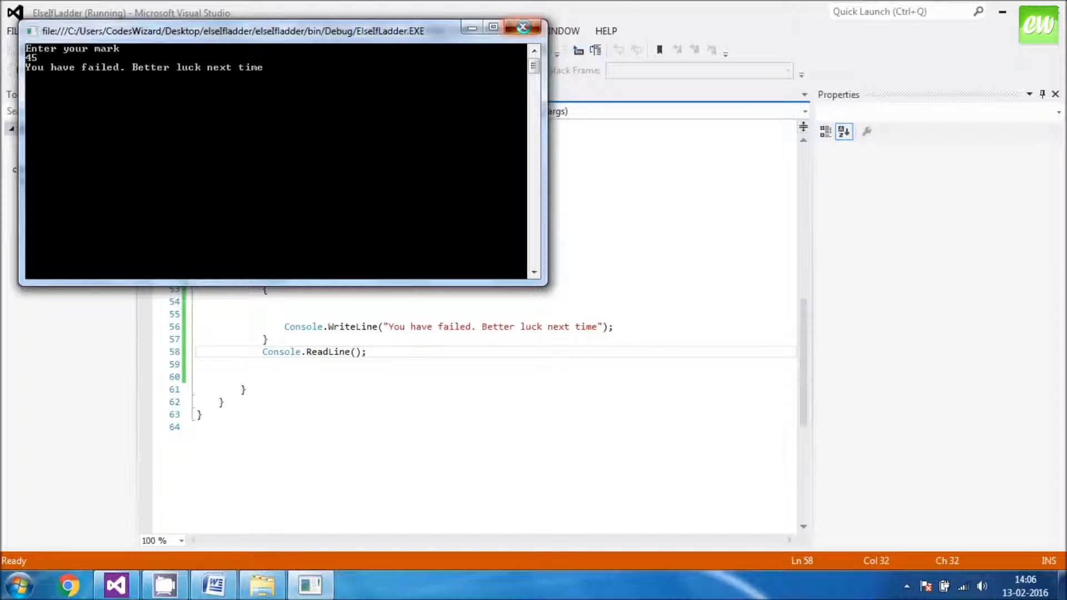
click(520, 23)
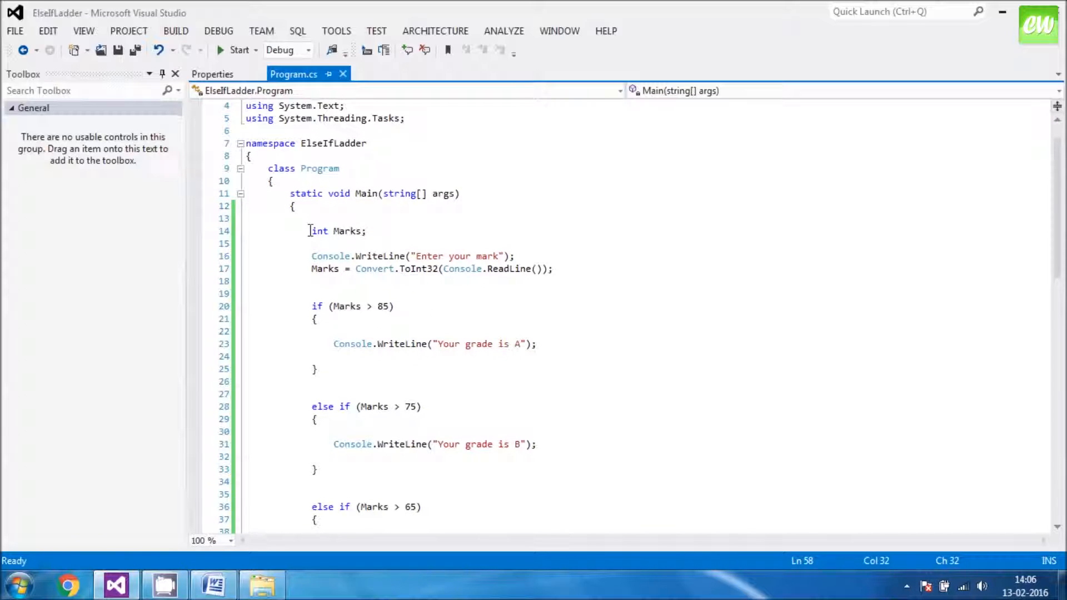
mouse_move(343, 365)
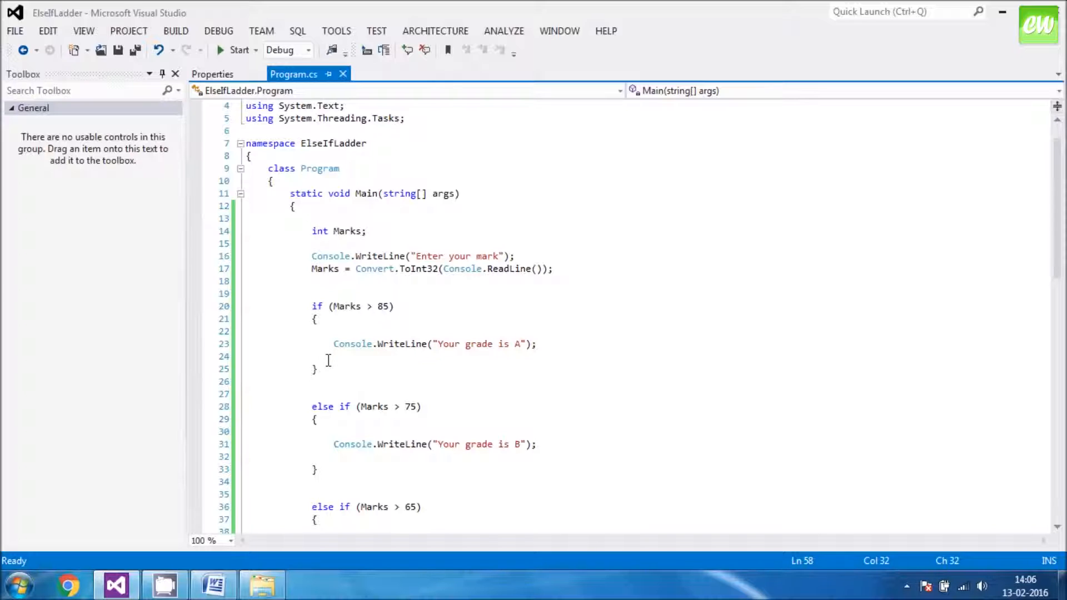
mouse_move(994, 245)
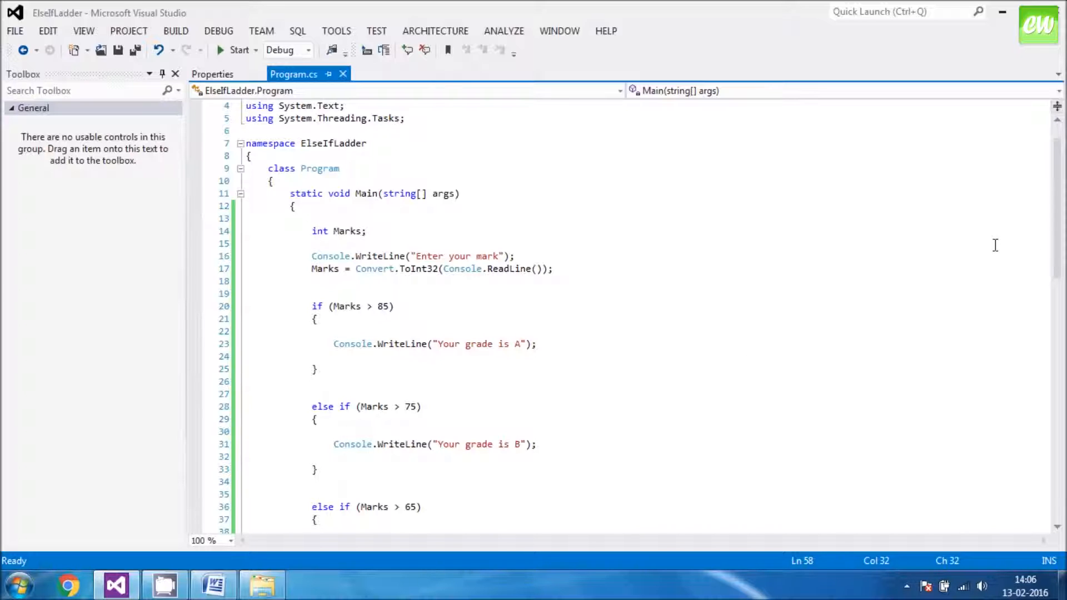
scroll(down, 3)
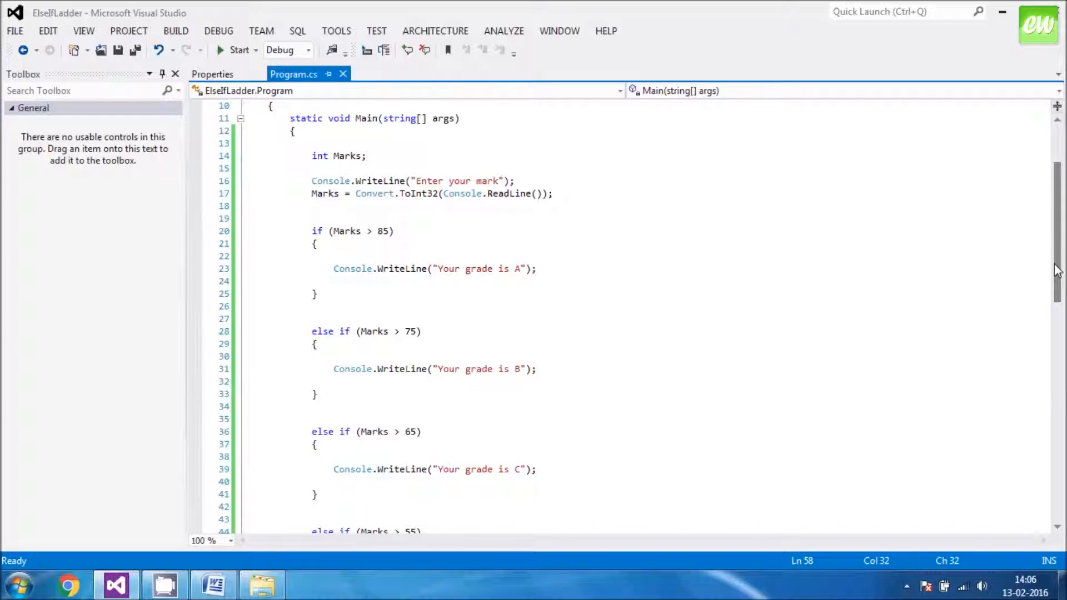
mouse_move(1017, 278)
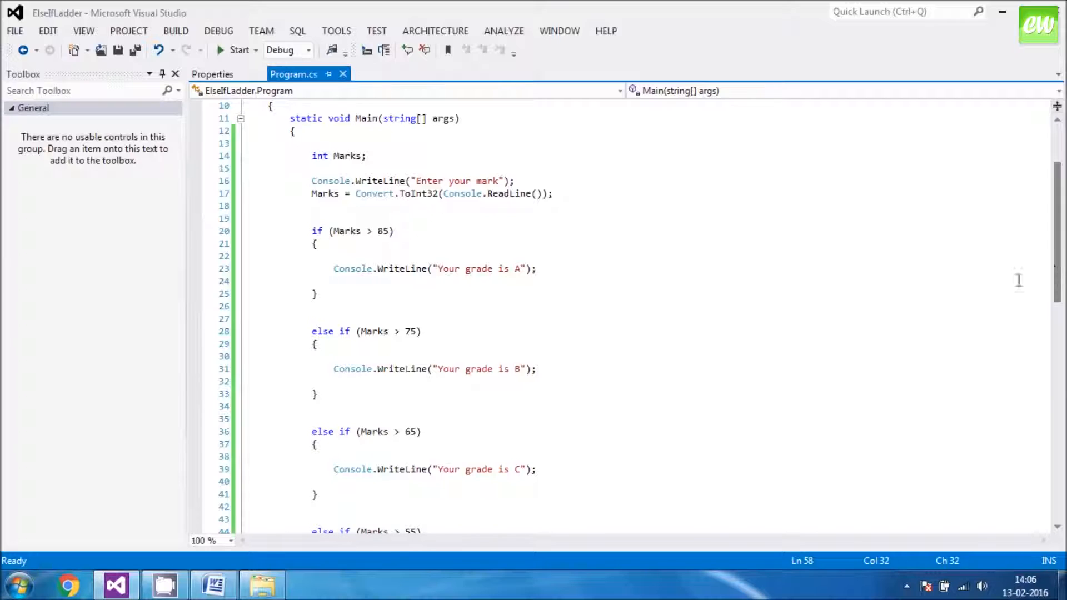
mouse_move(395, 356)
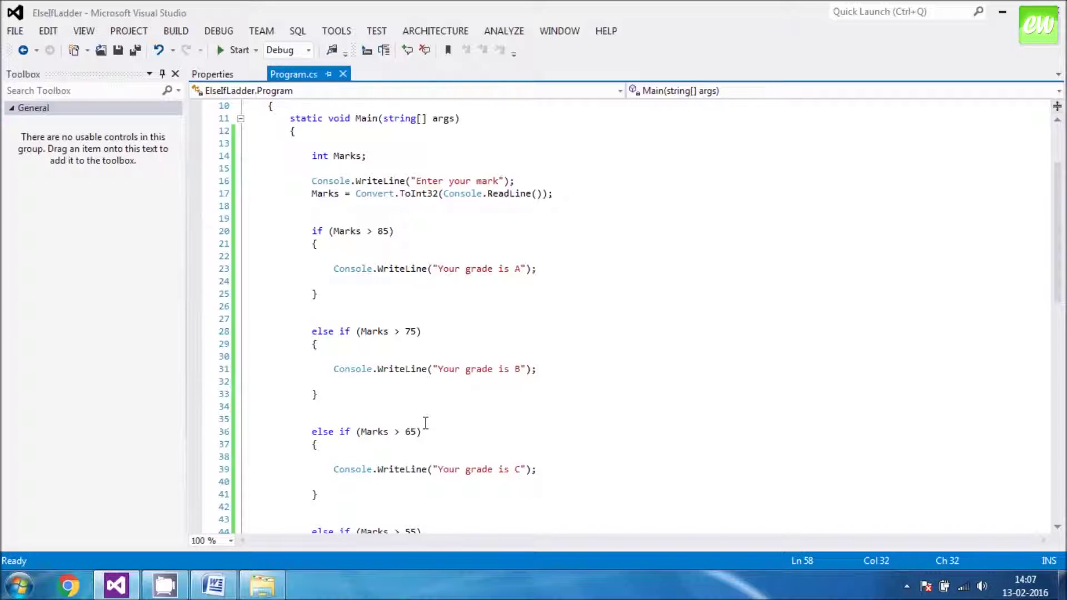
mouse_move(516, 469)
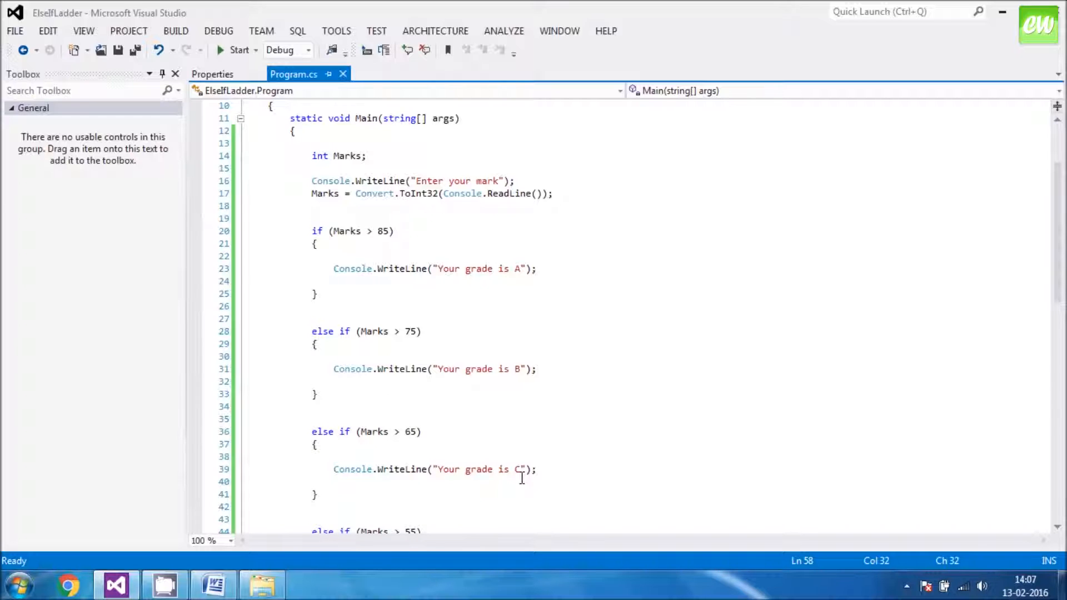
scroll(down, 3)
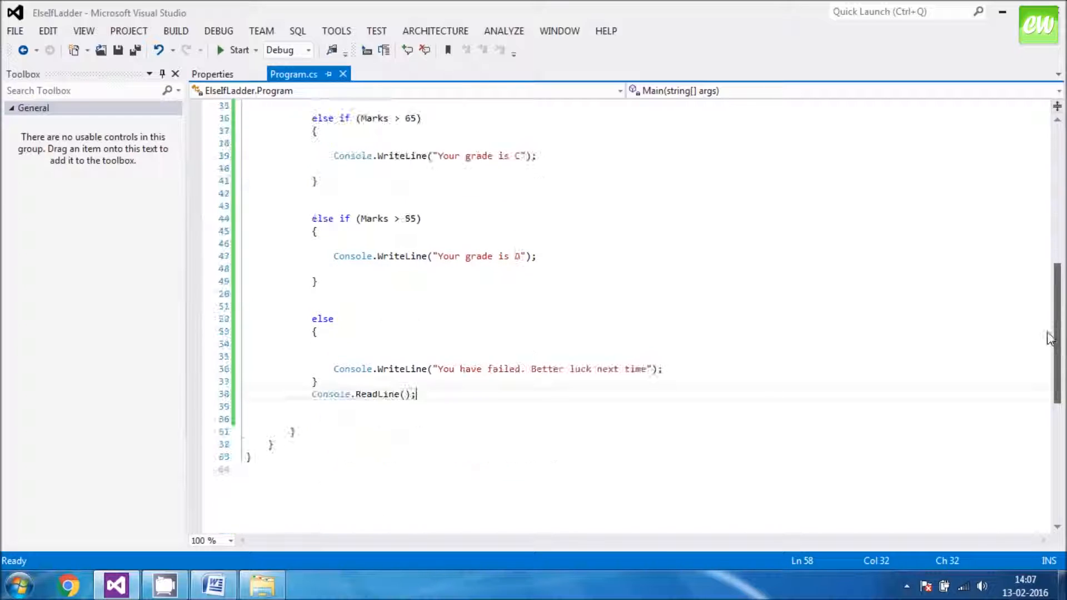